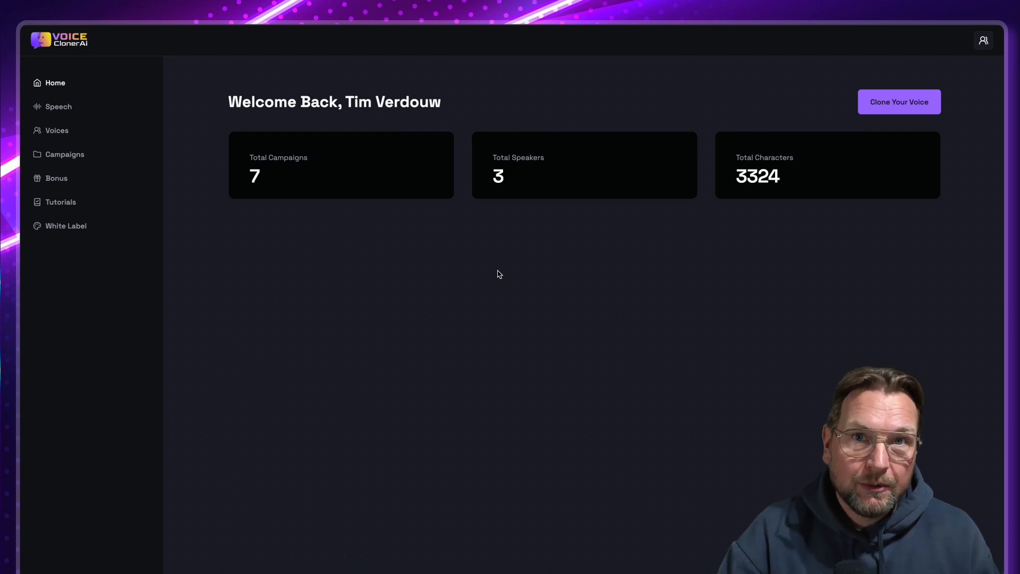
pyautogui.moveTo(509, 261)
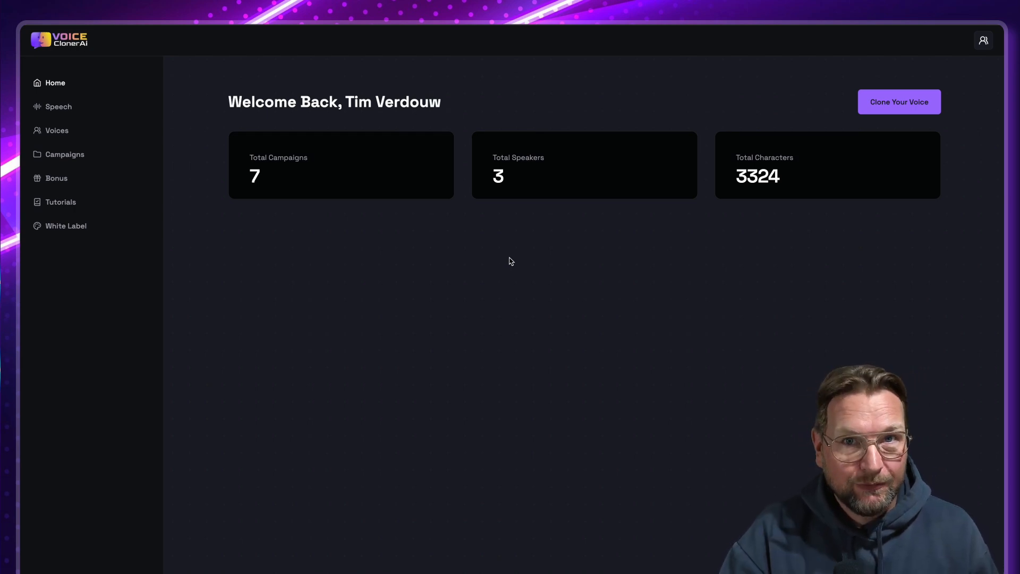
pyautogui.moveTo(513, 257)
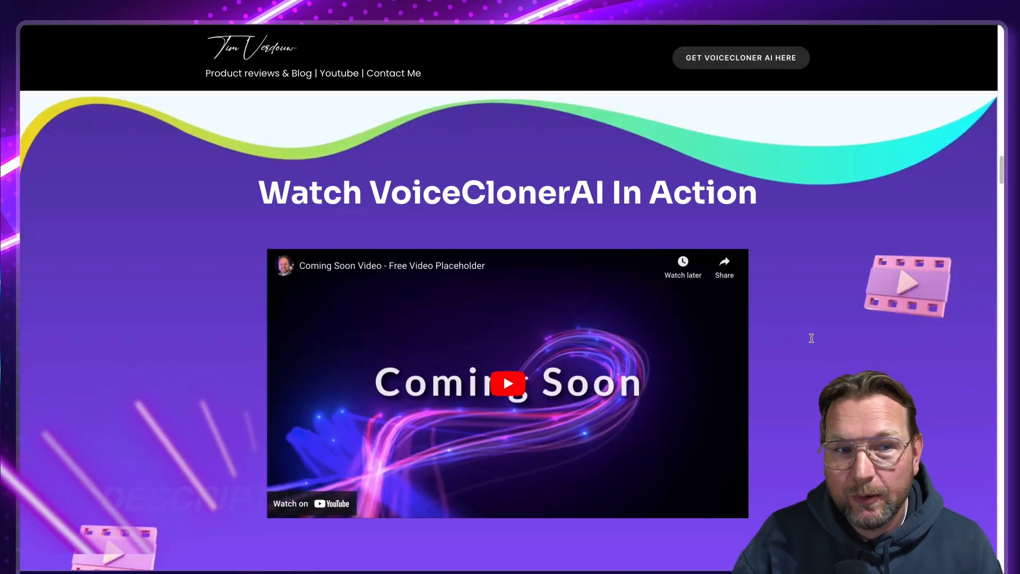
# Scroll the review page past the funnel pricing and coupons down to the free upgrades like VidStudioAi
pyautogui.scroll(-3)
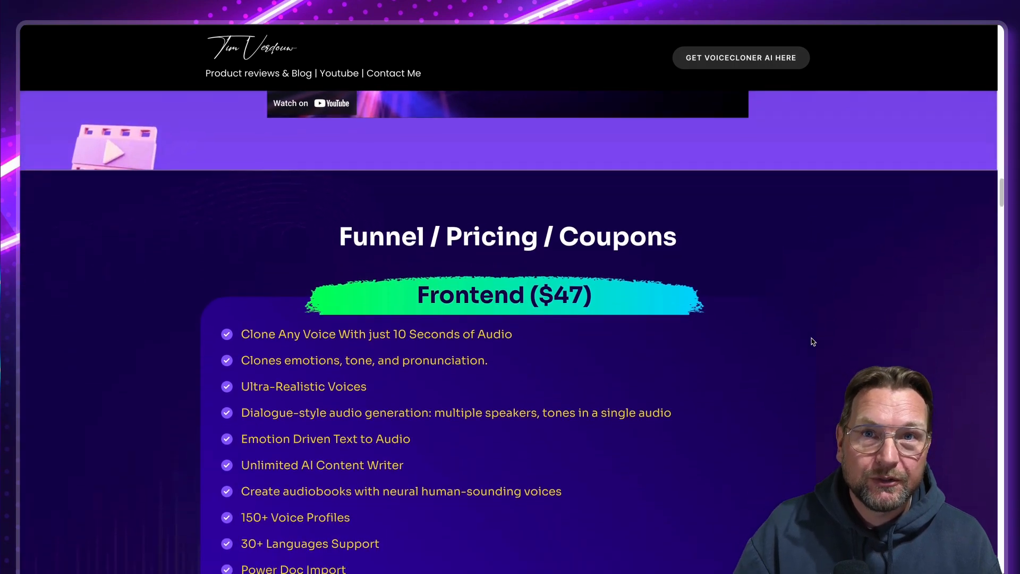
pyautogui.scroll(-3)
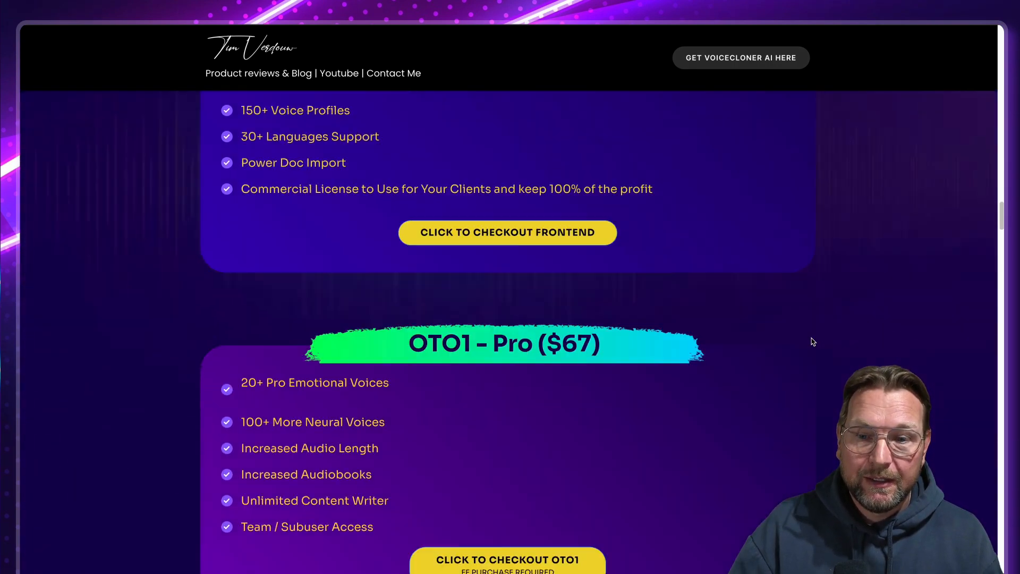
pyautogui.scroll(-3)
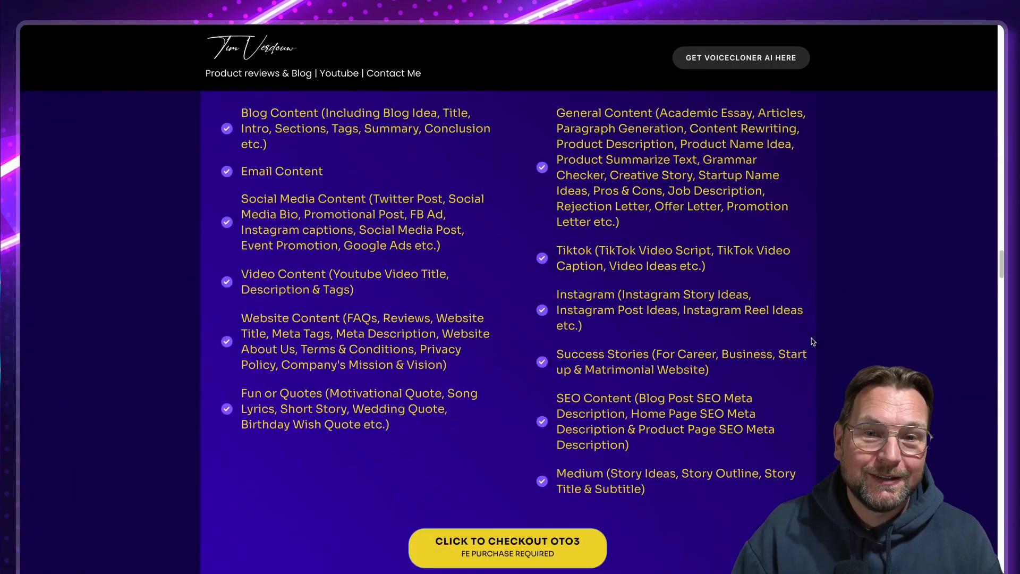
pyautogui.scroll(-3)
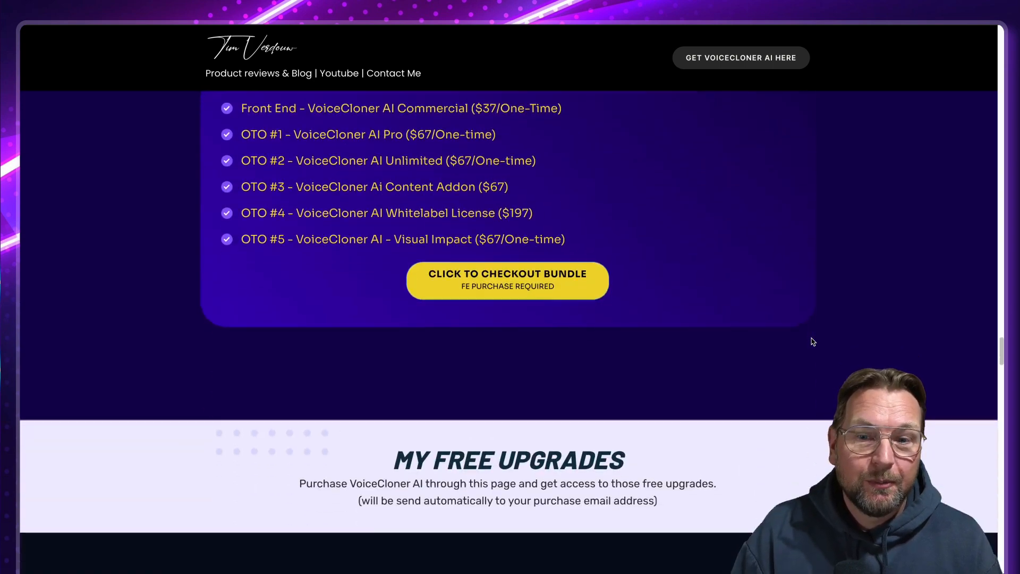
pyautogui.scroll(-3)
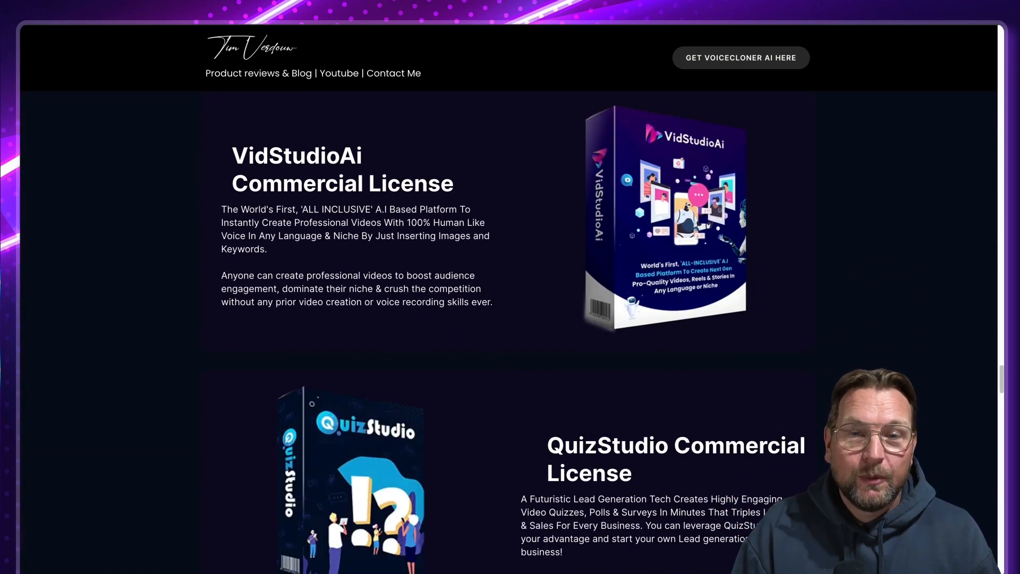
# Return to the VoiceCloner AI dashboard and go to the Speech voice synthesis page
pyautogui.click(740, 58)
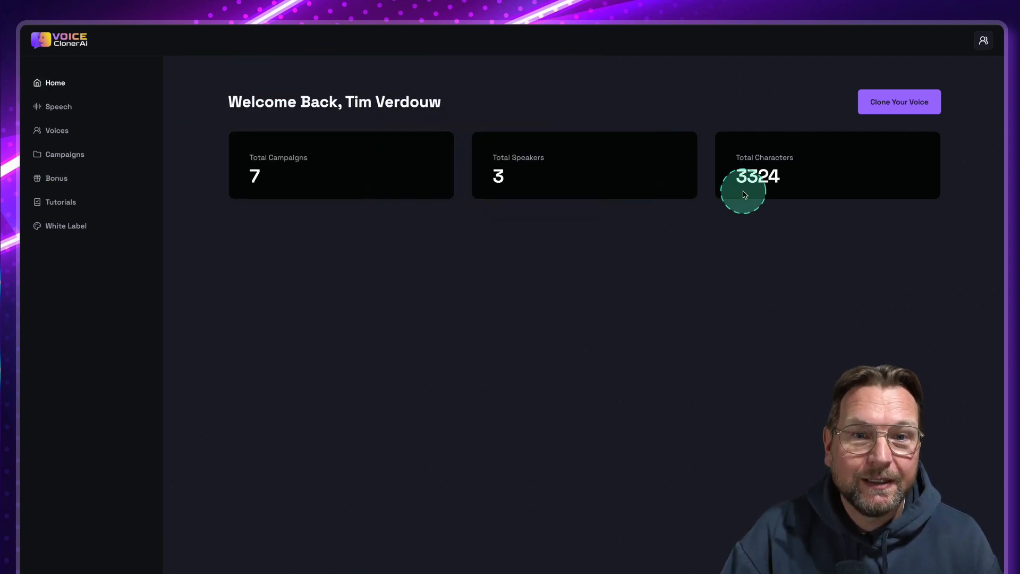
pyautogui.moveTo(97, 153)
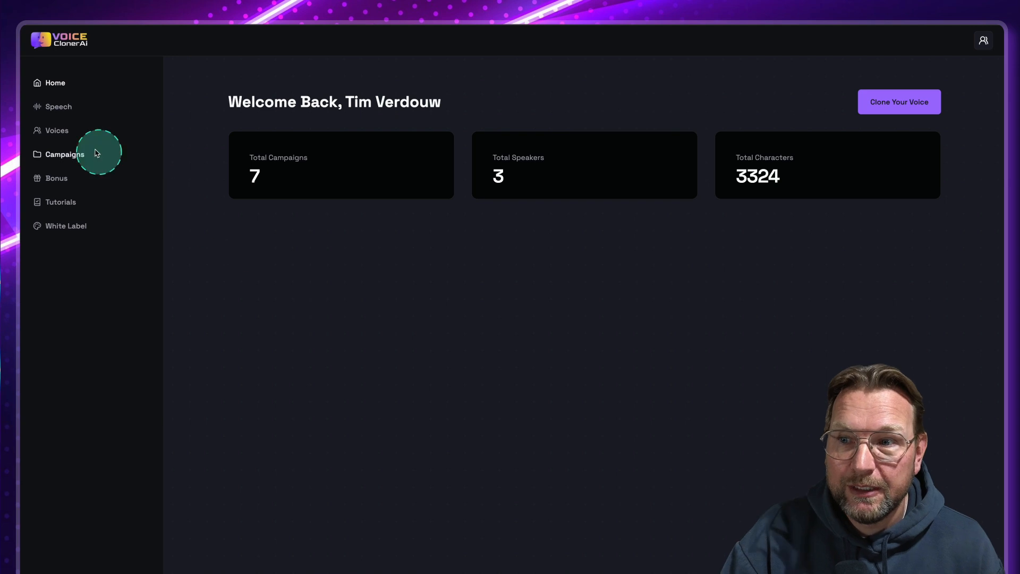
pyautogui.click(59, 106)
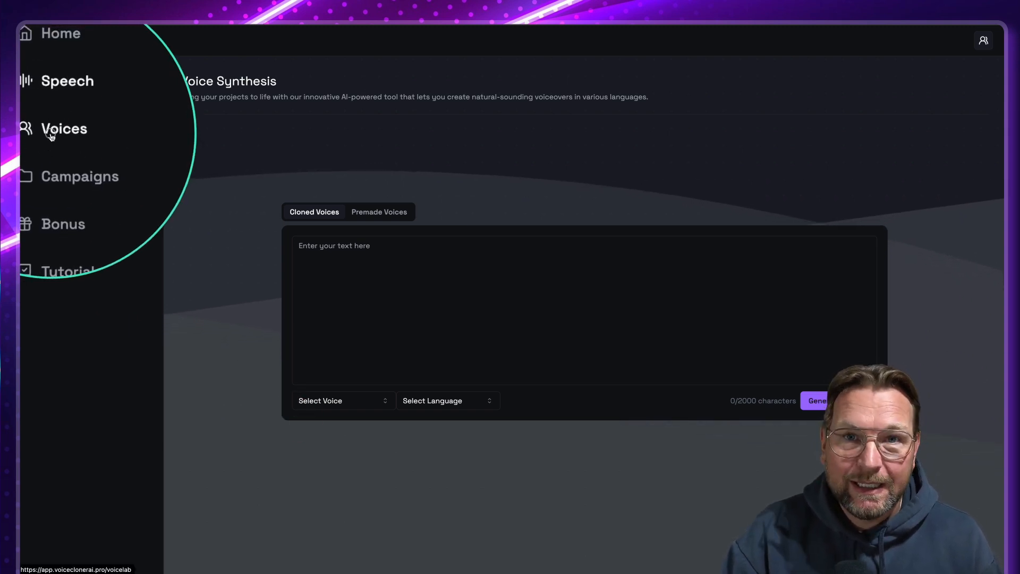
# Go to the Voice Lab list and start adding a new generative or cloned voice
pyautogui.click(64, 128)
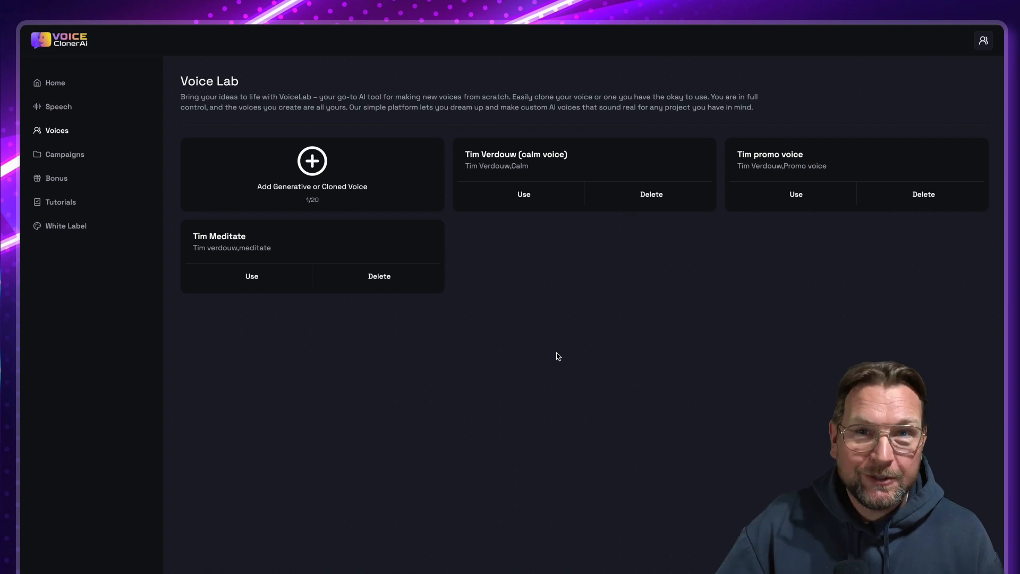
pyautogui.click(468, 264)
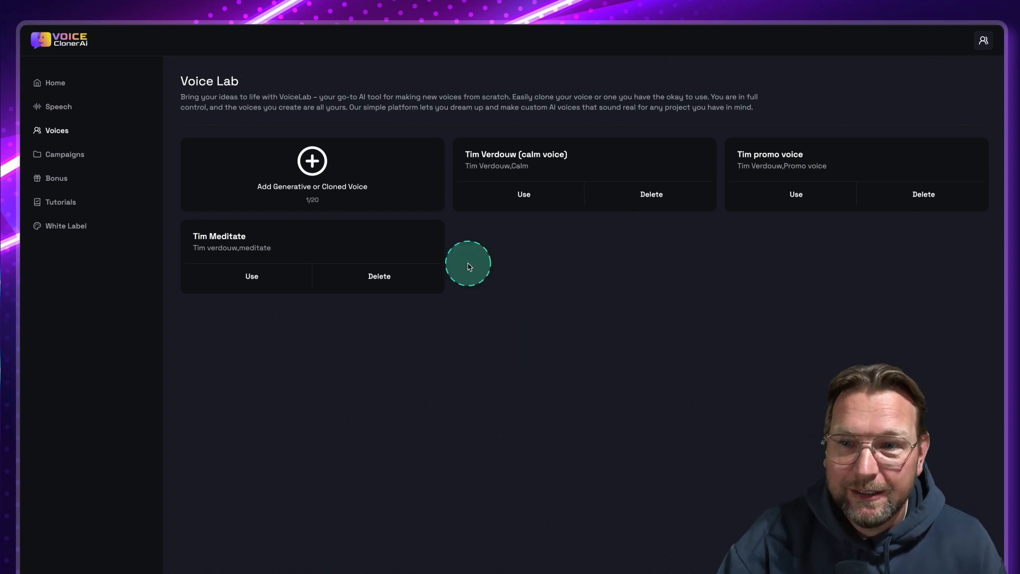
pyautogui.click(312, 160)
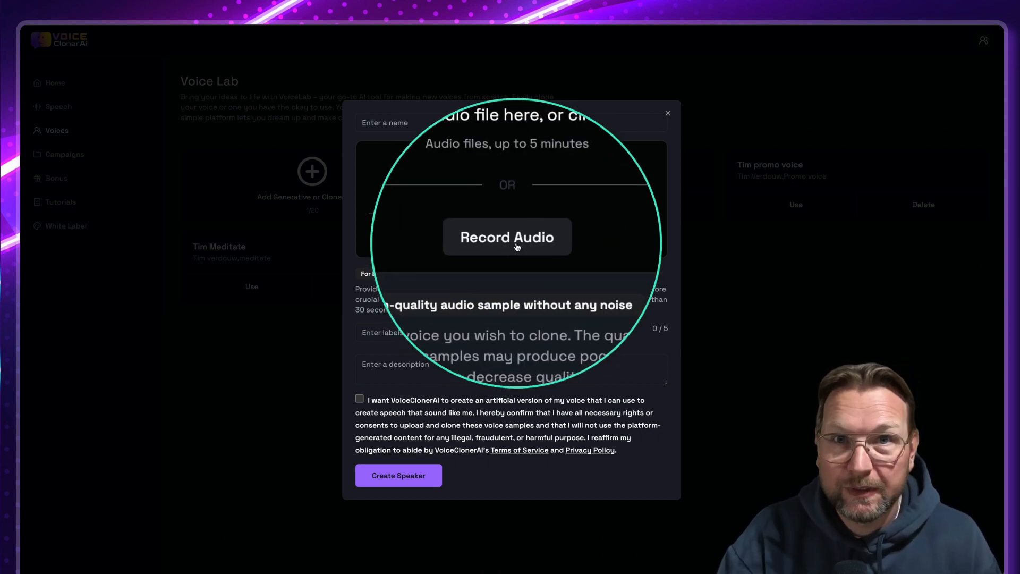
# Choose Record Audio, name the voice 'Tim Review' and start recording the sample
pyautogui.click(507, 236)
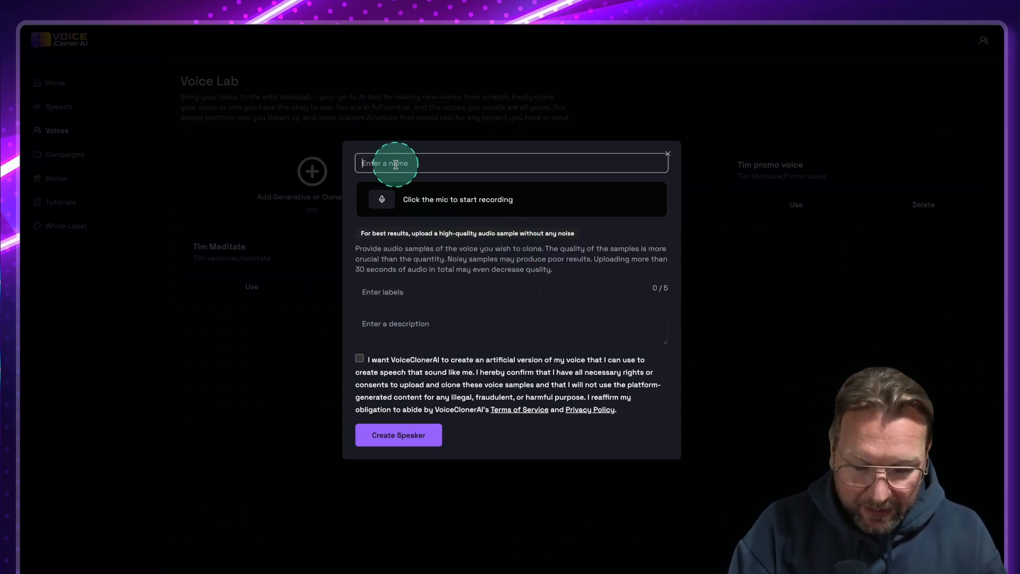
pyautogui.write('Tim Review')
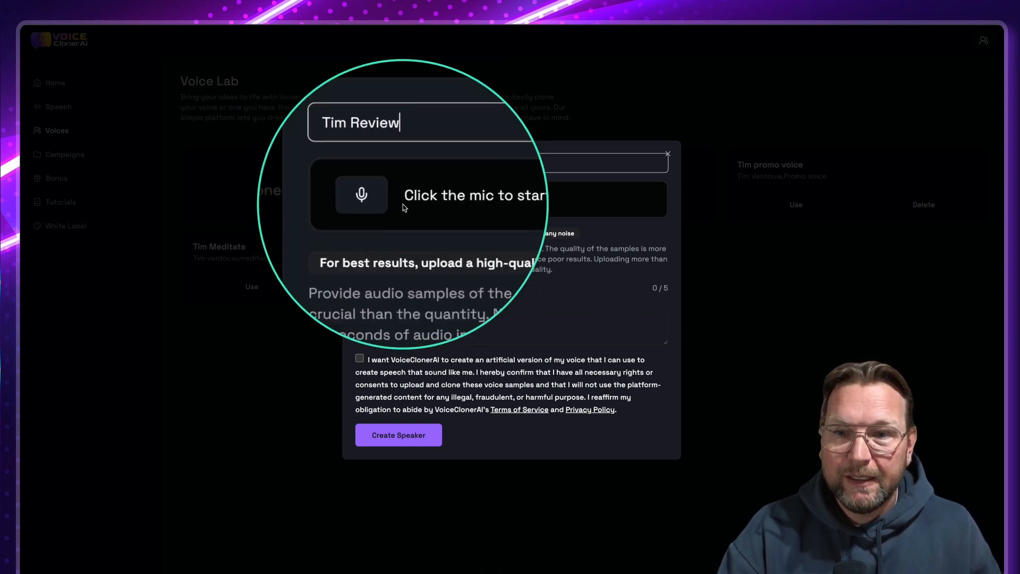
pyautogui.click(361, 195)
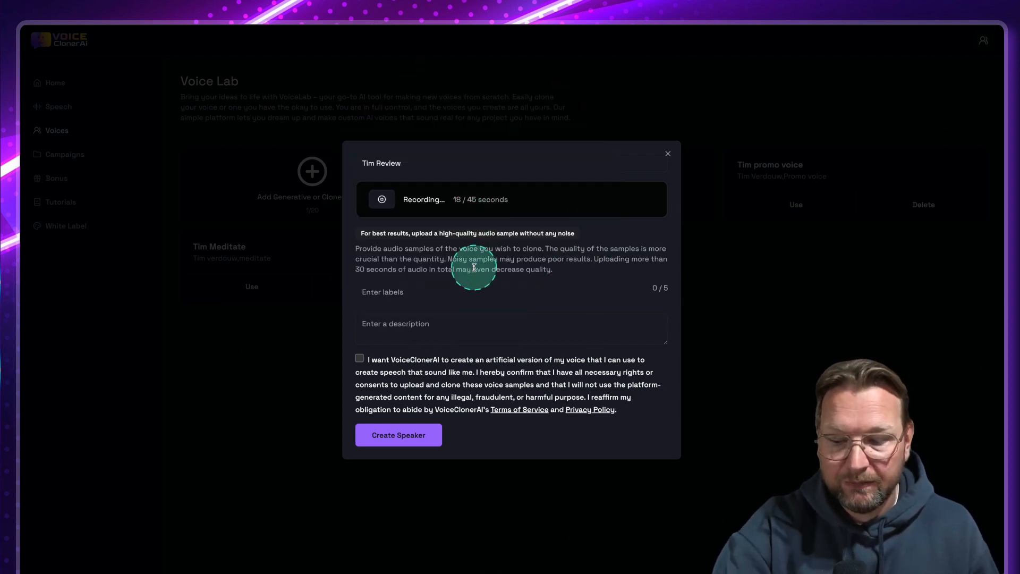
# Stop the voice sample recording and play it back to check it
pyautogui.click(382, 199)
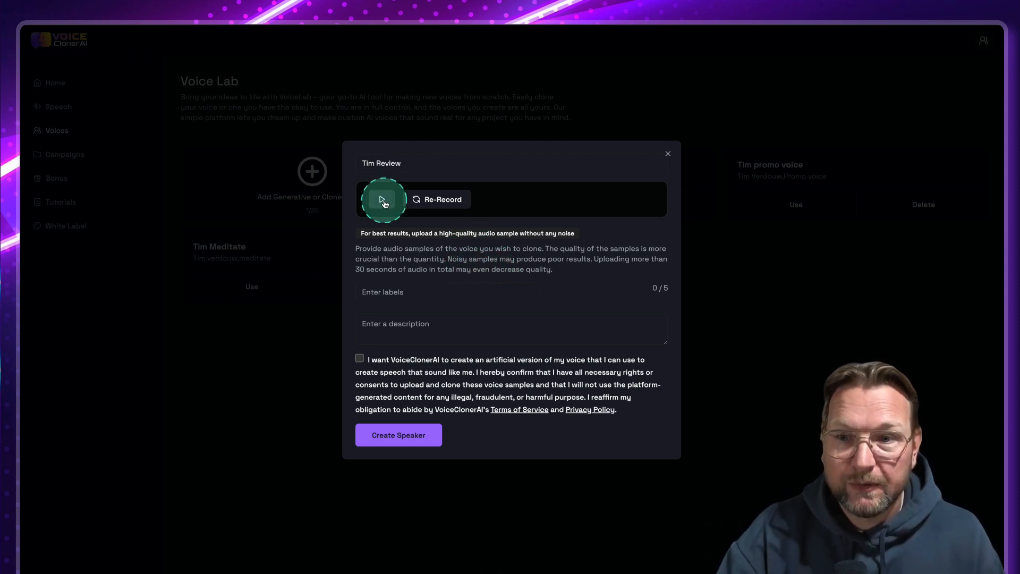
pyautogui.click(383, 199)
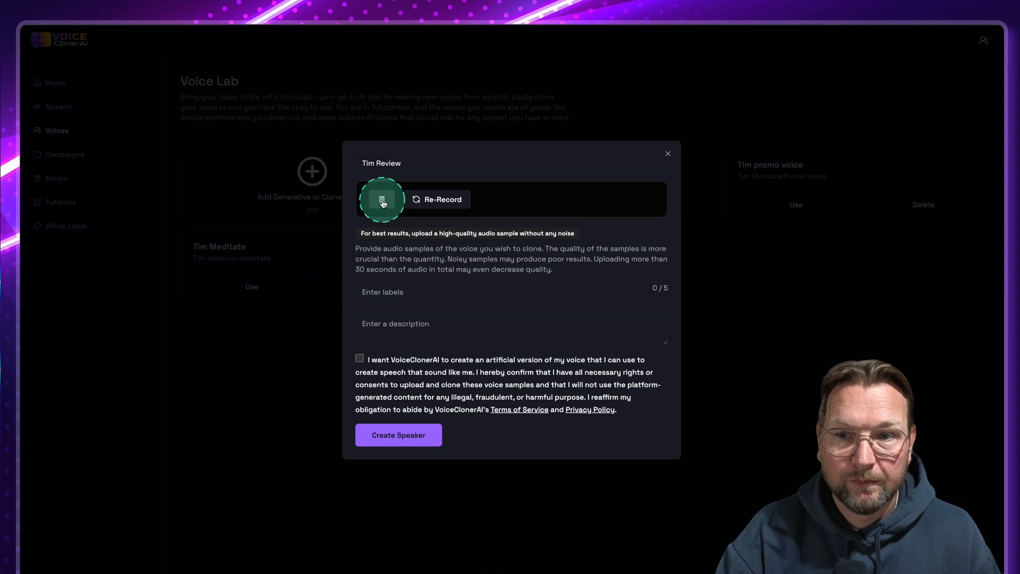
pyautogui.click(381, 198)
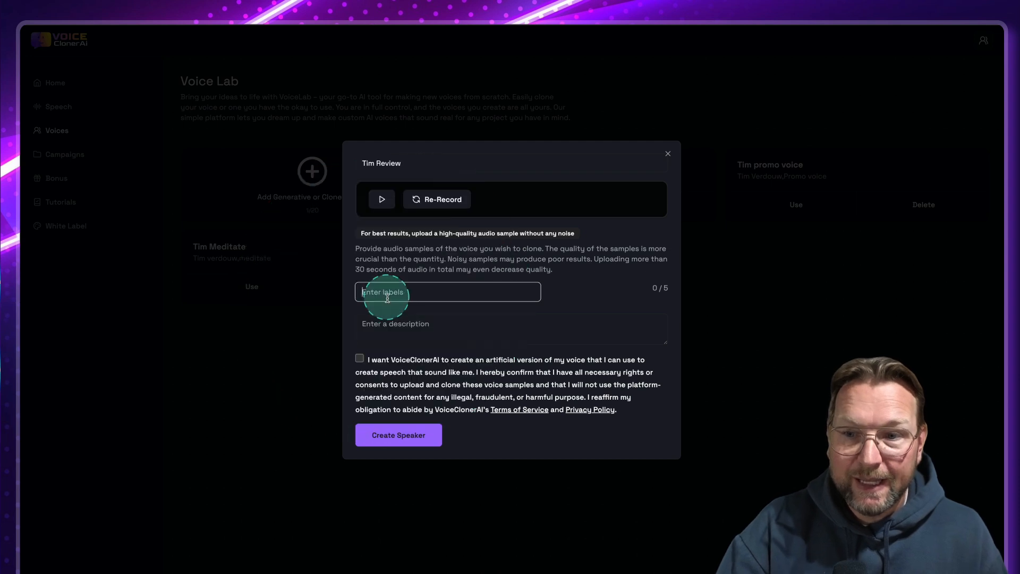
# Add labels Review and Tim, description 'Tims review voice', and create the speaker
pyautogui.write('Review')
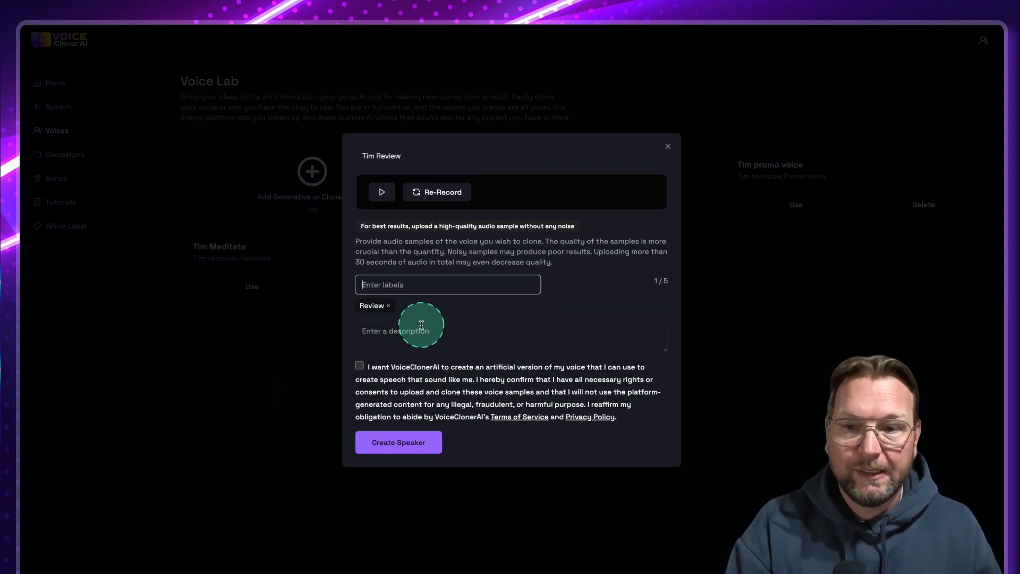
pyautogui.write('Tims')
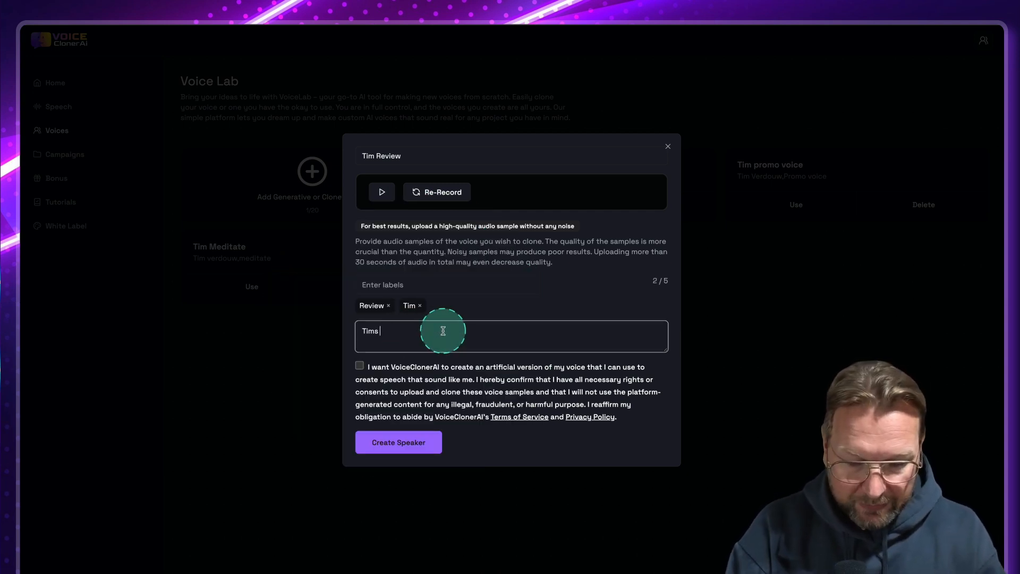
pyautogui.write('review voice')
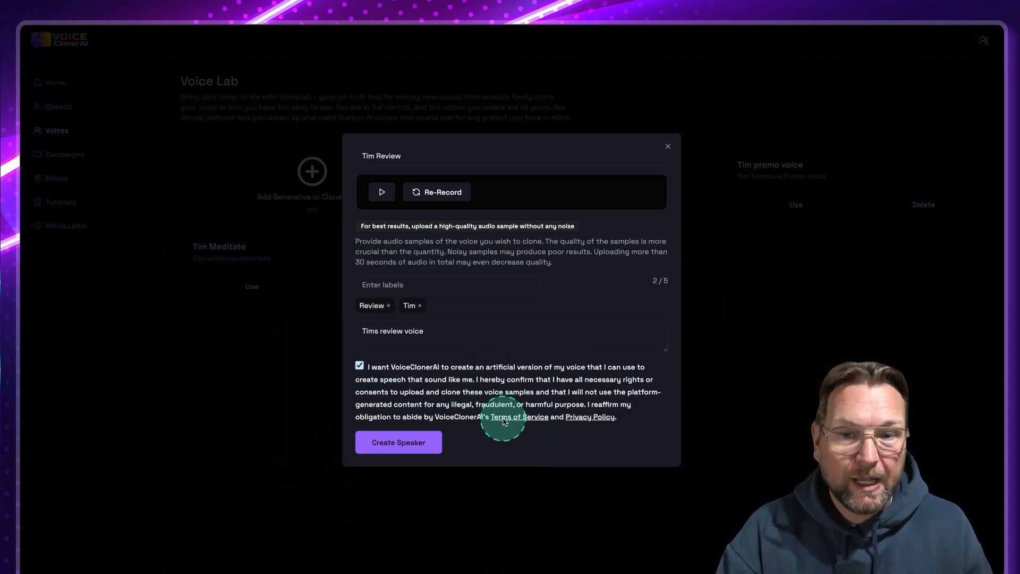
pyautogui.click(399, 443)
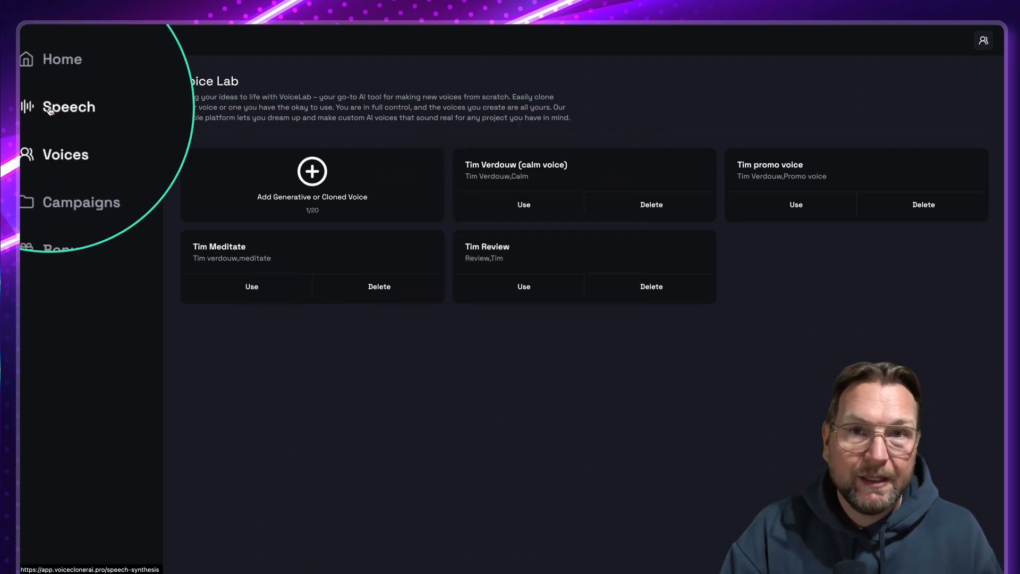
# On the Speech page switch to Premade Voices and browse the language list
pyautogui.click(68, 106)
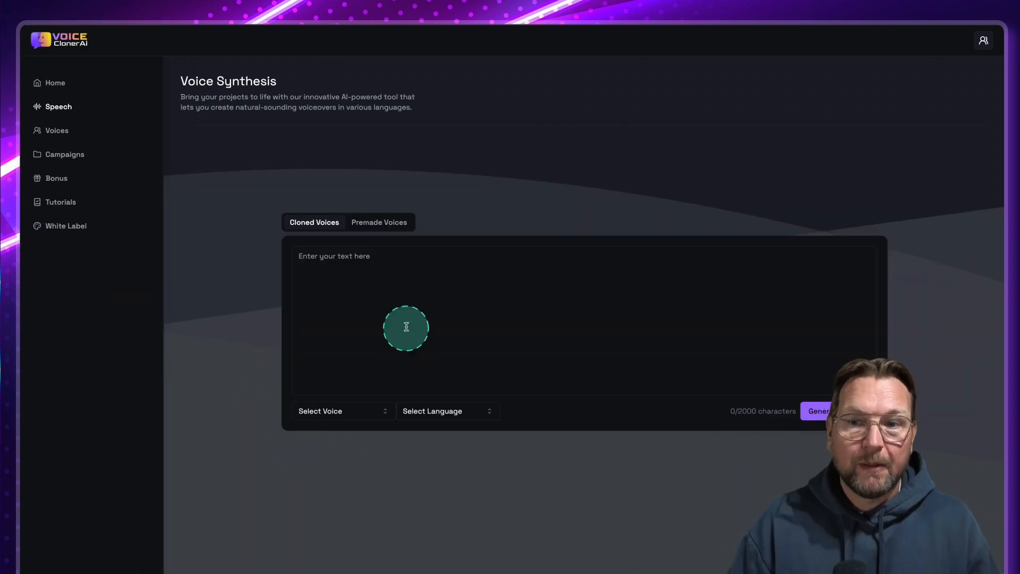
pyautogui.moveTo(479, 395)
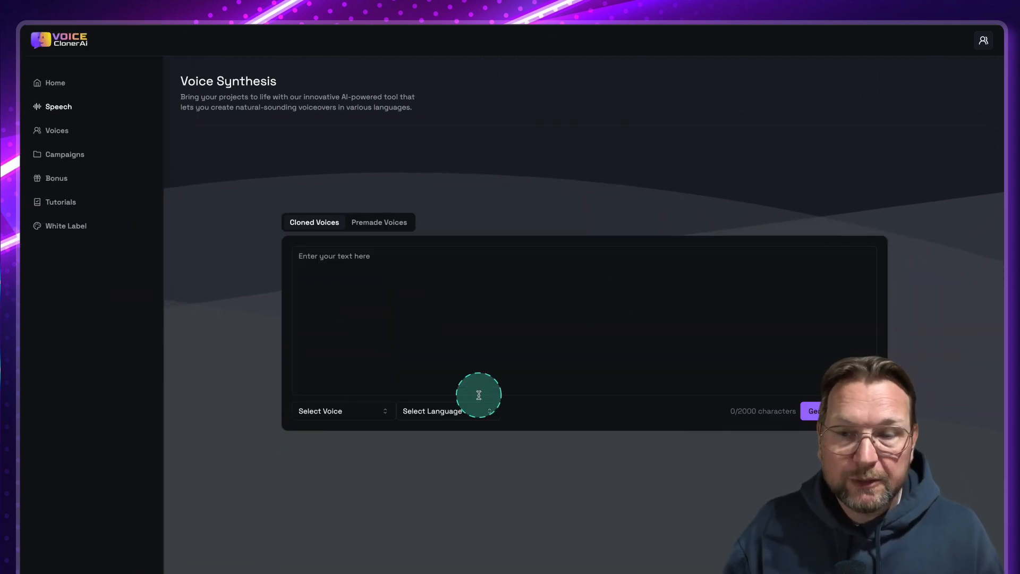
pyautogui.click(379, 222)
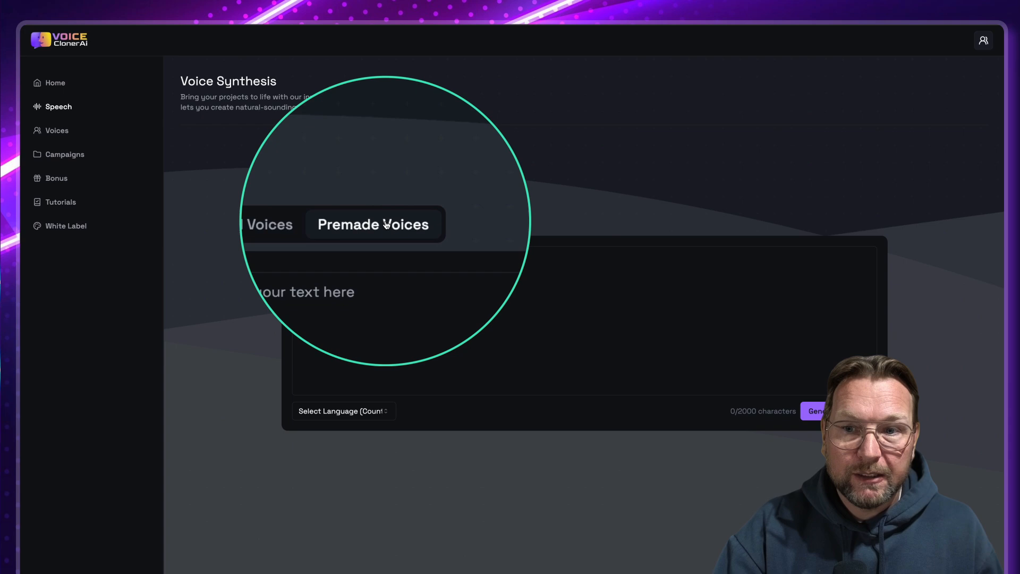
pyautogui.click(343, 410)
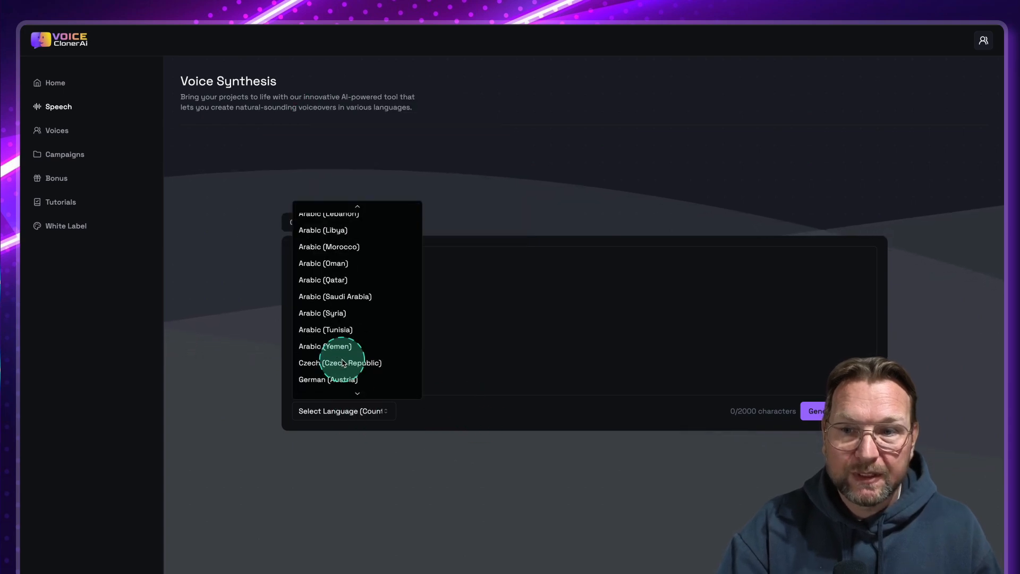
pyautogui.scroll(-3)
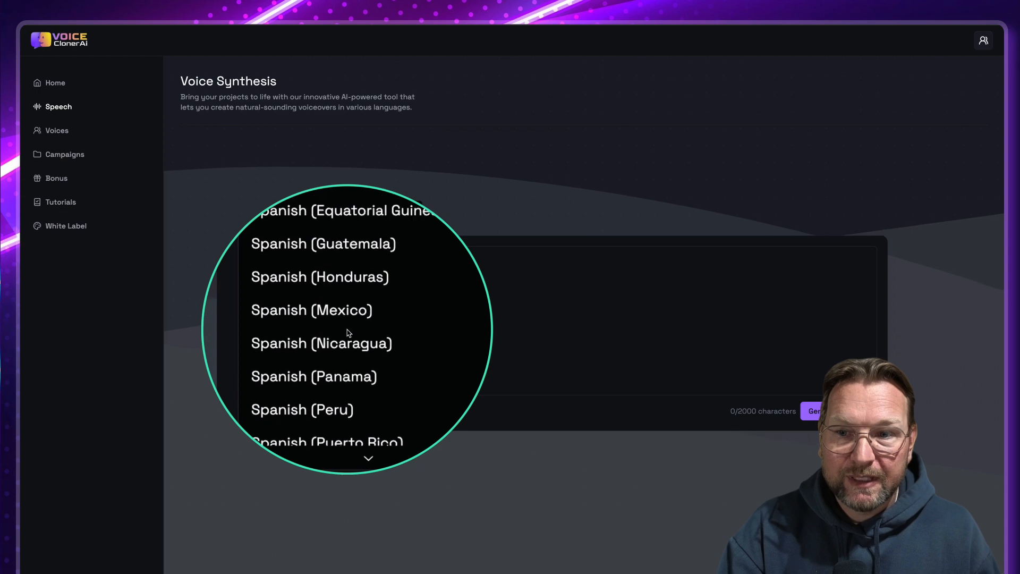
pyautogui.scroll(3)
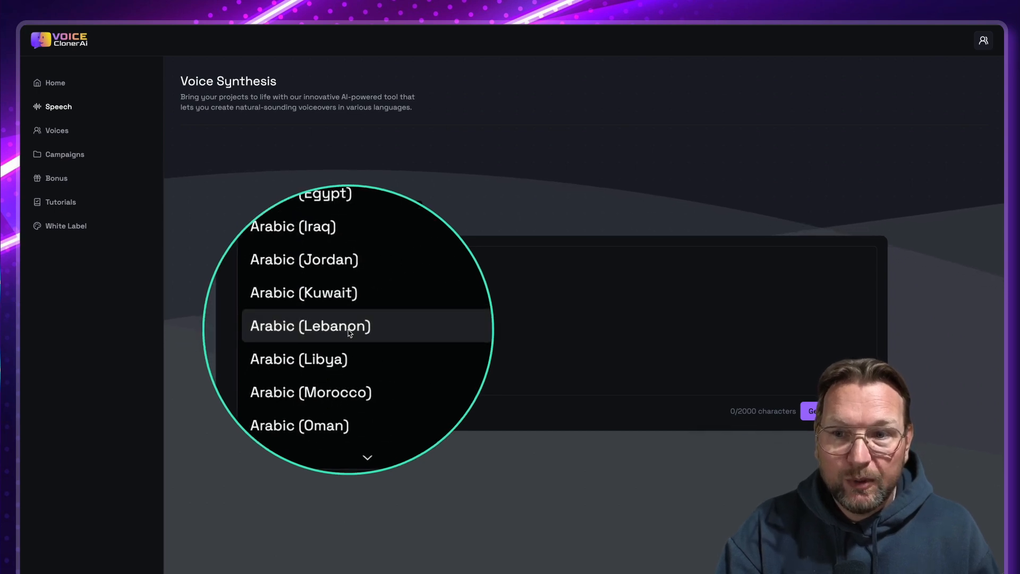
pyautogui.scroll(-3)
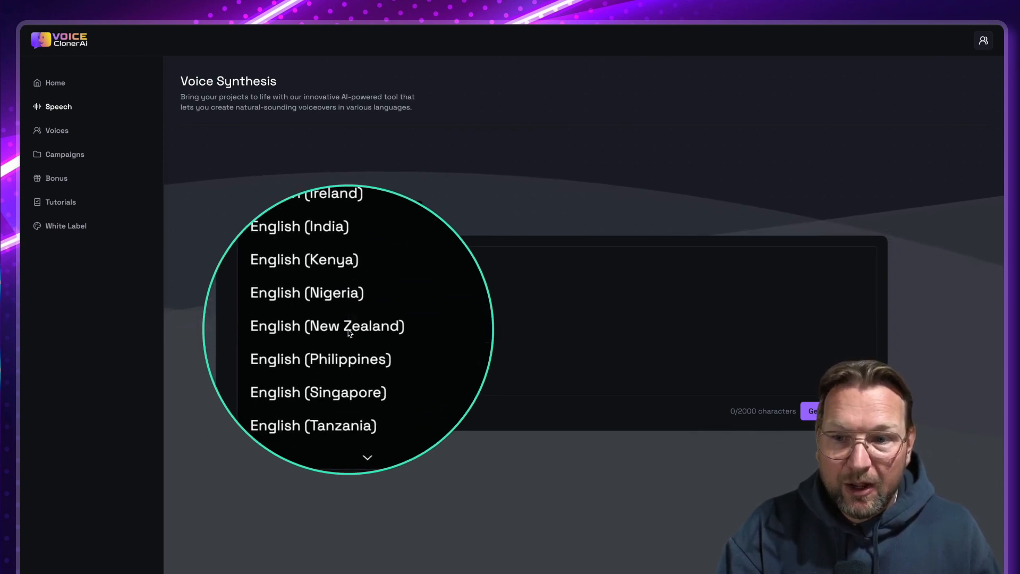
pyautogui.scroll(3)
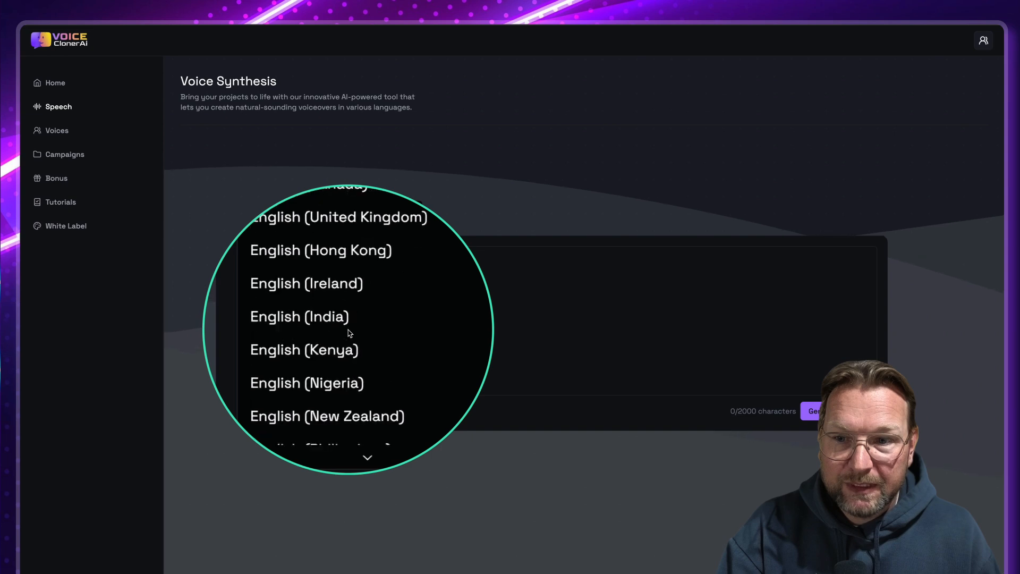
pyautogui.scroll(-3)
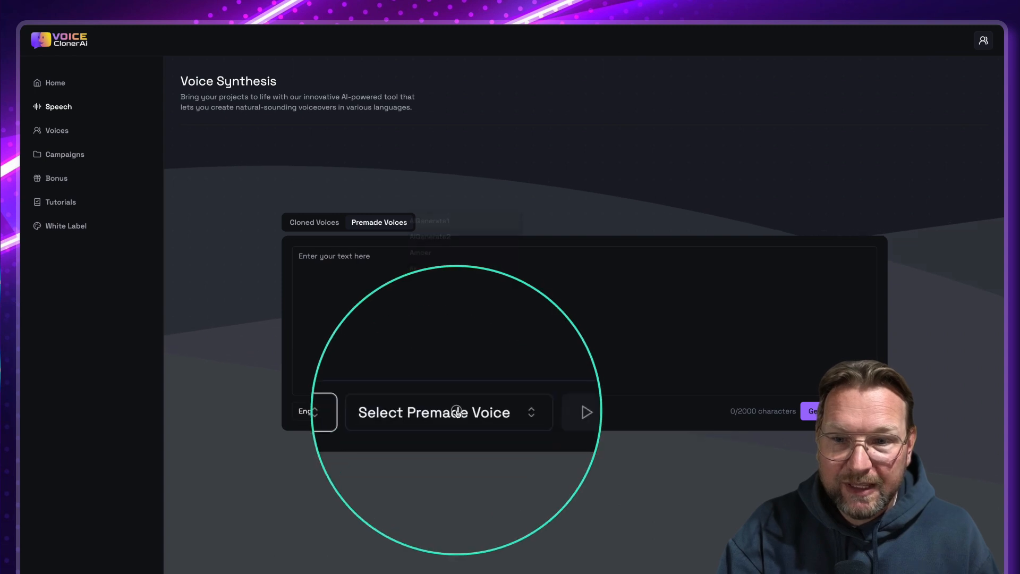
# Browse the premade voice list with Aria's emotional variants, then close it
pyautogui.click(448, 412)
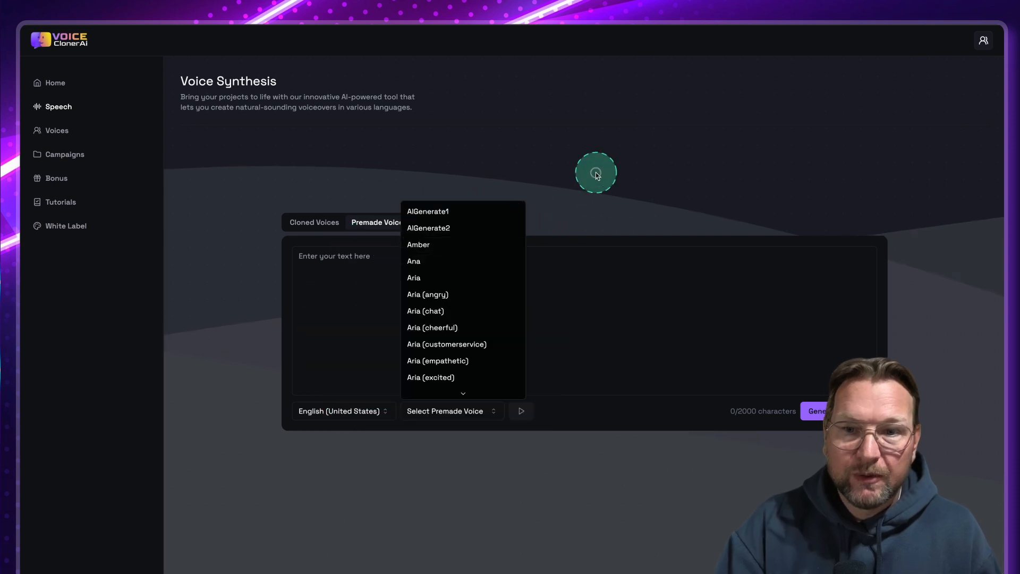
pyautogui.click(314, 222)
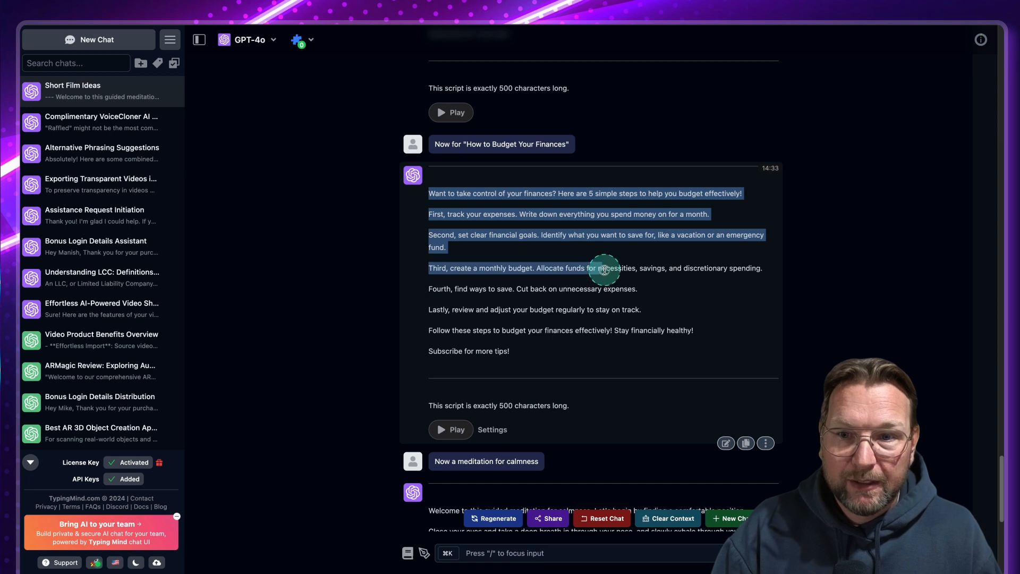
# Copy the selected opening paragraphs of the budgeting script from the chat
pyautogui.rightClick(641, 205)
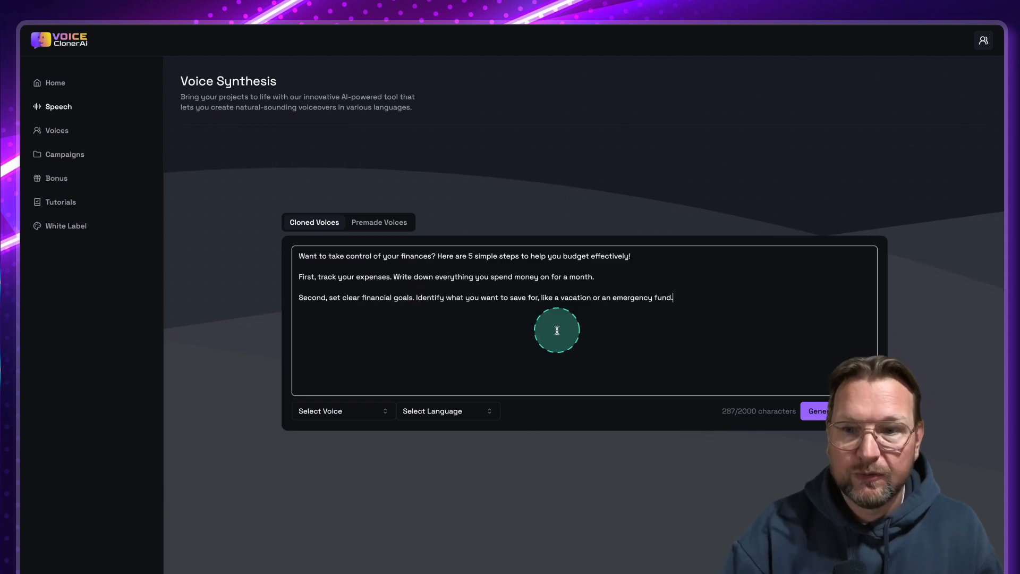
pyautogui.moveTo(350, 395)
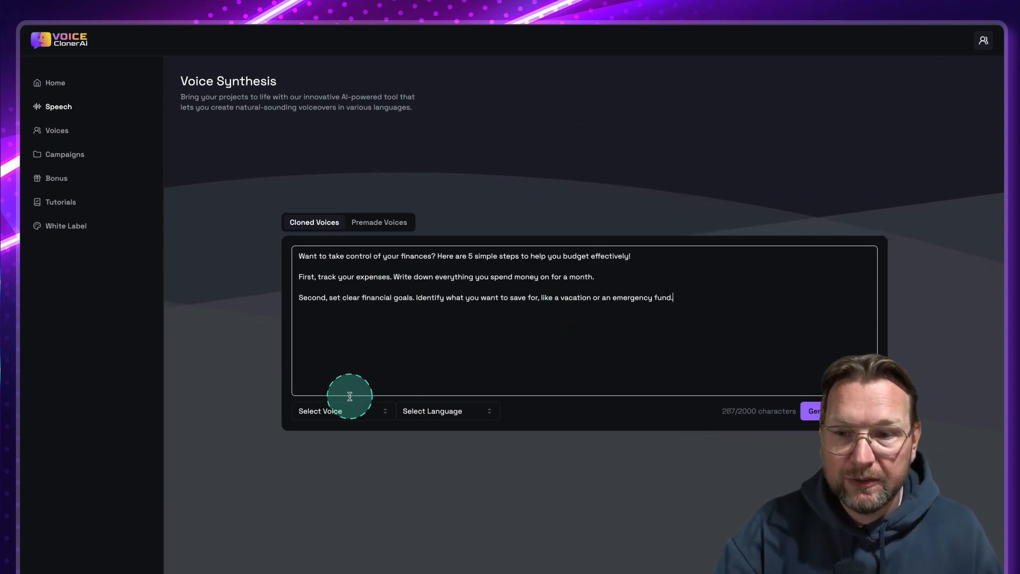
# Select the Tim Review cloned voice and English, then generate the budgeting voiceover
pyautogui.click(320, 410)
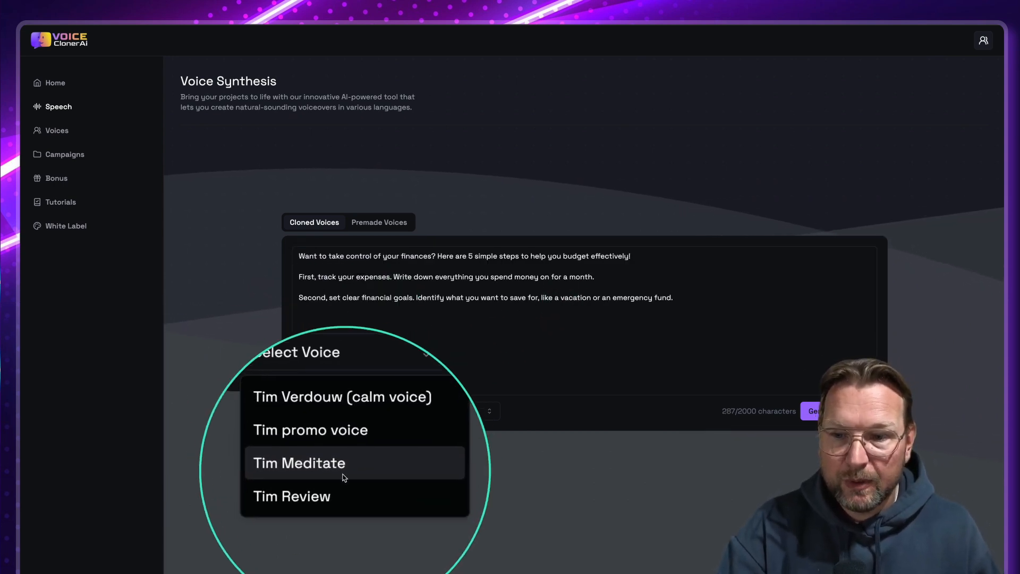
pyautogui.click(293, 497)
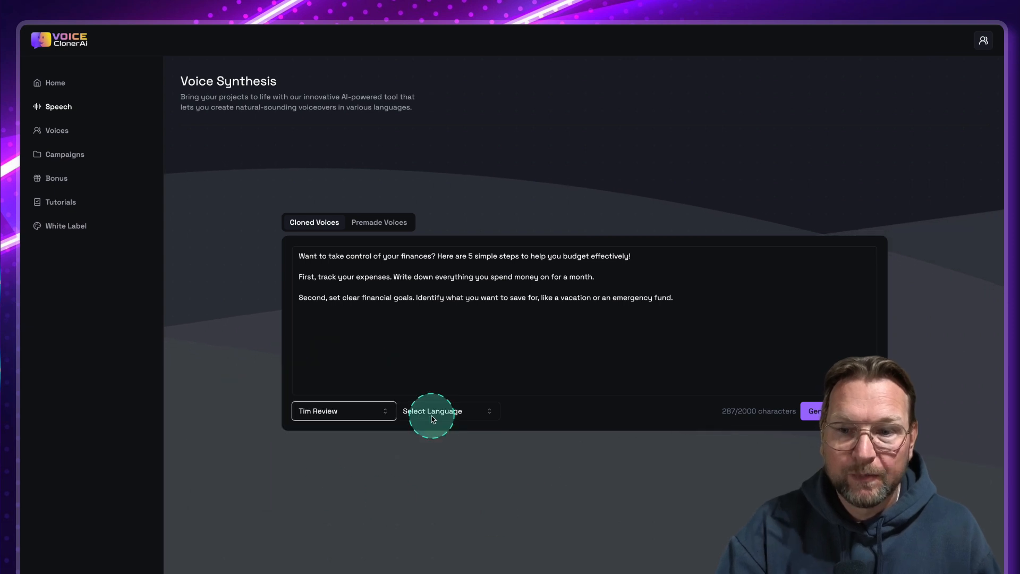
pyautogui.click(433, 410)
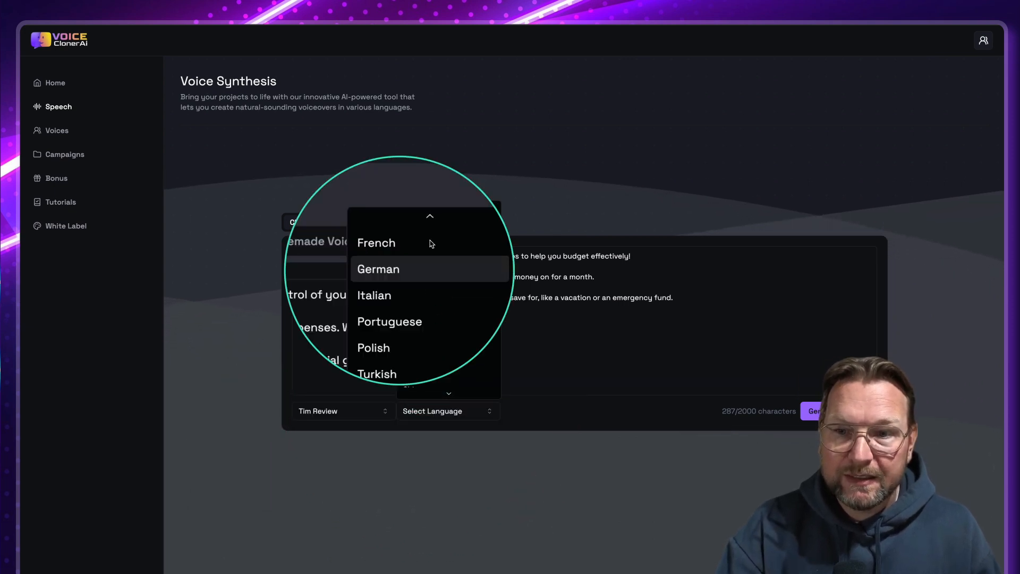
pyautogui.scroll(-3)
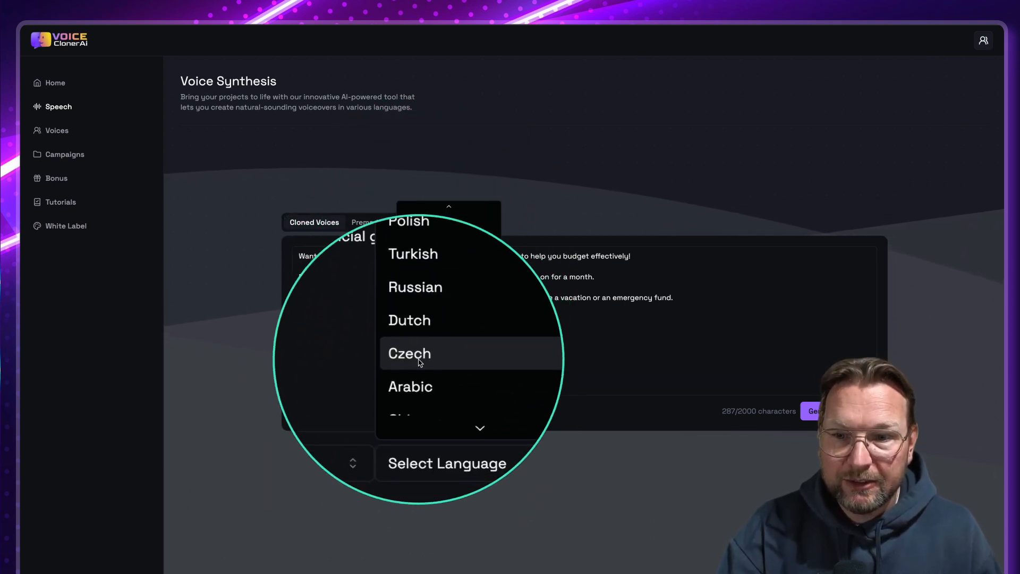
pyautogui.scroll(-3)
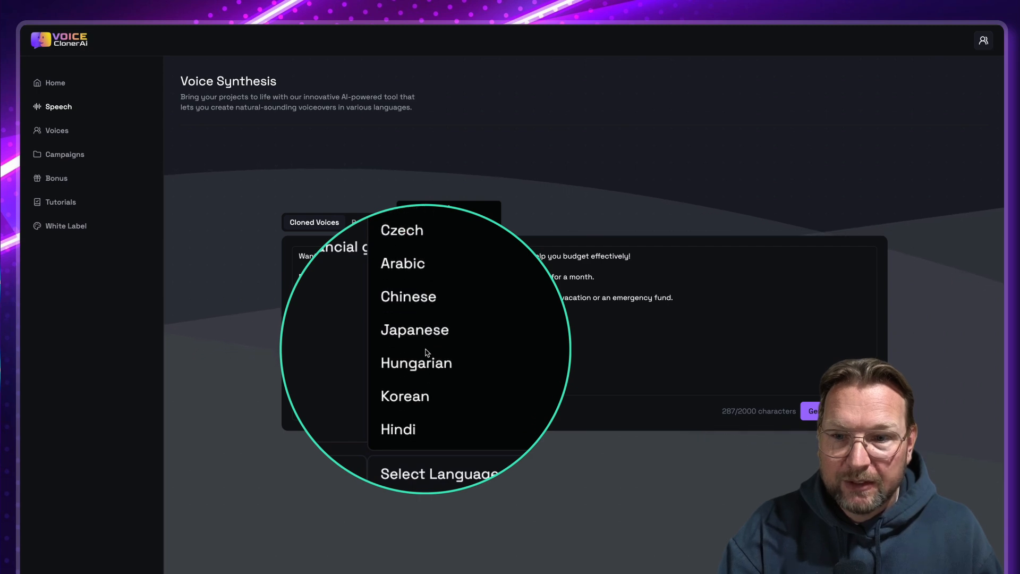
pyautogui.scroll(3)
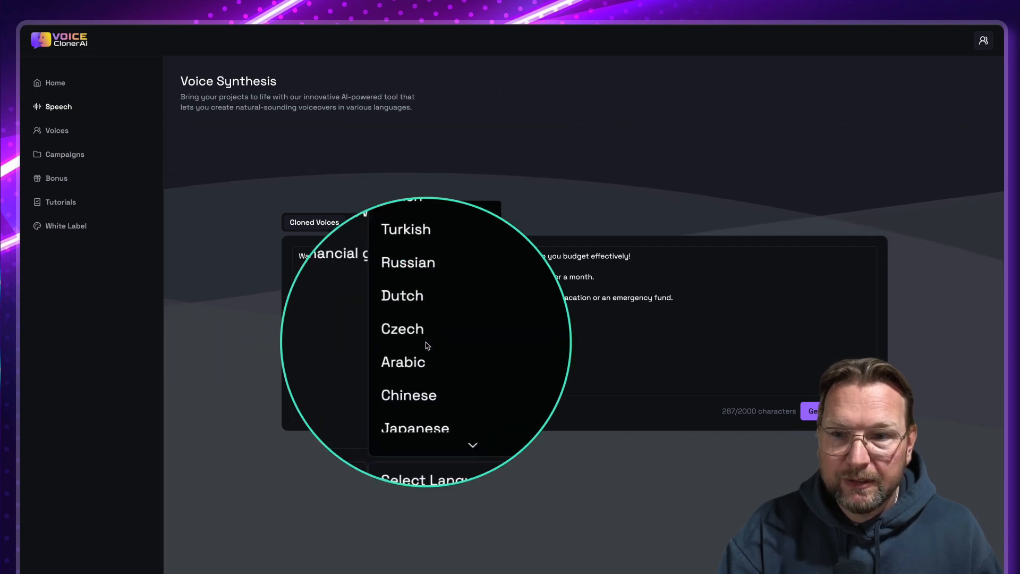
pyautogui.scroll(3)
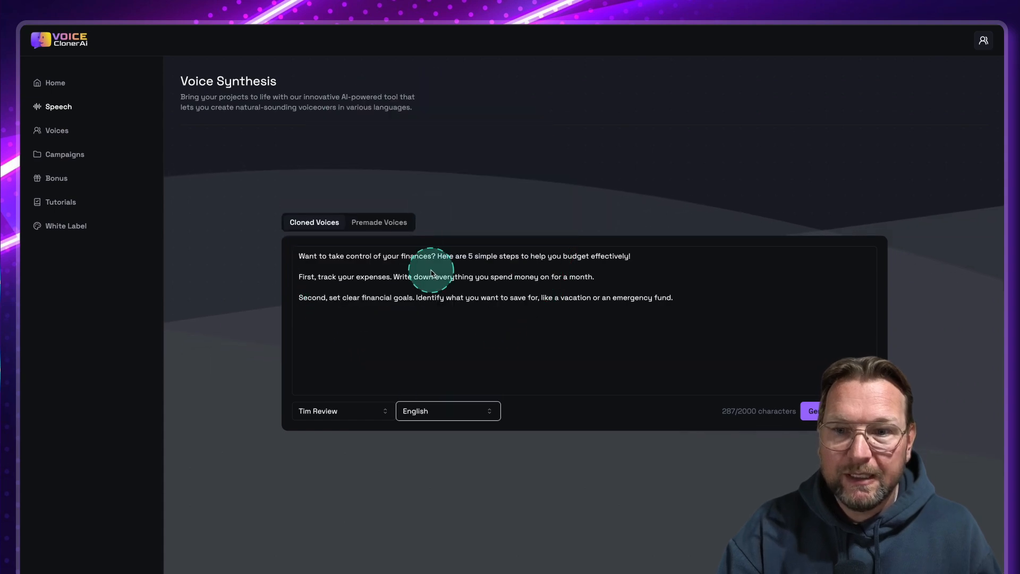
pyautogui.moveTo(695, 302)
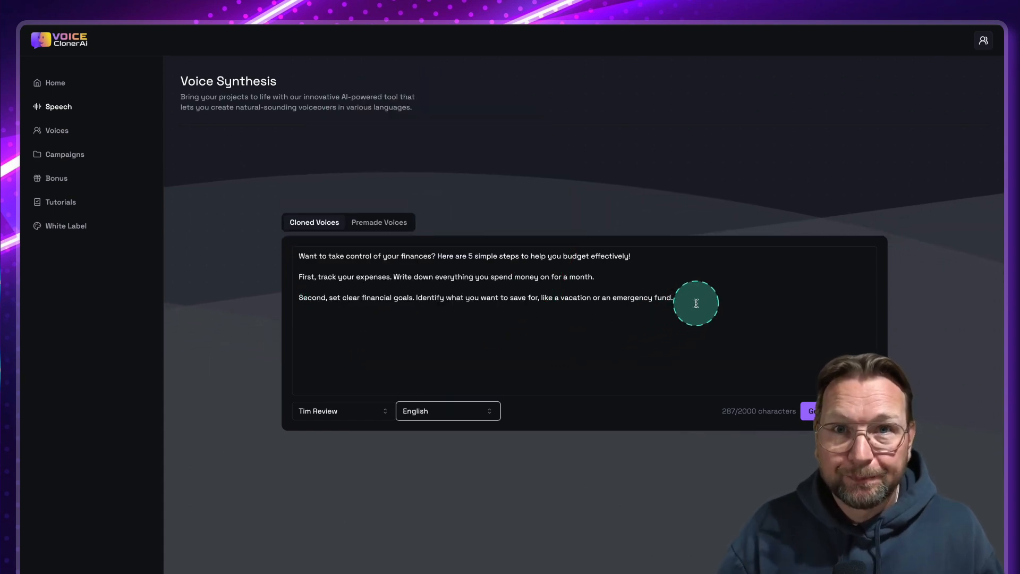
pyautogui.moveTo(672, 312)
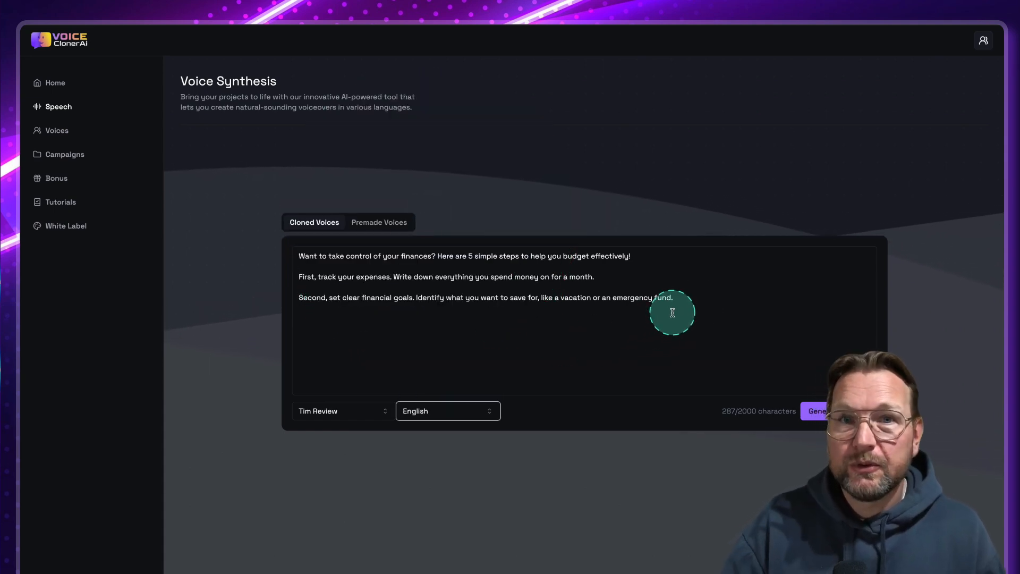
pyautogui.moveTo(766, 324)
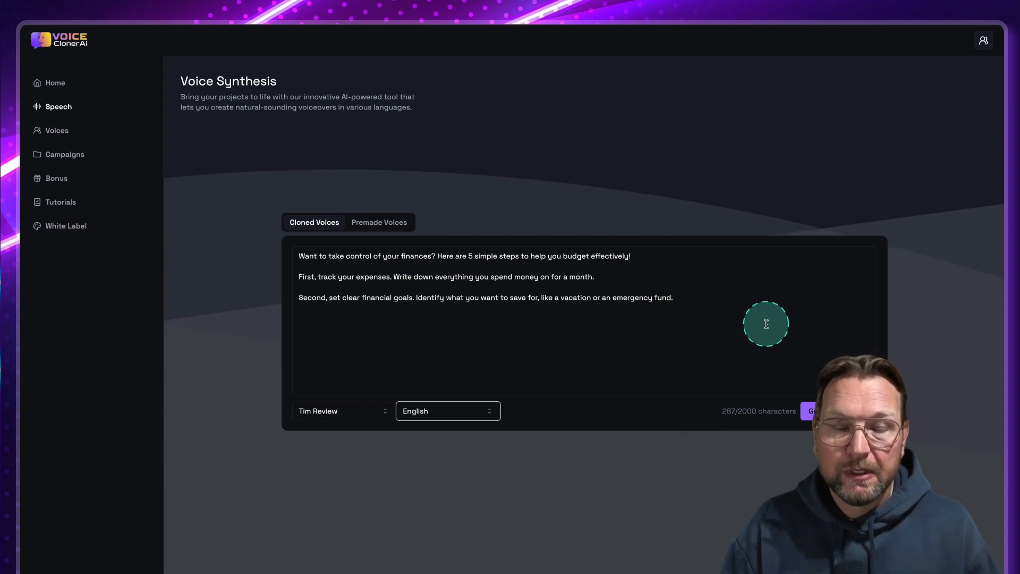
pyautogui.moveTo(811, 410)
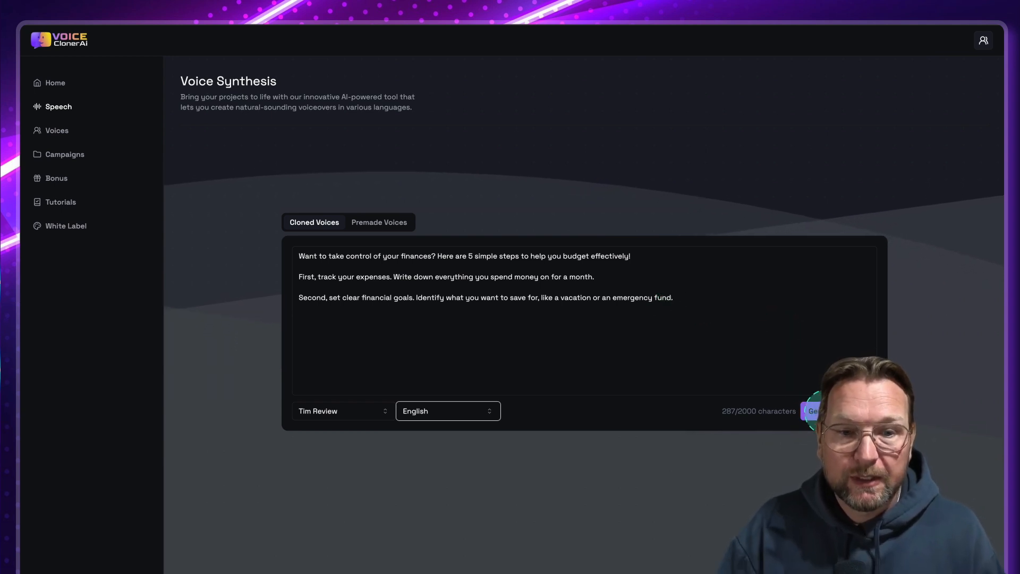
pyautogui.click(813, 410)
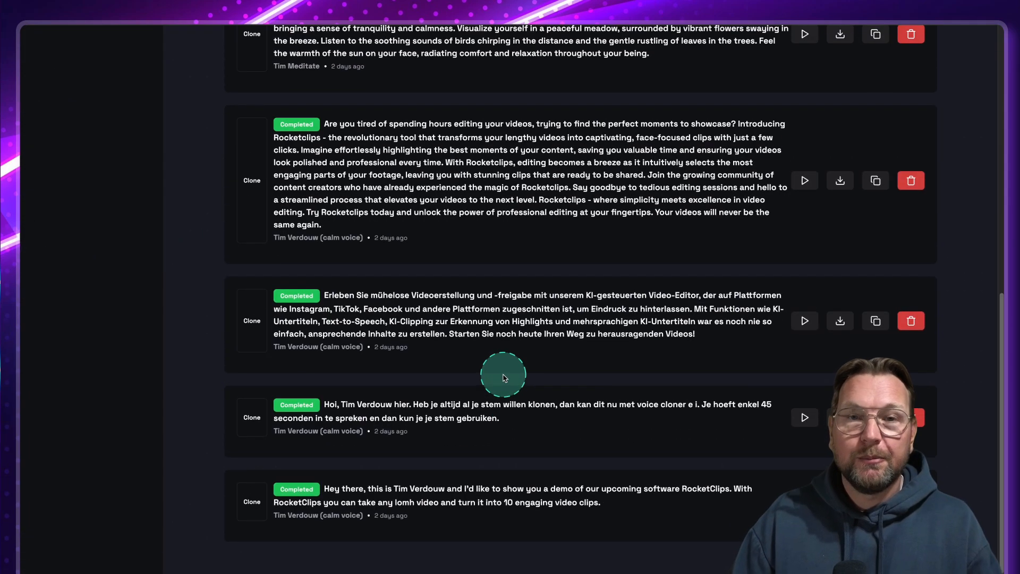
pyautogui.moveTo(378, 475)
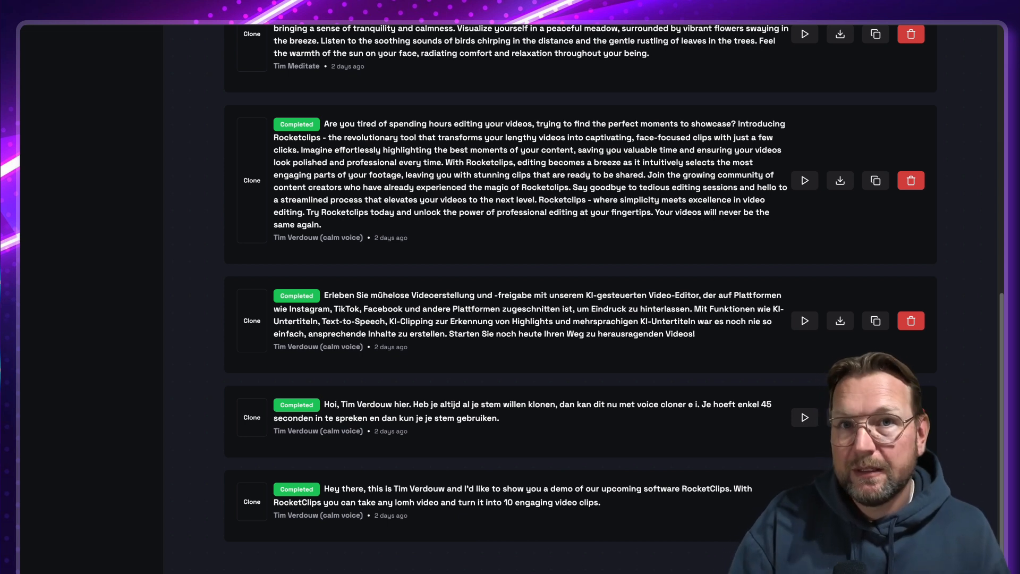
# Play the completed RocketClips demo voiceover in the Campaigns list
pyautogui.click(804, 416)
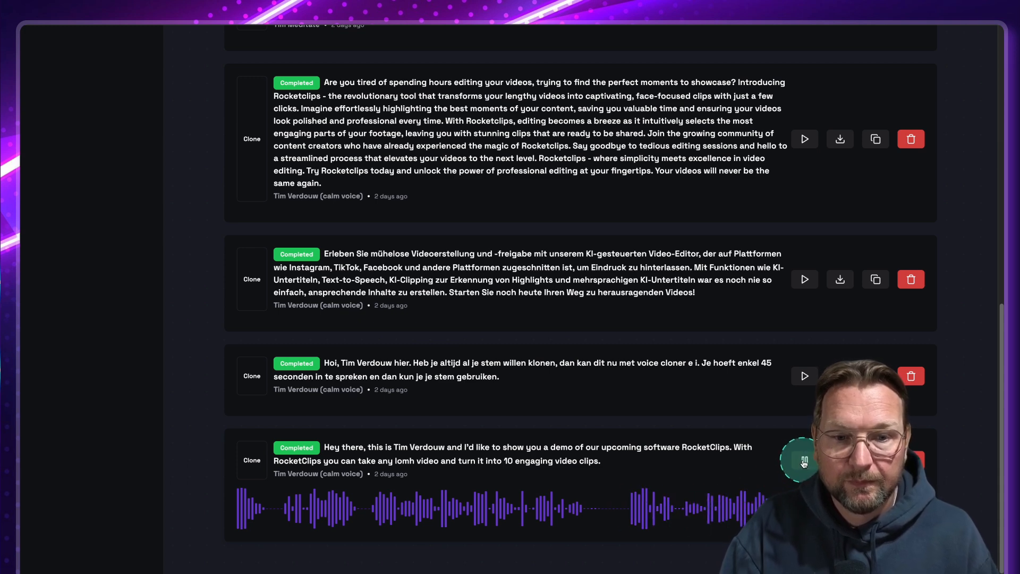
pyautogui.scroll(3)
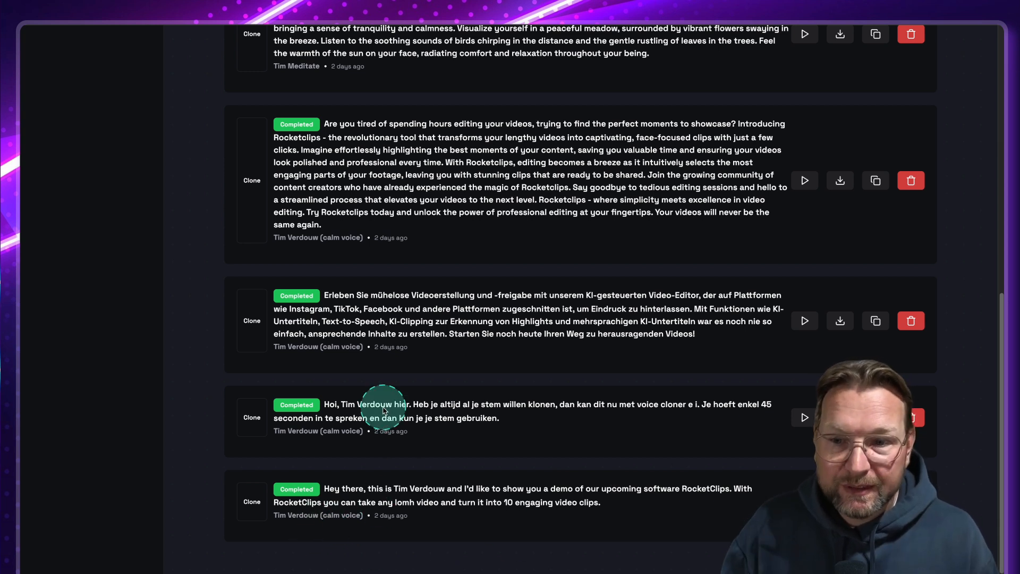
pyautogui.moveTo(804, 417)
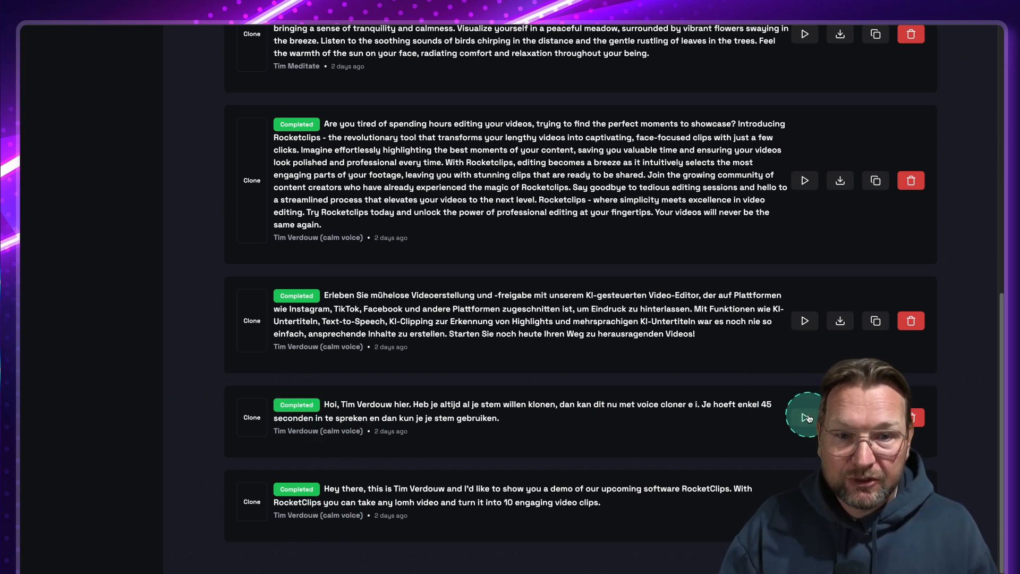
pyautogui.moveTo(610, 463)
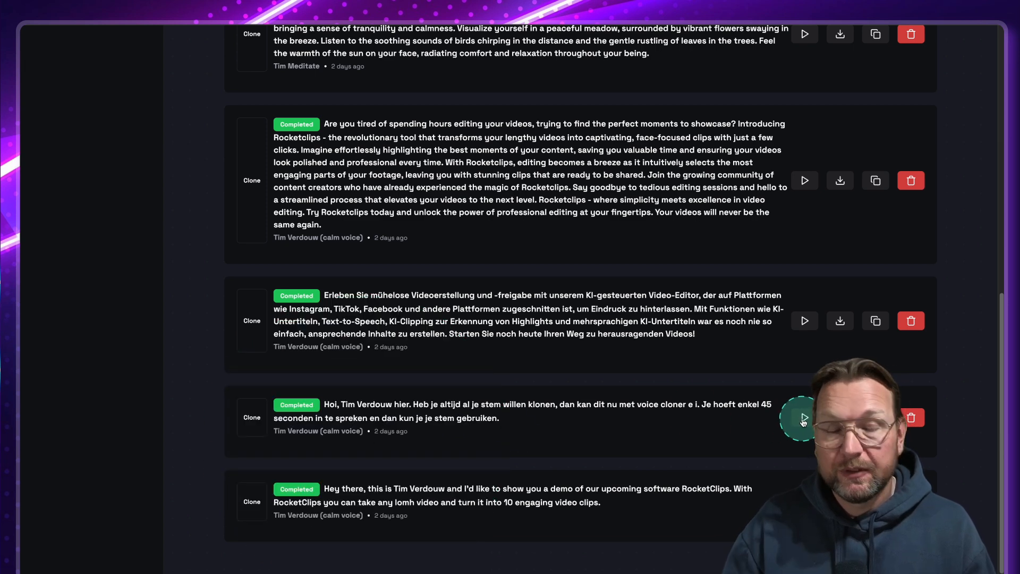
# Play the Dutch campaign clip, then play and stop the German one
pyautogui.click(803, 416)
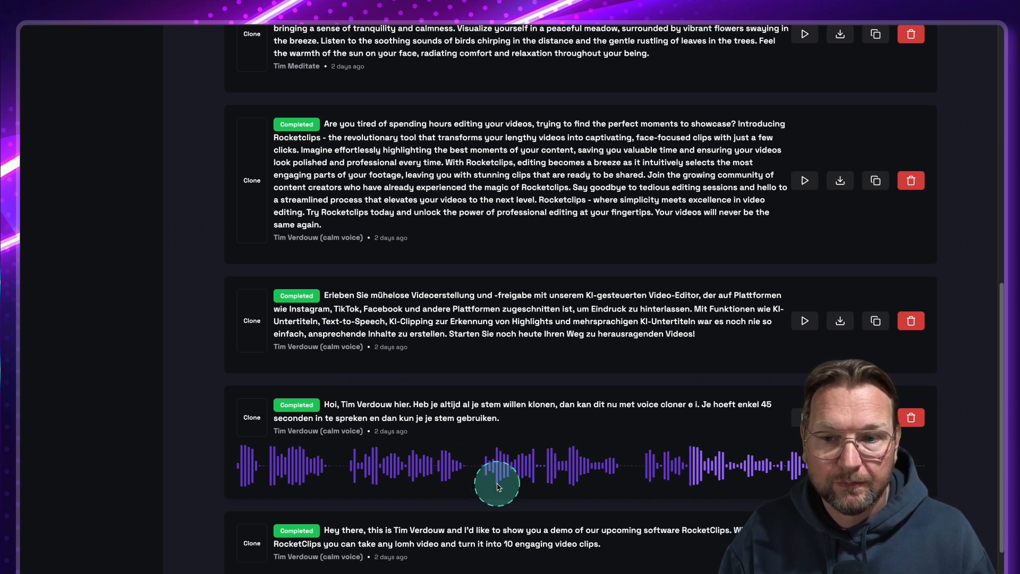
pyautogui.click(803, 417)
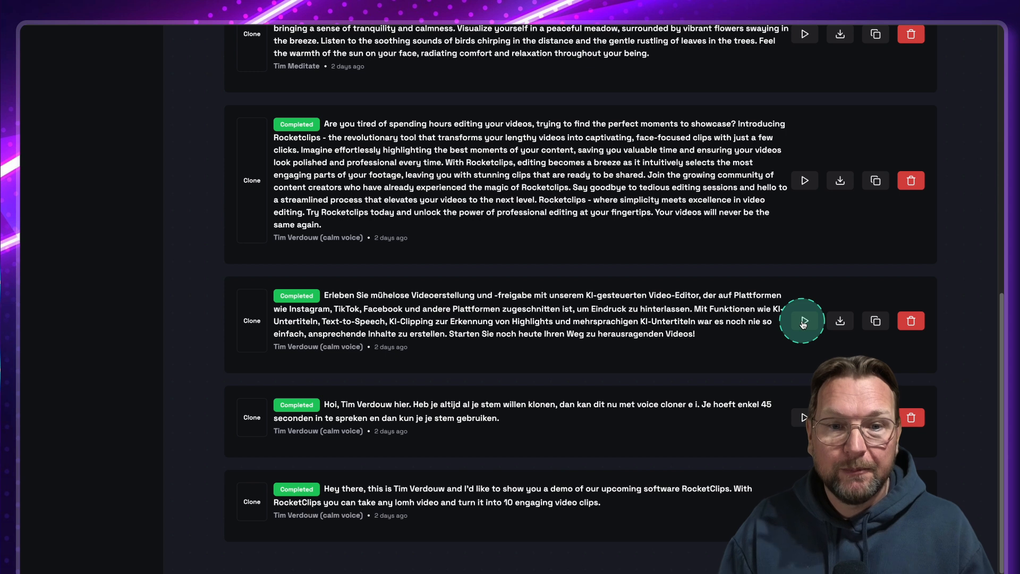
pyautogui.click(804, 321)
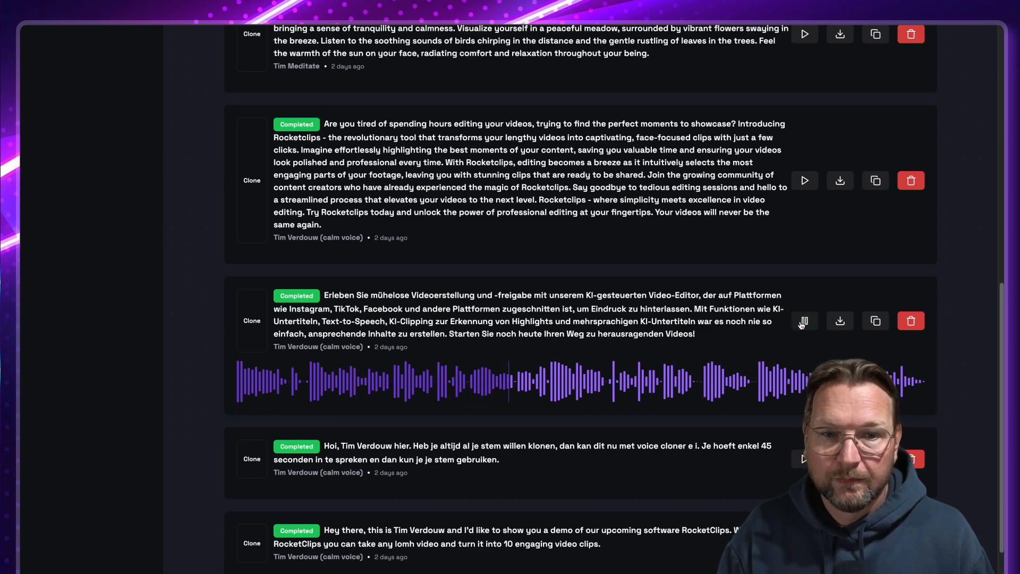
pyautogui.click(805, 320)
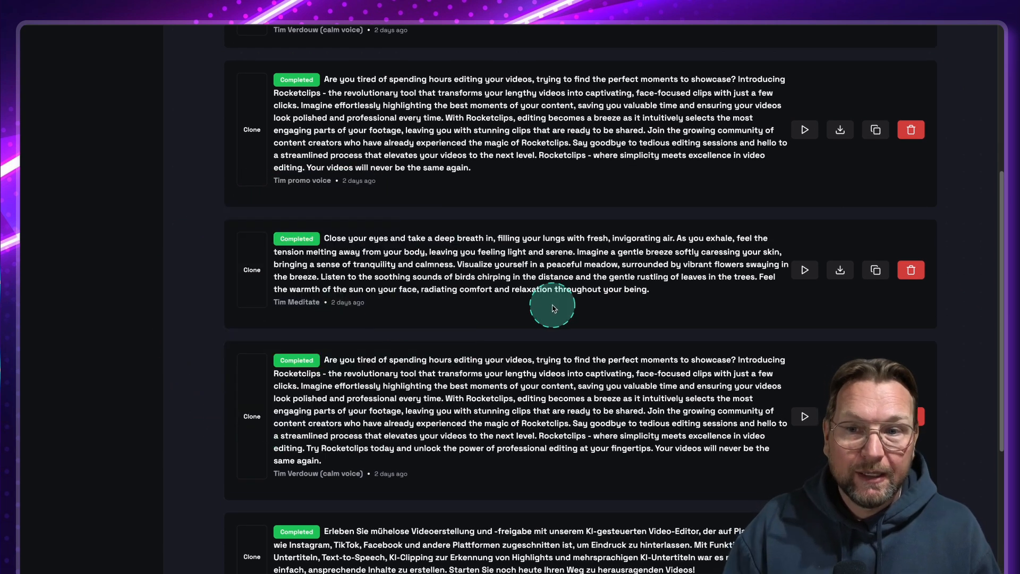
pyautogui.moveTo(625, 286)
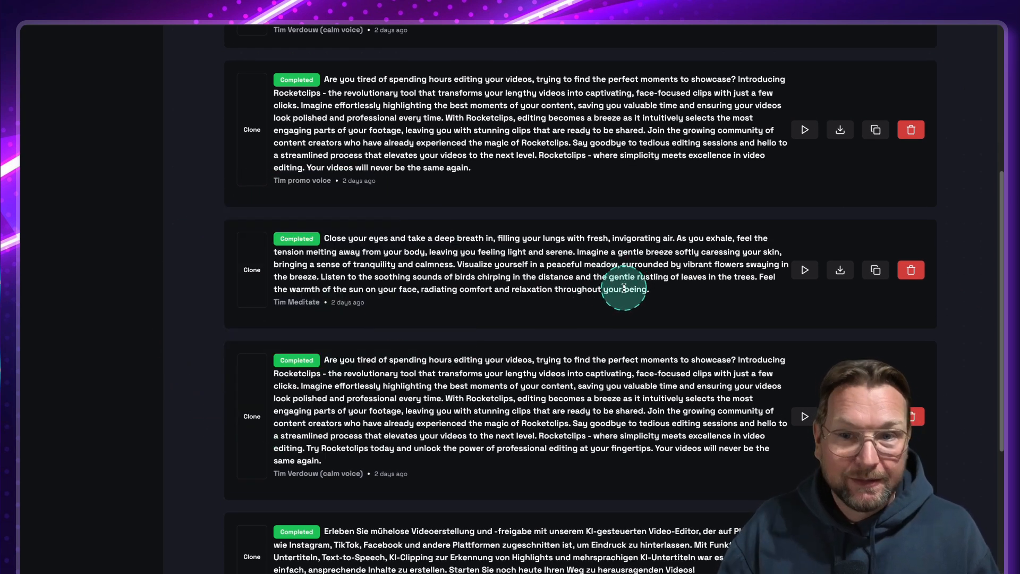
pyautogui.moveTo(719, 277)
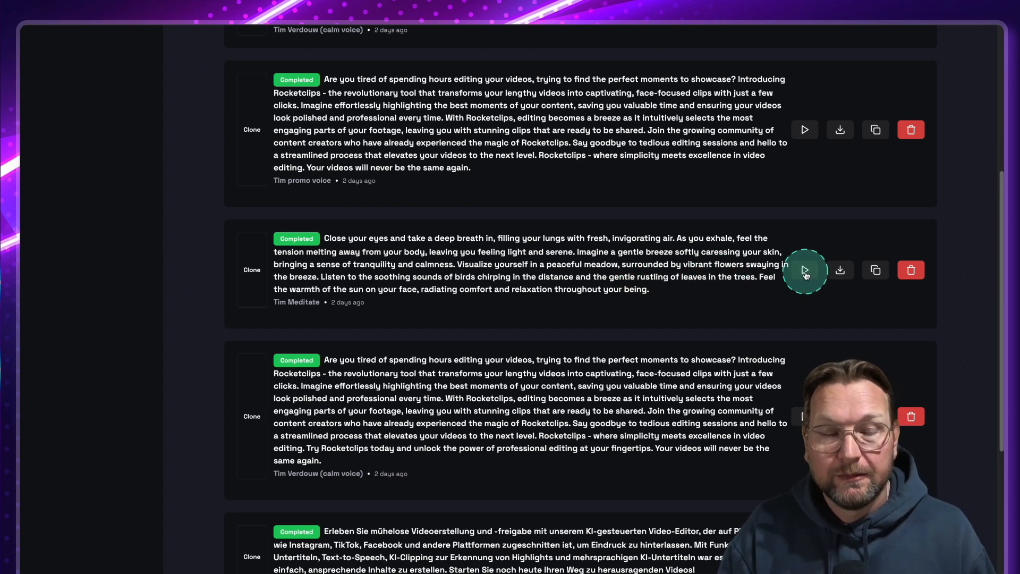
# Play and stop the Tim Meditate voiceover, then return to the top of Campaigns where the budgeting draft sits
pyautogui.click(805, 269)
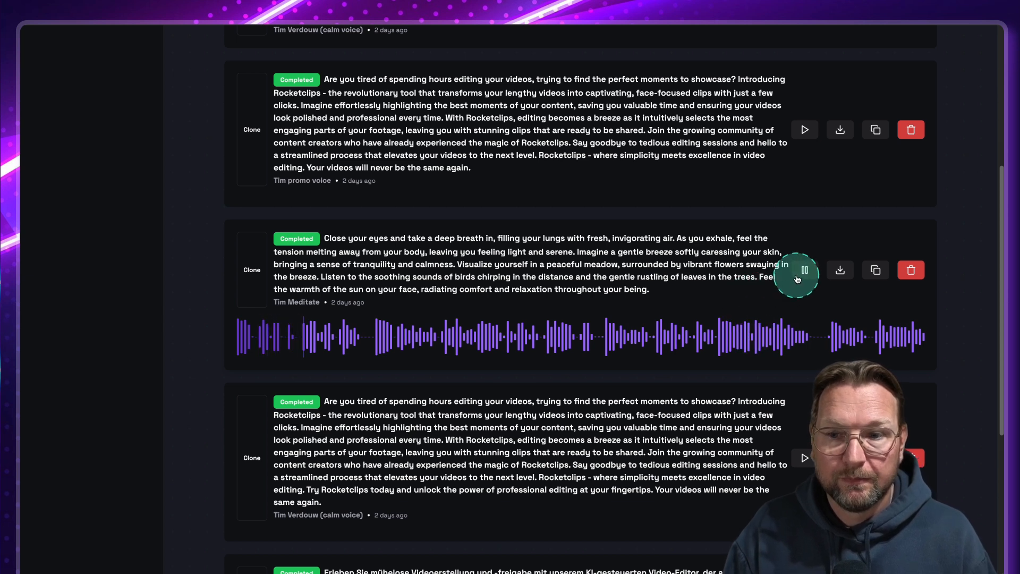
pyautogui.moveTo(799, 269)
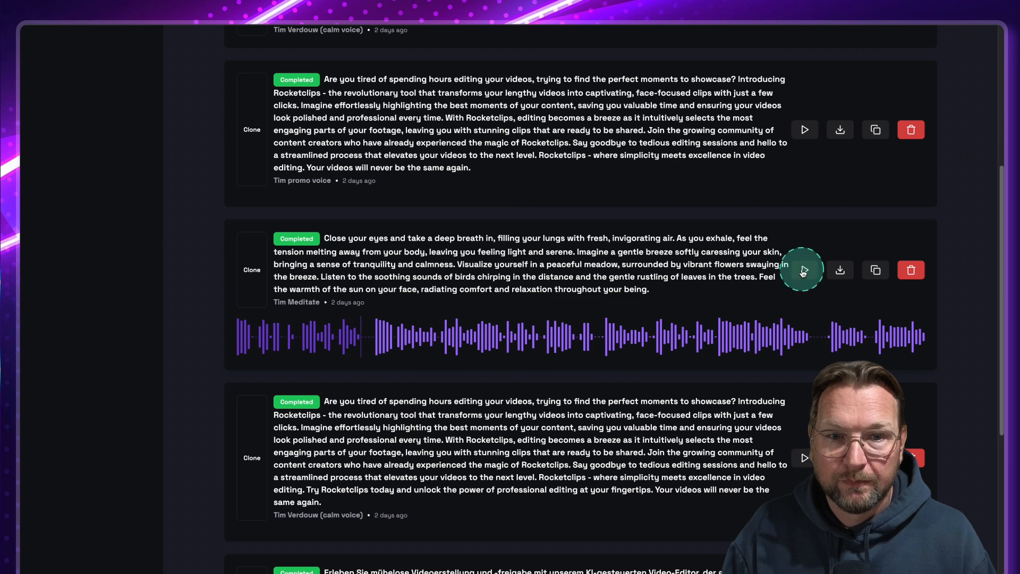
pyautogui.click(803, 269)
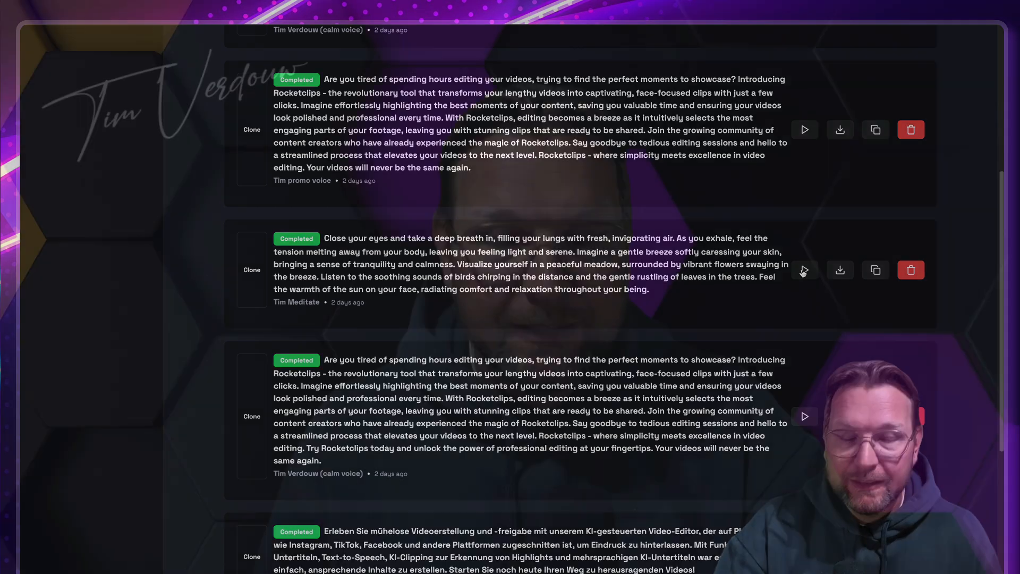
pyautogui.scroll(3)
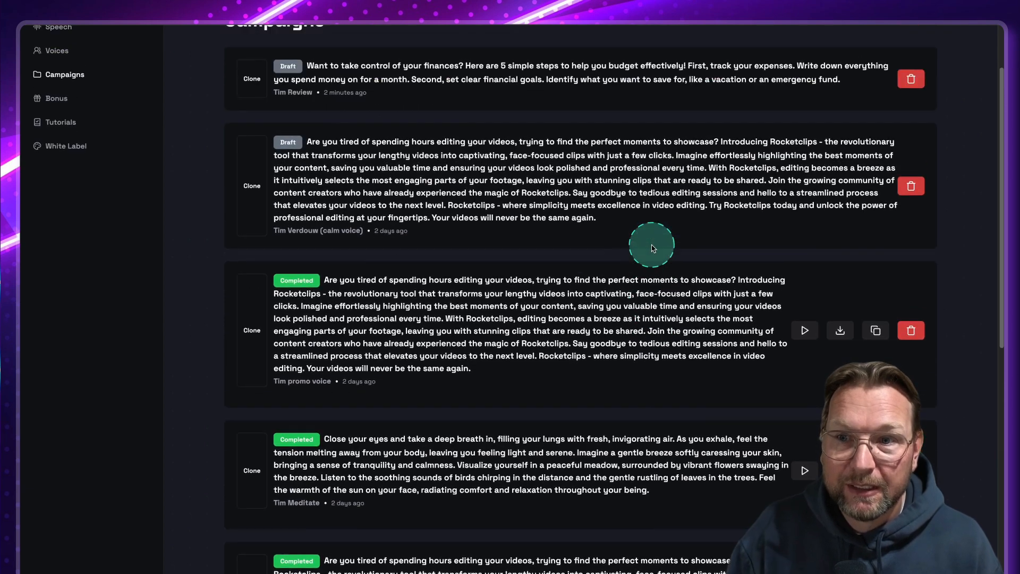
pyautogui.scroll(3)
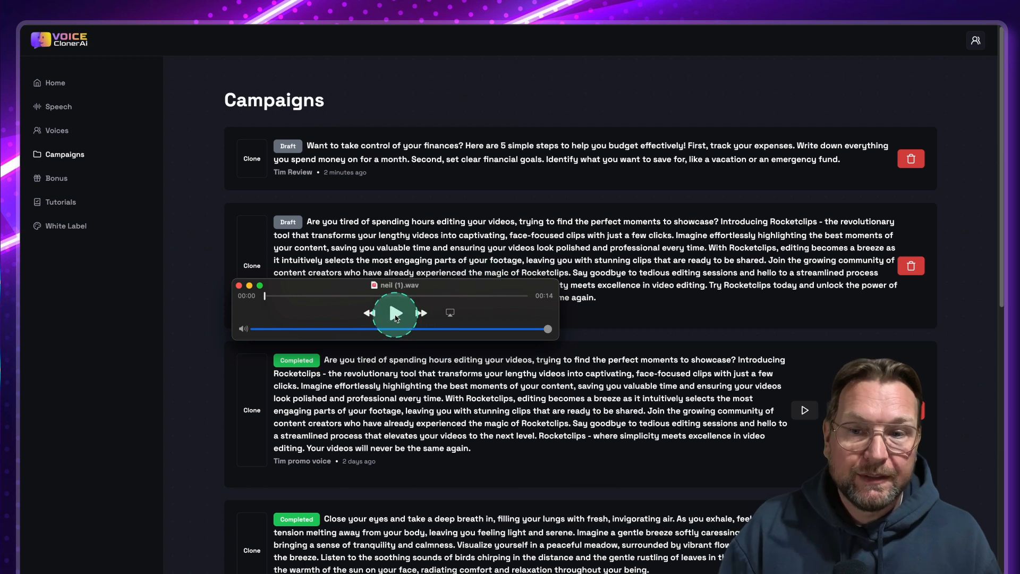
# Play the 14-second WAV voice sample to its end and close the media player
pyautogui.click(395, 313)
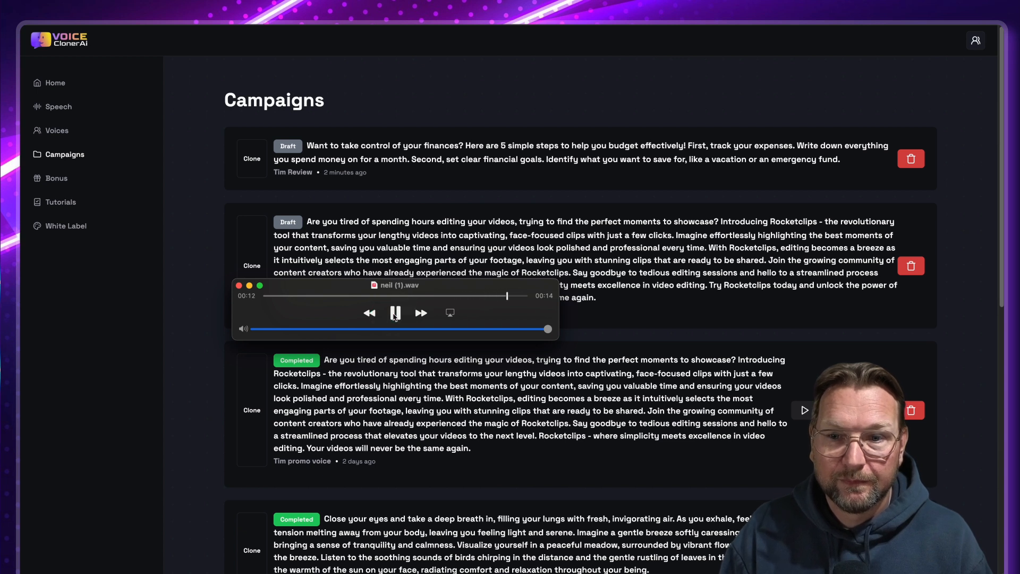
pyautogui.click(396, 313)
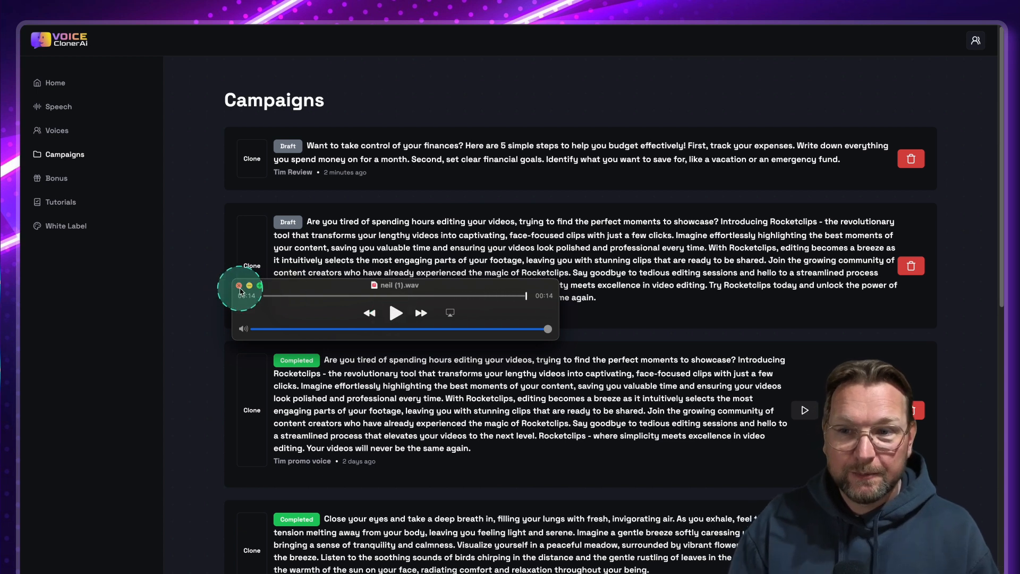
pyautogui.click(240, 287)
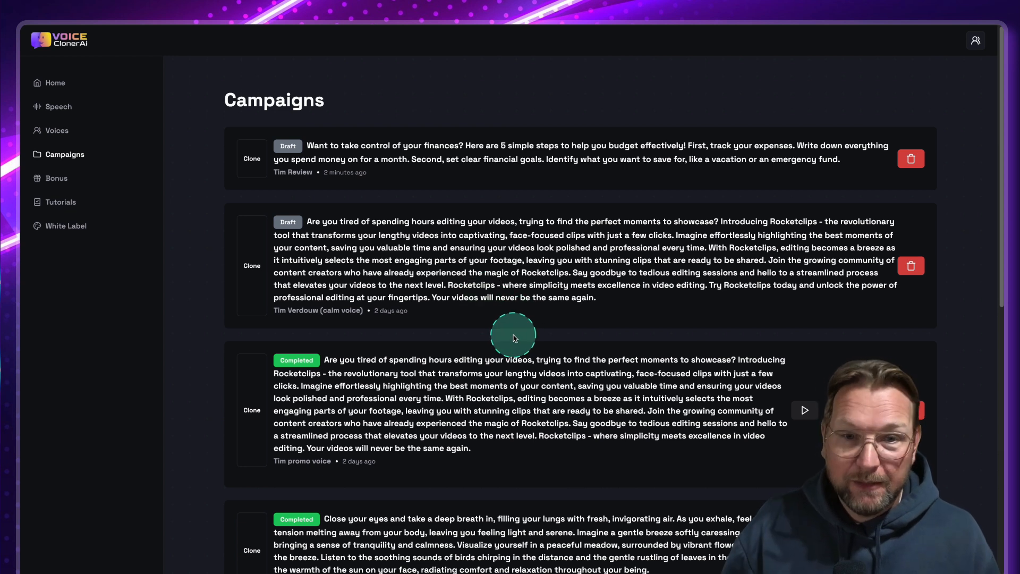
pyautogui.moveTo(515, 337)
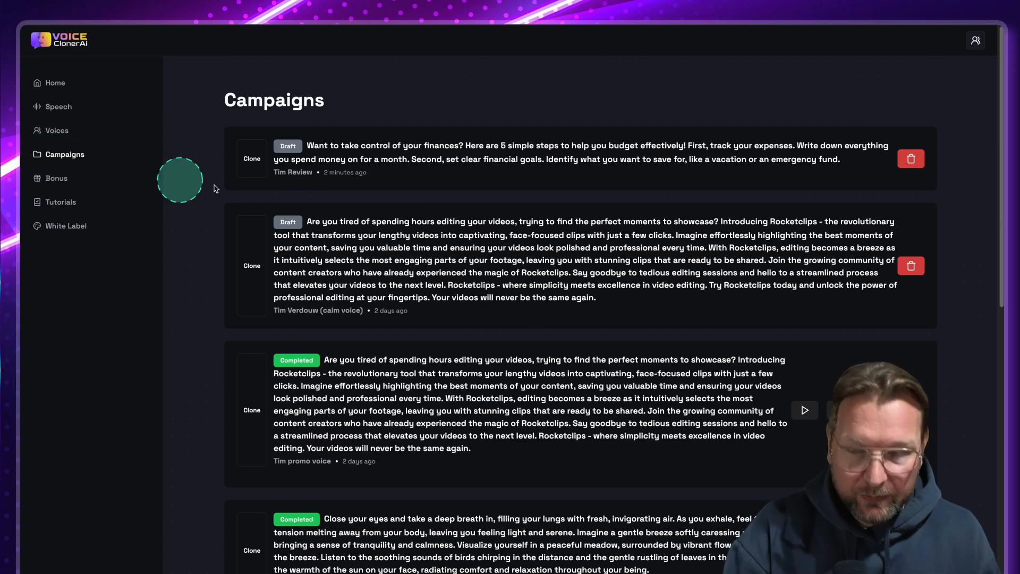
pyautogui.moveTo(345, 241)
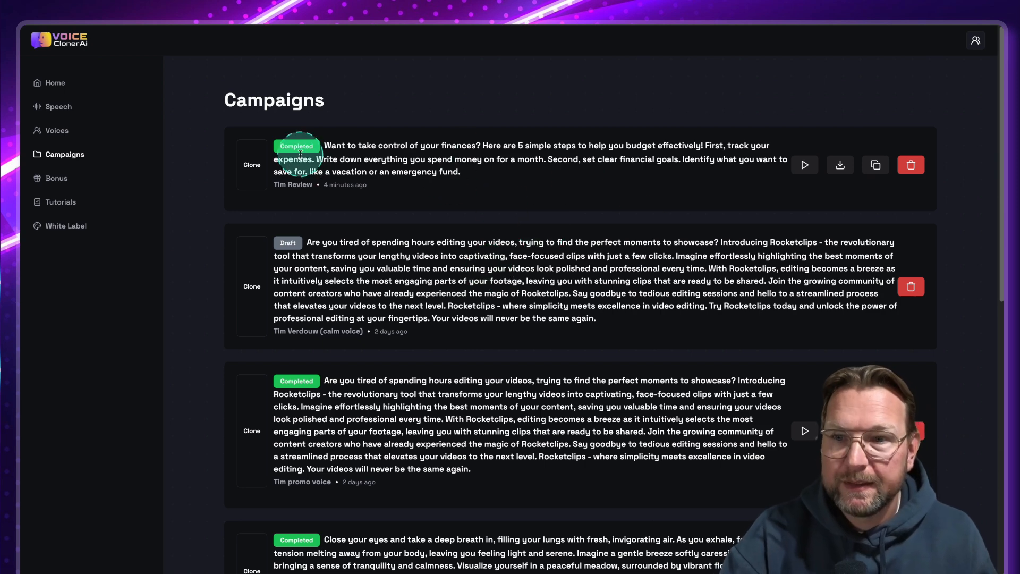
pyautogui.moveTo(804, 165)
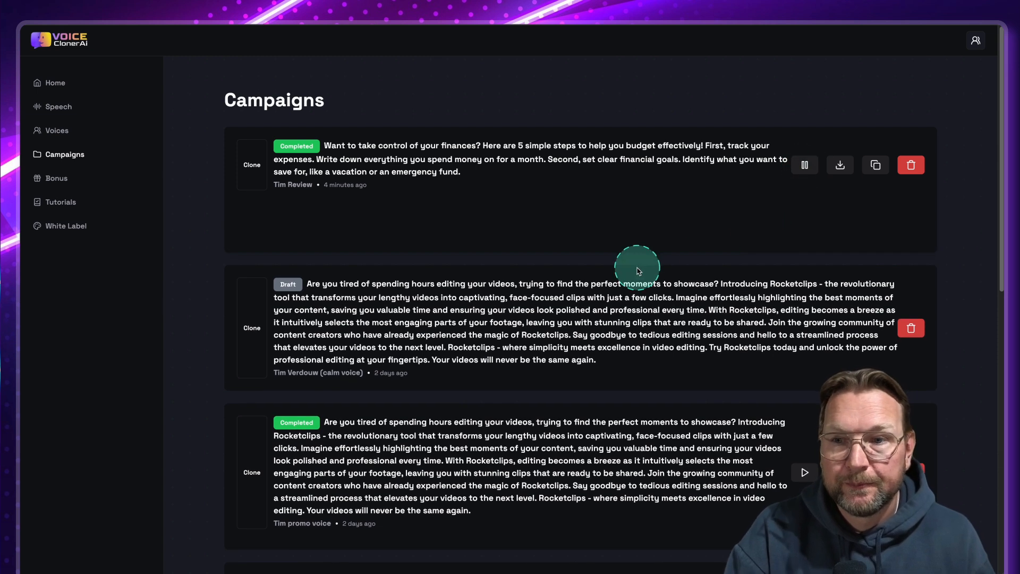
# Play the Tim Review budgeting voiceover once its badge shows Completed
pyautogui.click(804, 165)
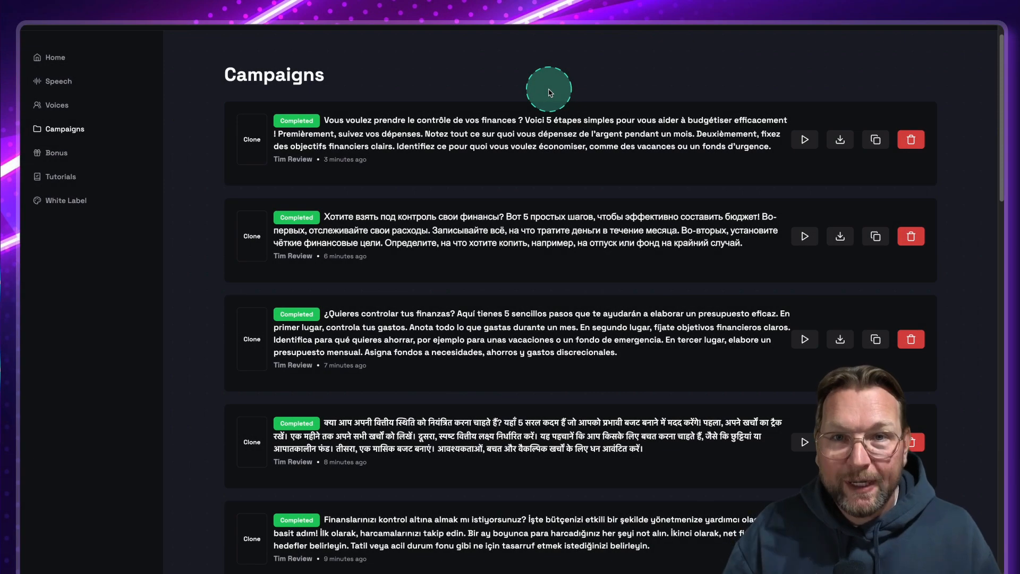
pyautogui.moveTo(344, 170)
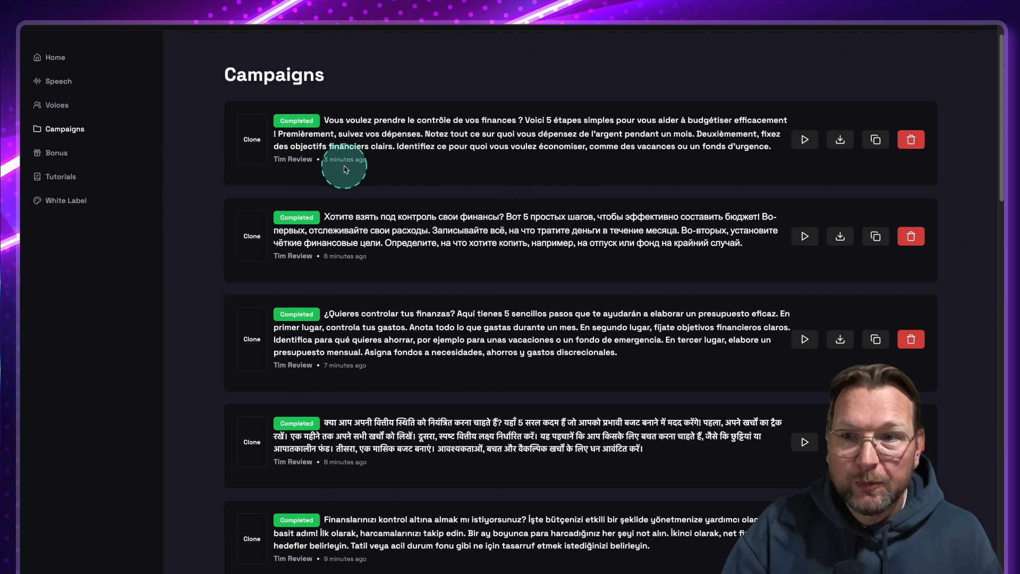
pyautogui.moveTo(497, 117)
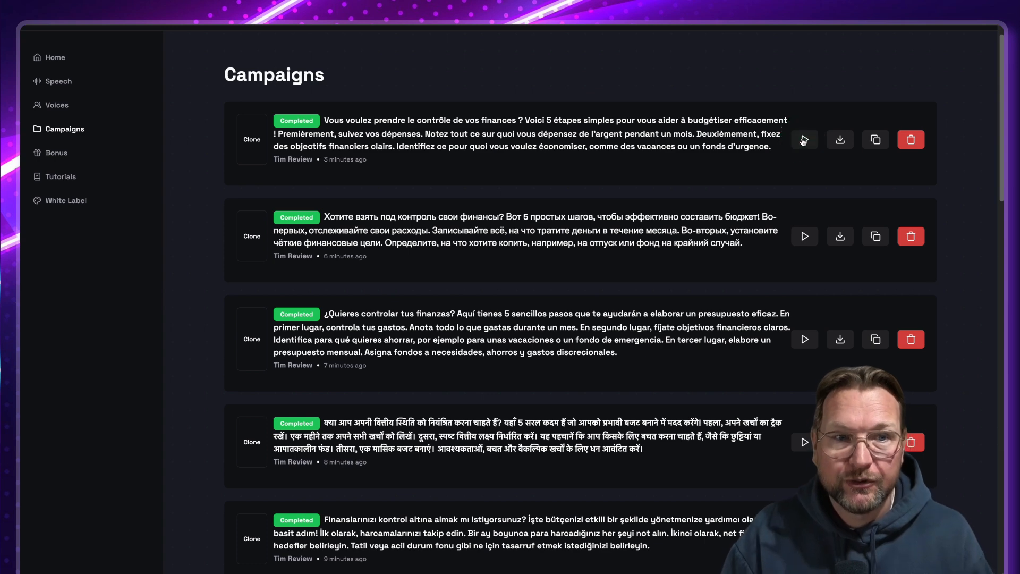
pyautogui.click(805, 139)
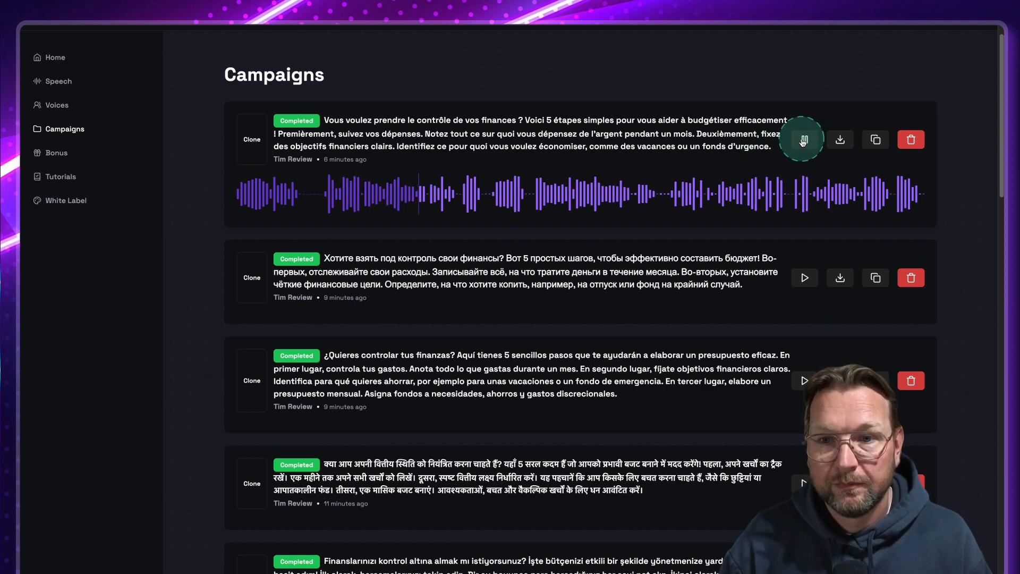
pyautogui.click(803, 140)
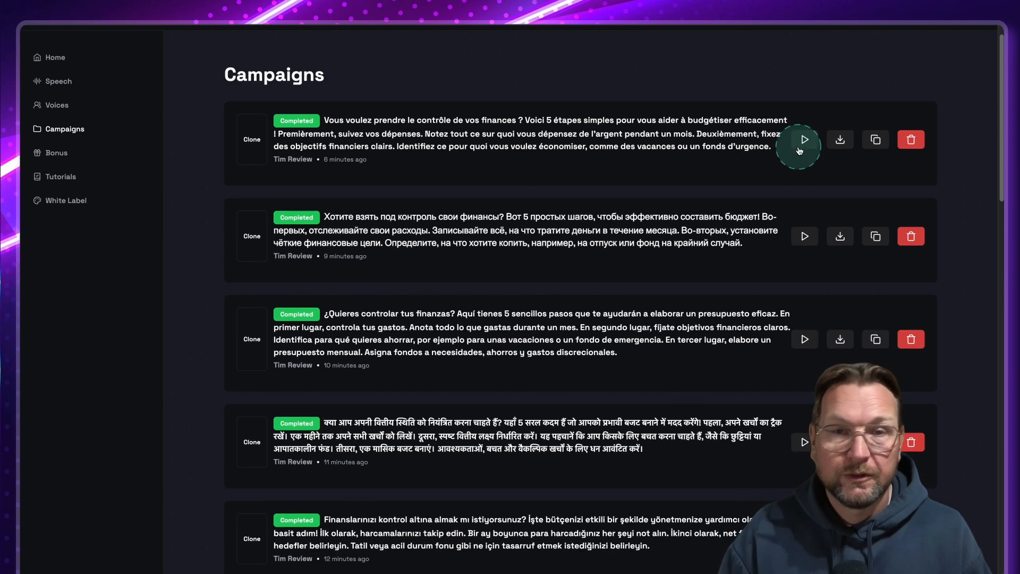
pyautogui.moveTo(805, 236)
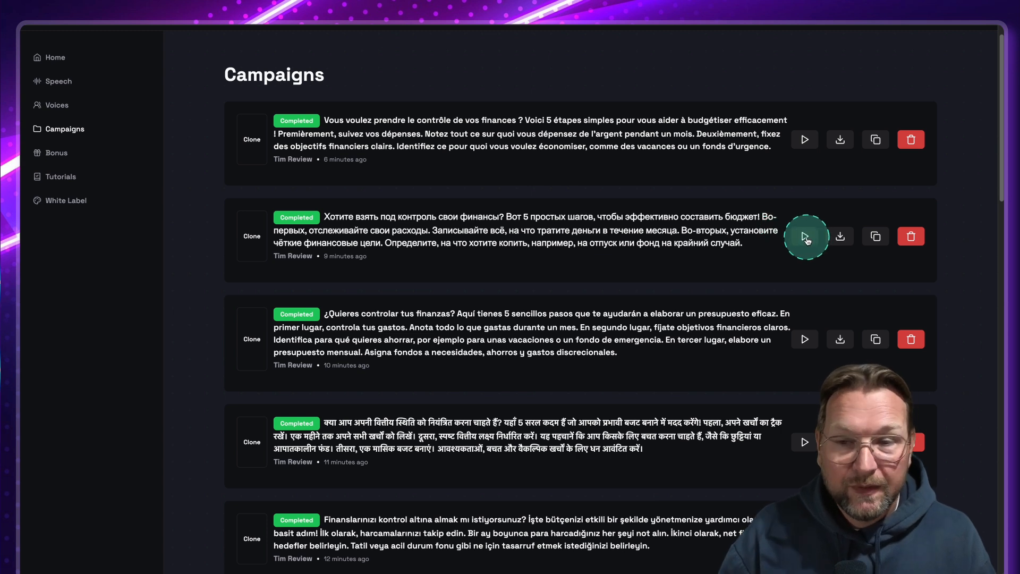
pyautogui.click(805, 236)
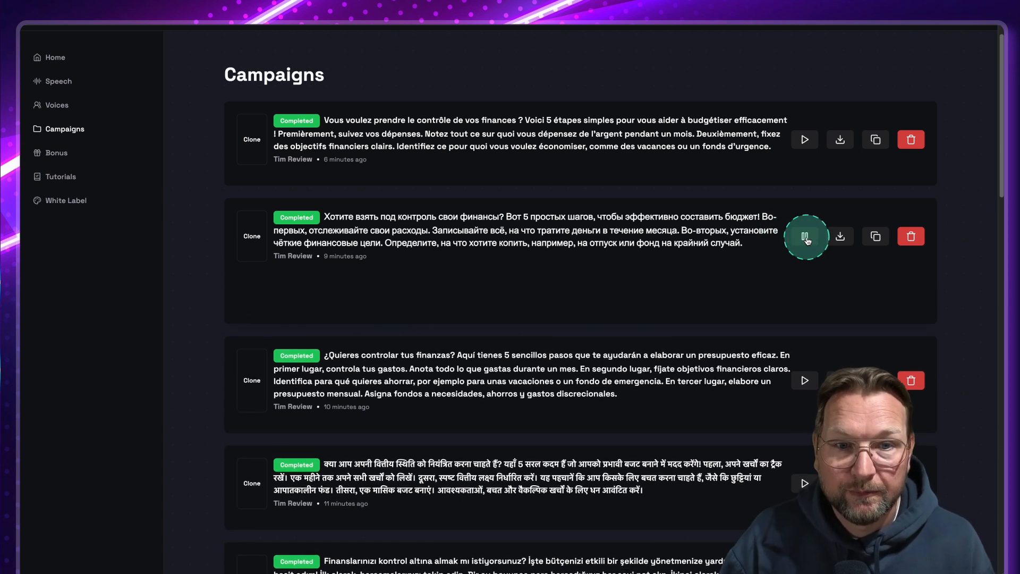
pyautogui.click(804, 236)
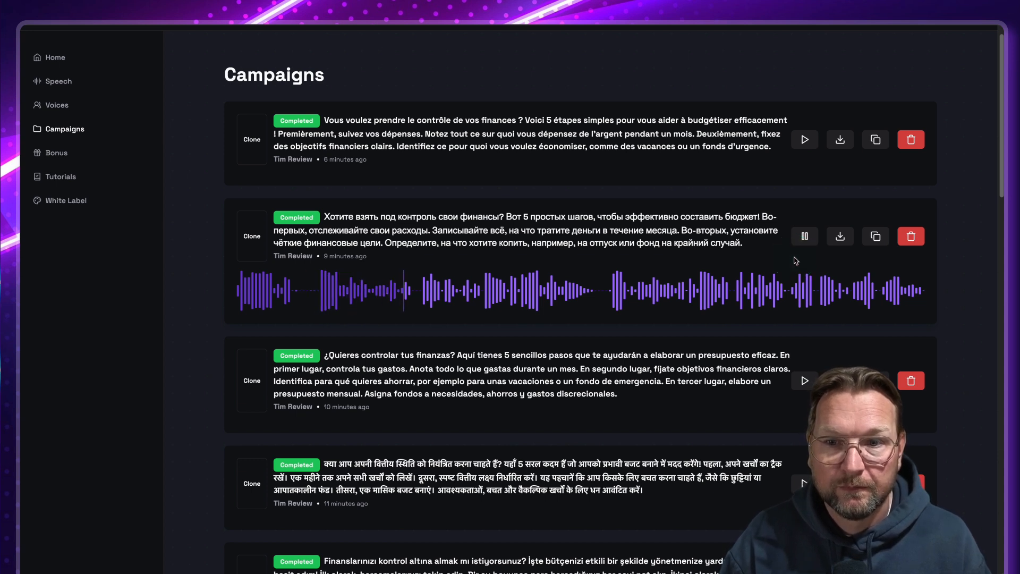
pyautogui.click(804, 236)
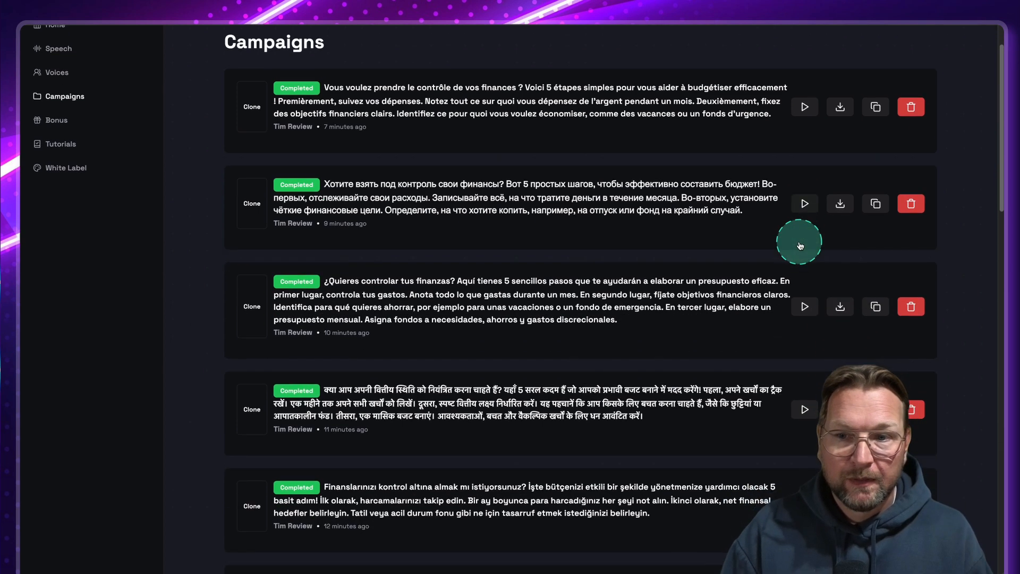
pyautogui.scroll(-3)
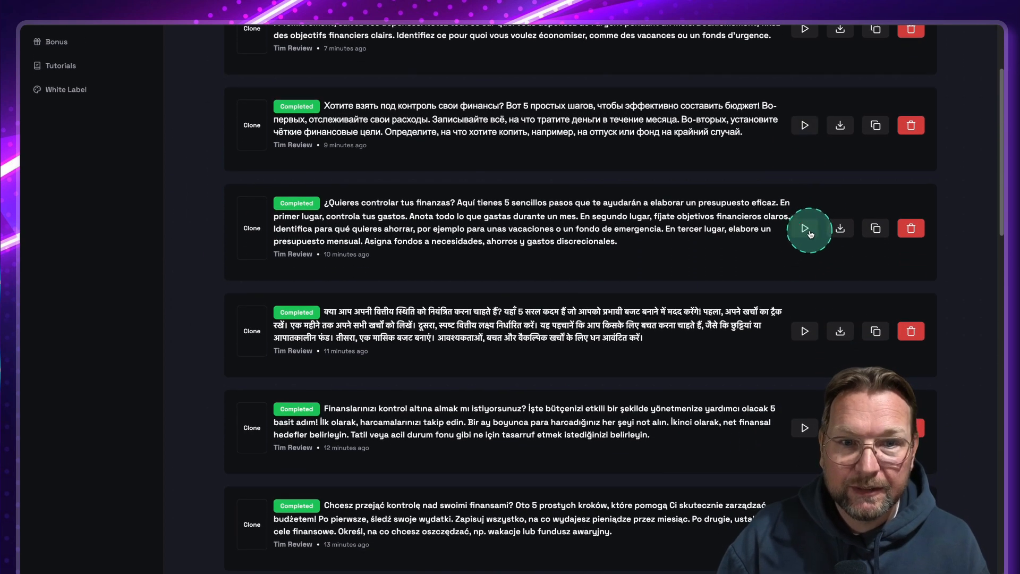
pyautogui.click(804, 227)
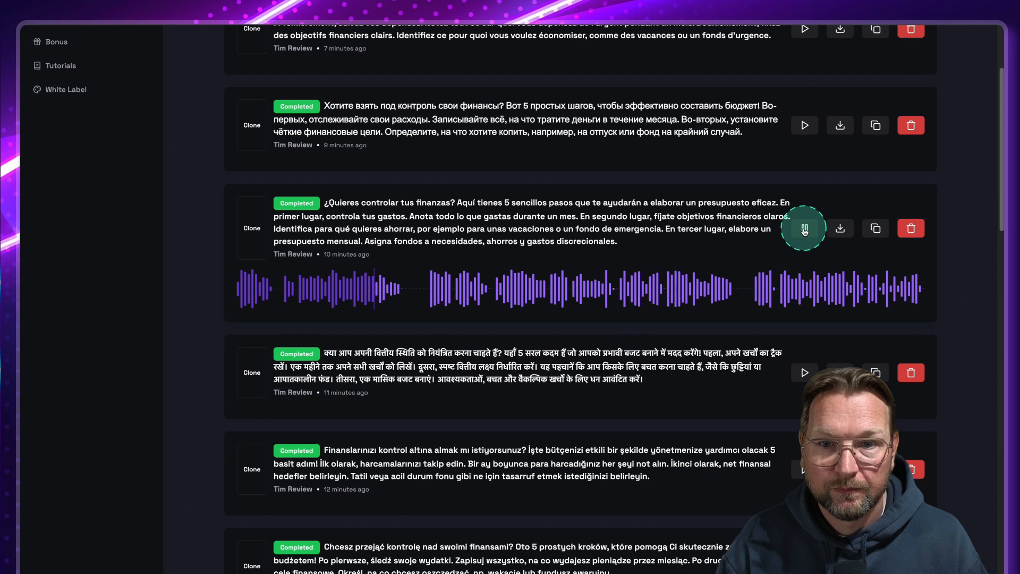
pyautogui.click(803, 228)
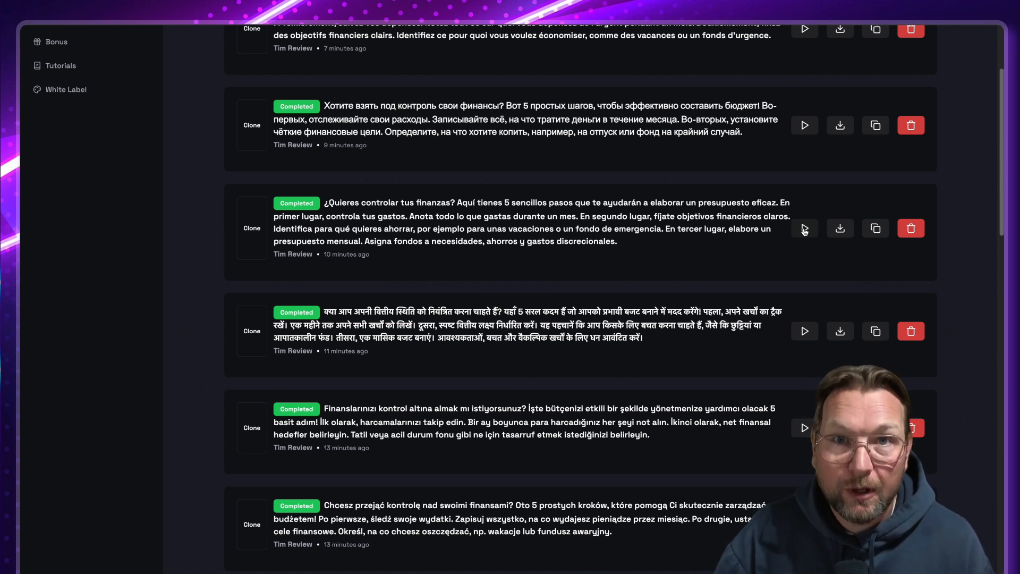
pyautogui.scroll(3)
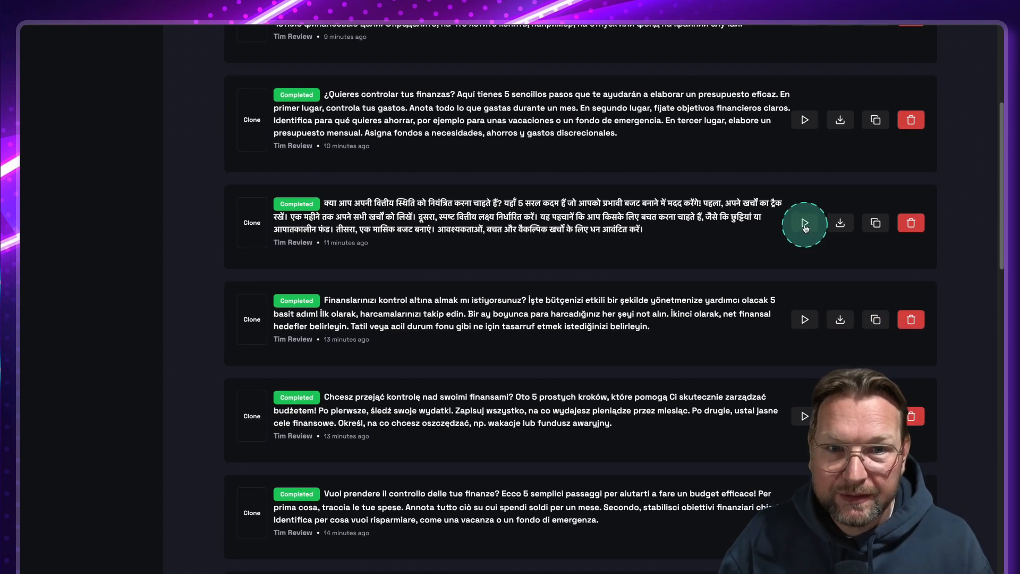
pyautogui.click(805, 222)
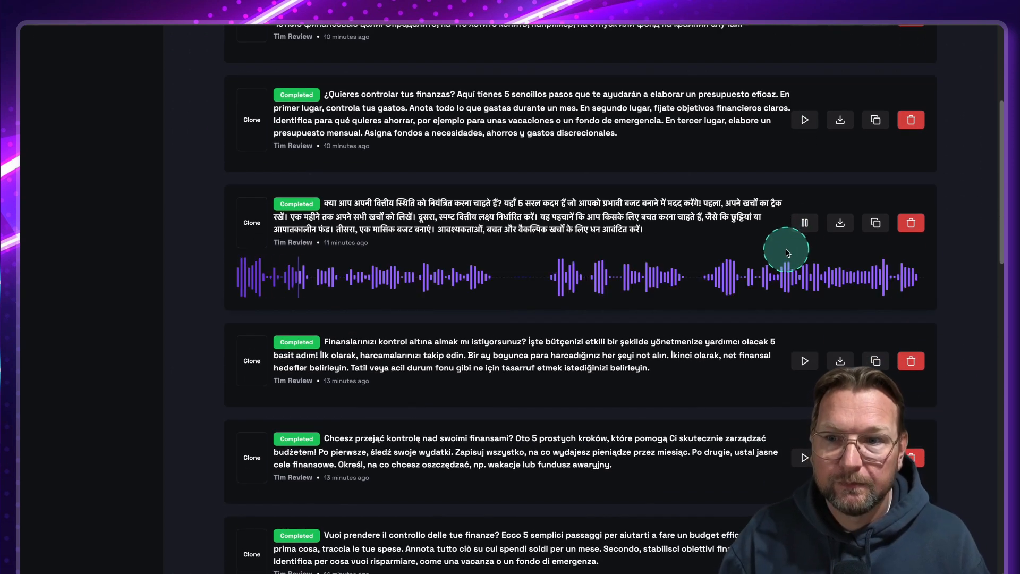
pyautogui.scroll(-3)
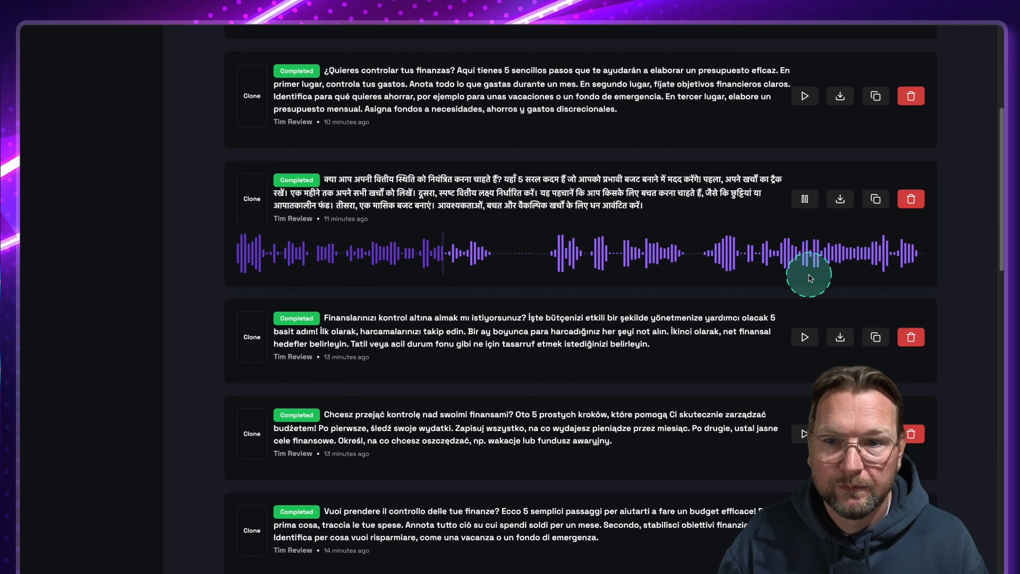
pyautogui.scroll(-3)
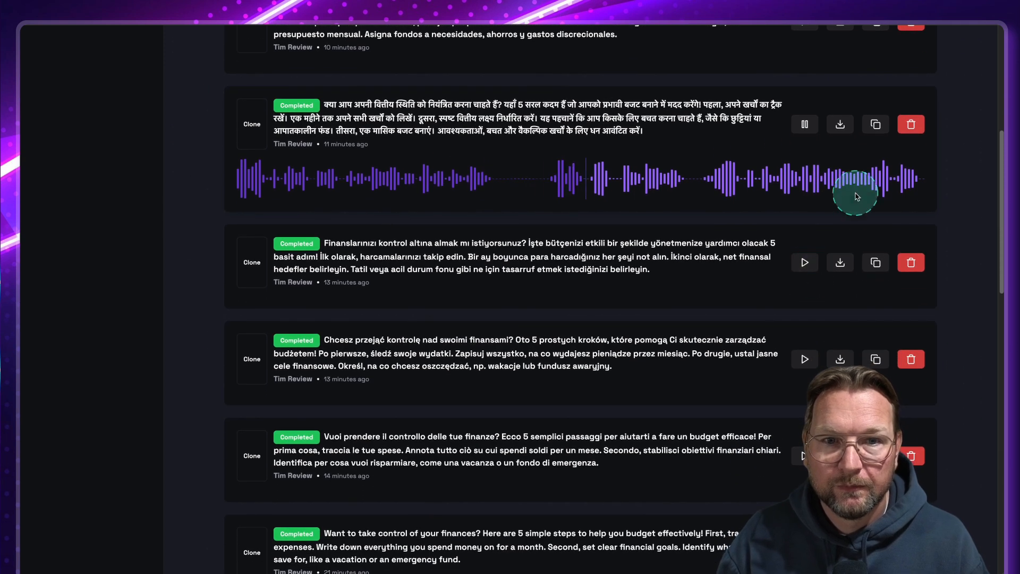
pyautogui.click(804, 123)
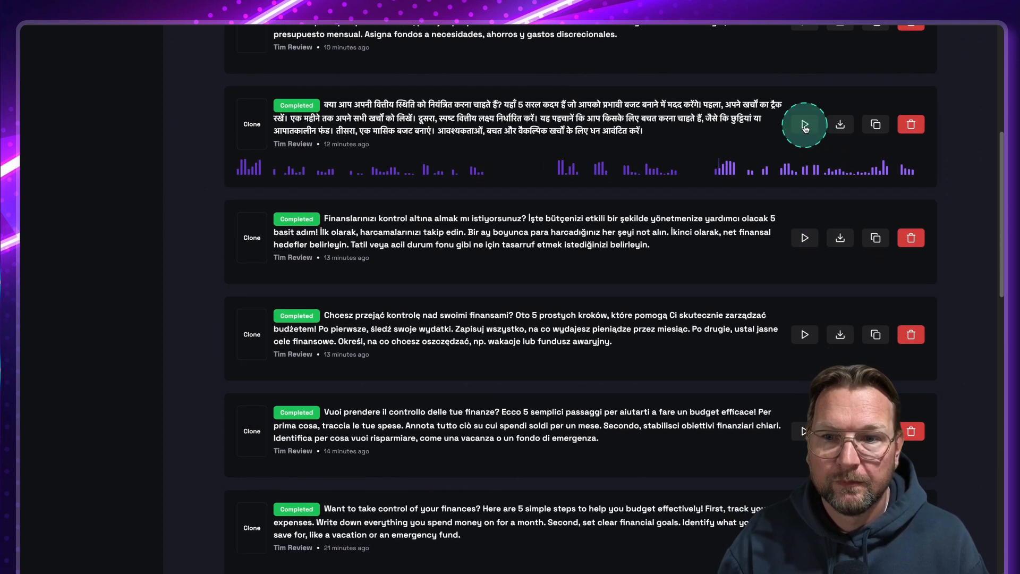
pyautogui.scroll(-3)
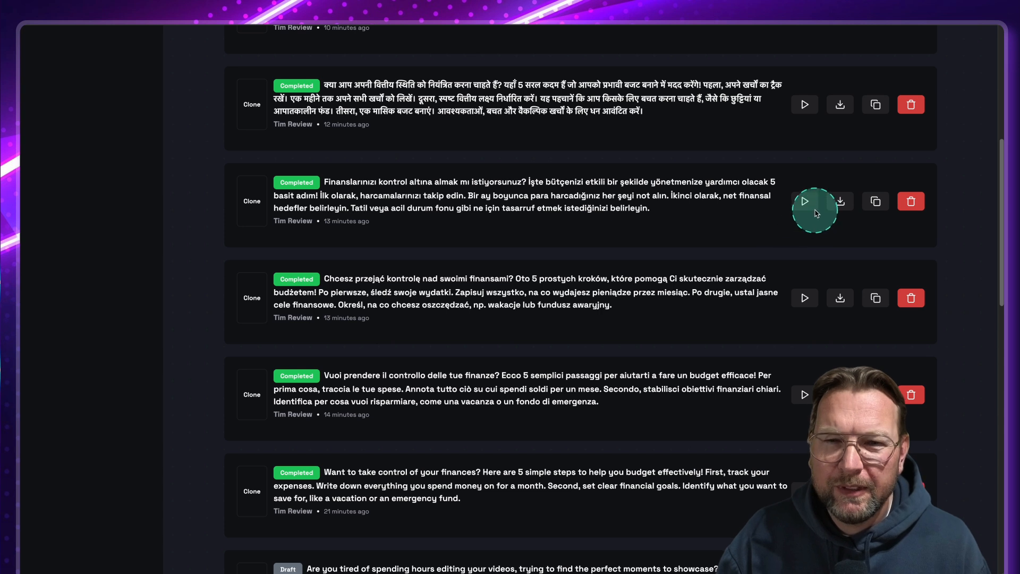
pyautogui.click(805, 201)
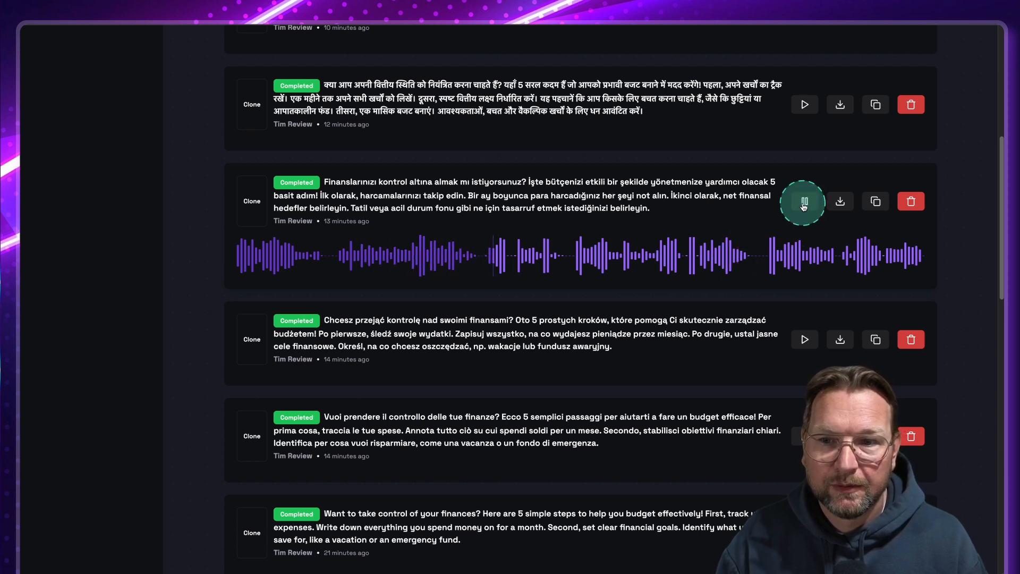
pyautogui.click(804, 201)
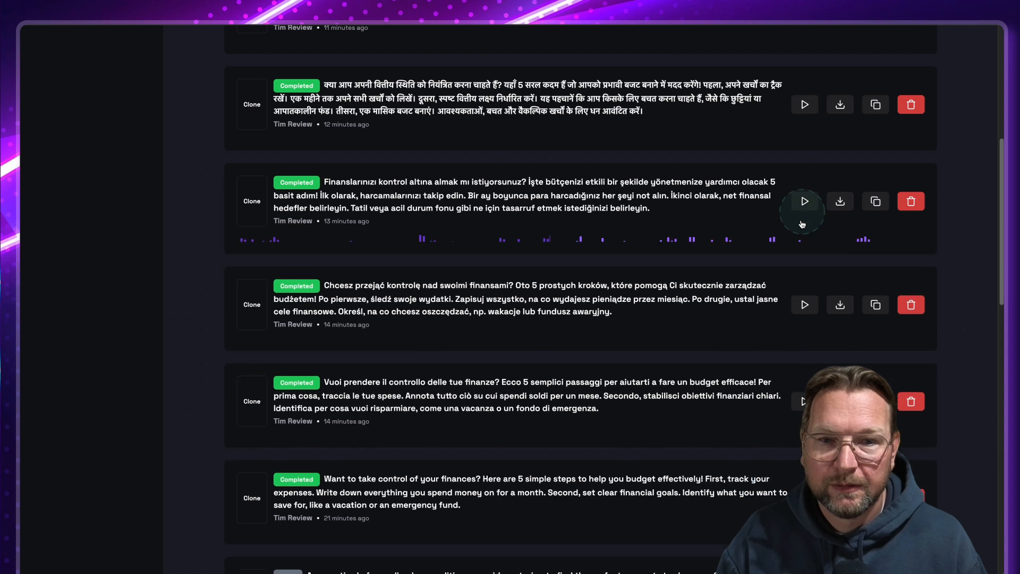
# Play and stop the Polish and Italian budgeting voiceovers in the Campaigns list
pyautogui.scroll(-3)
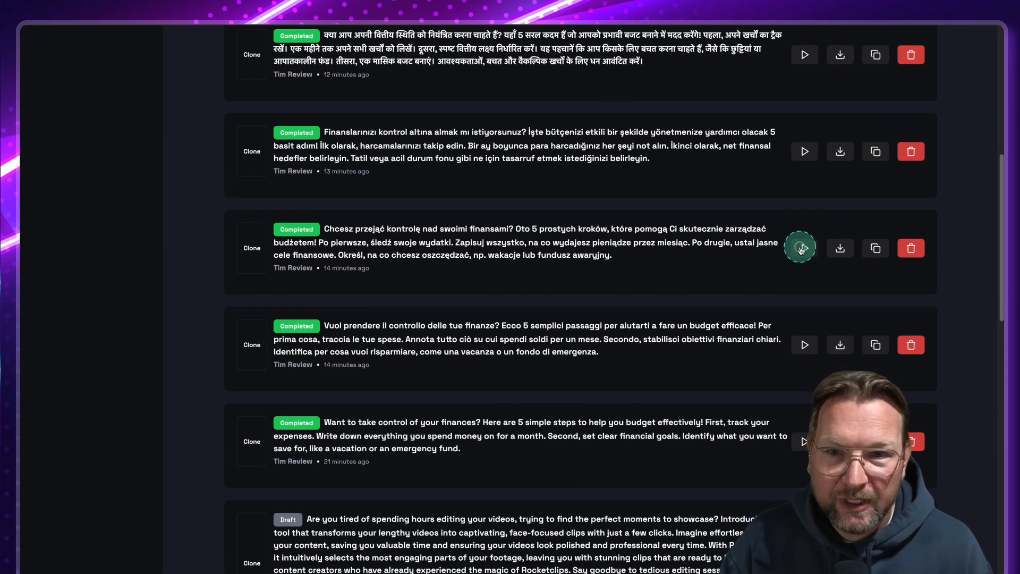
pyautogui.click(803, 248)
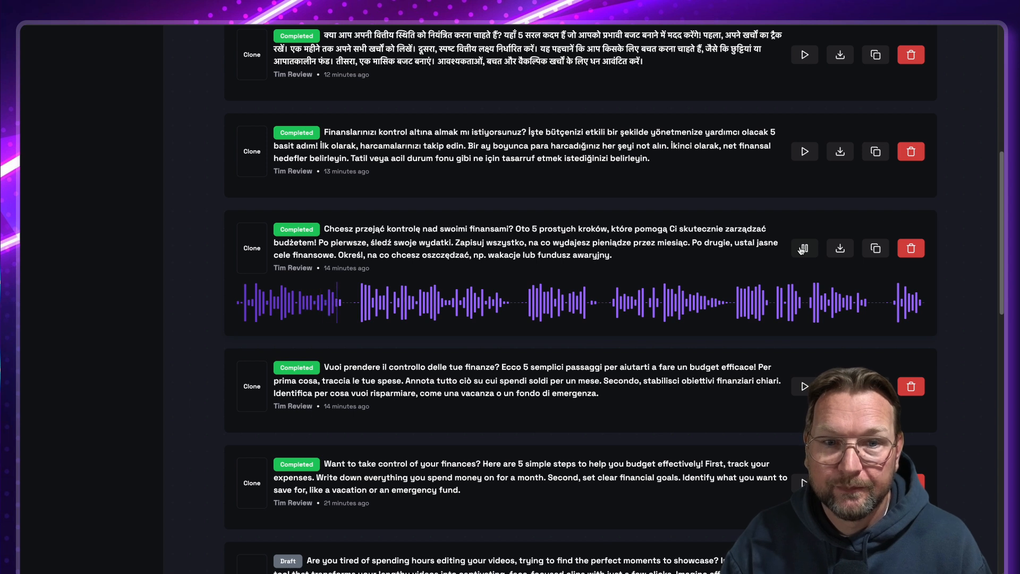
pyautogui.click(805, 247)
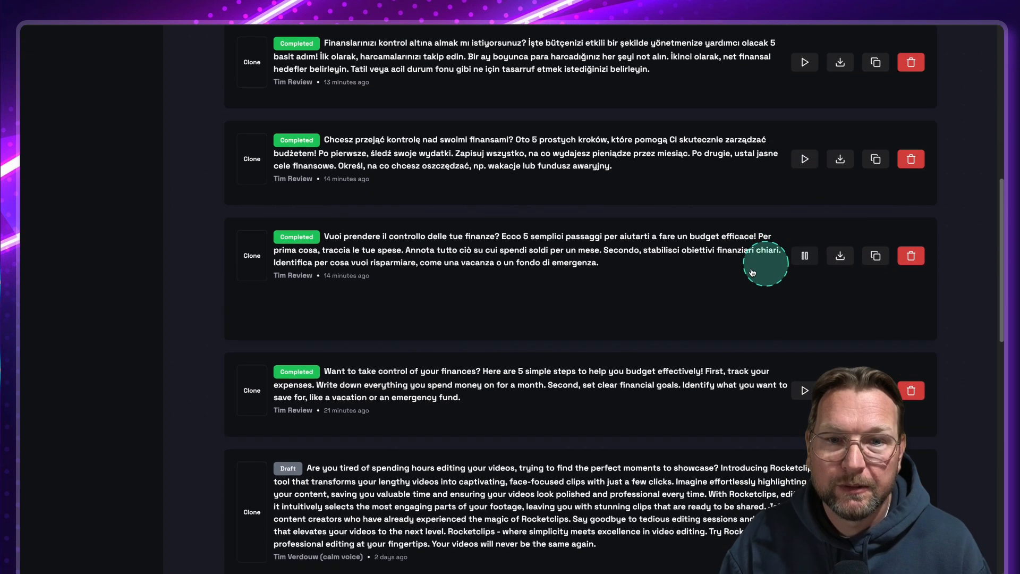
pyautogui.click(805, 255)
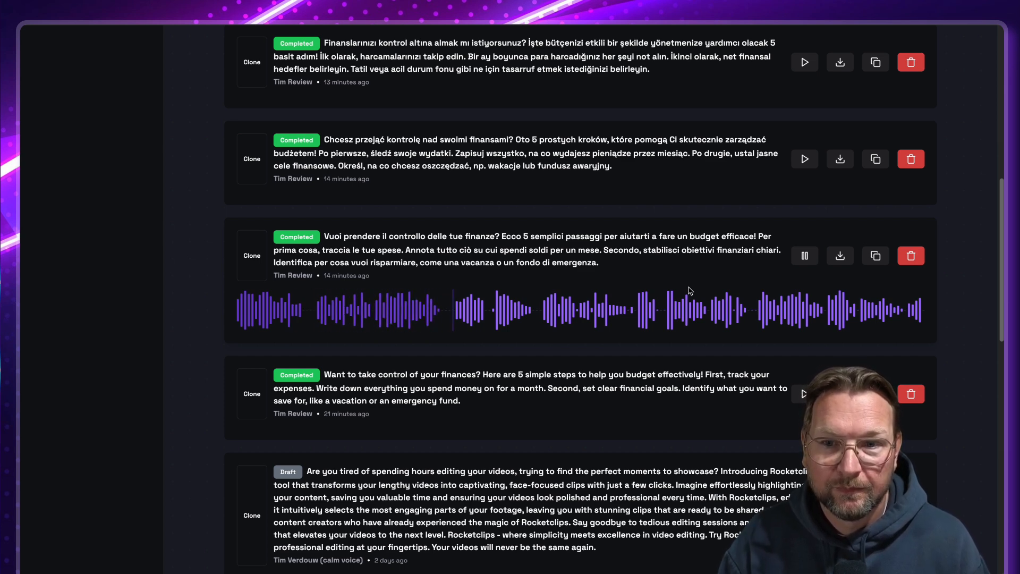
pyautogui.click(804, 255)
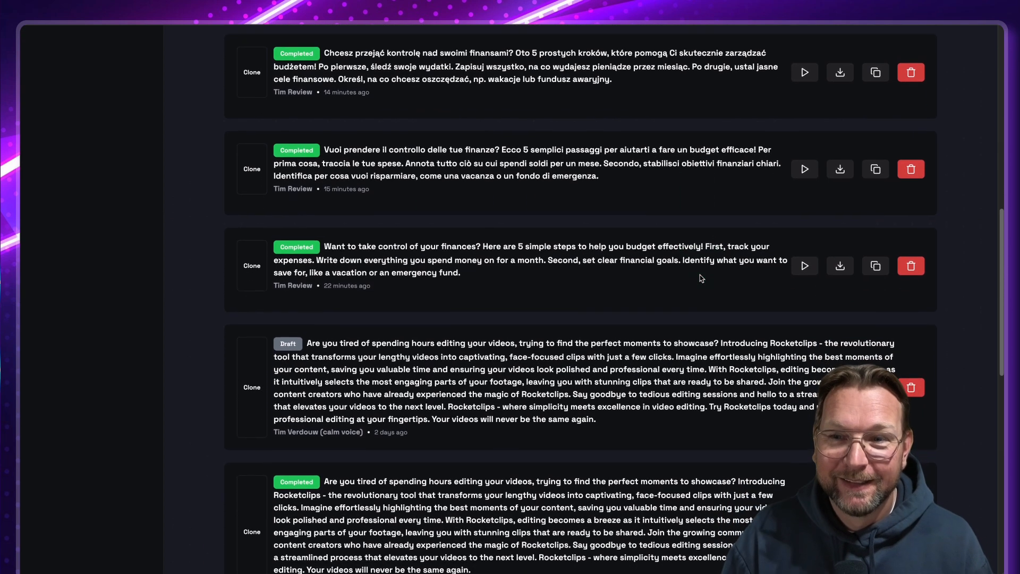
# Play and stop the English 'Want to take control of your finances?' voiceover
pyautogui.click(805, 265)
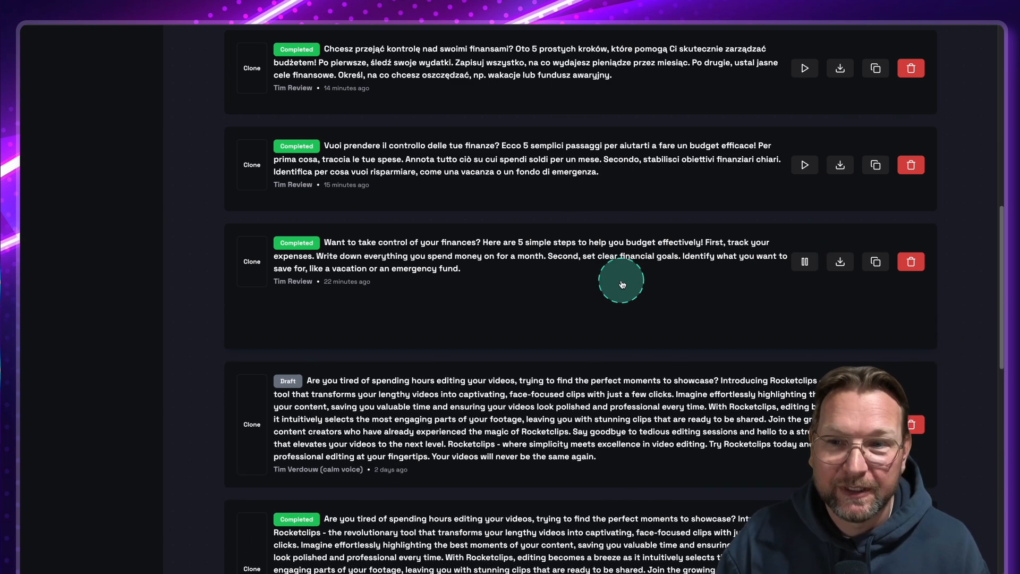
pyautogui.click(805, 261)
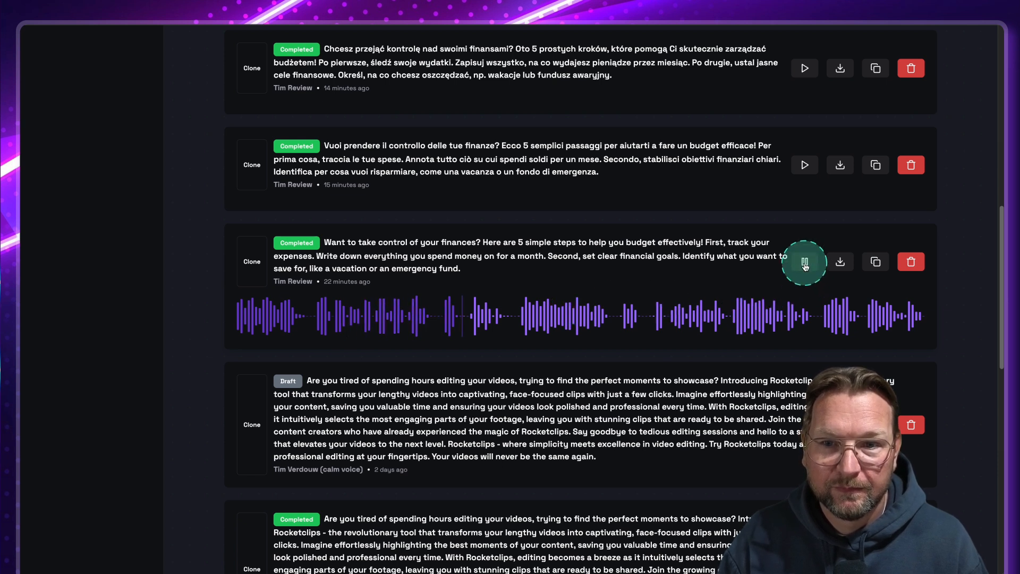
pyautogui.click(804, 261)
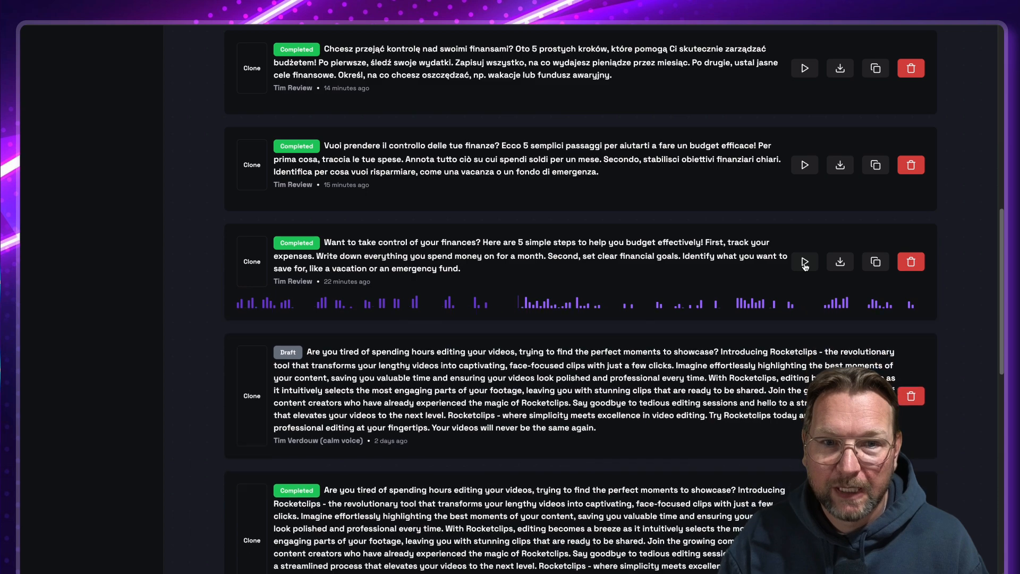
pyautogui.click(805, 261)
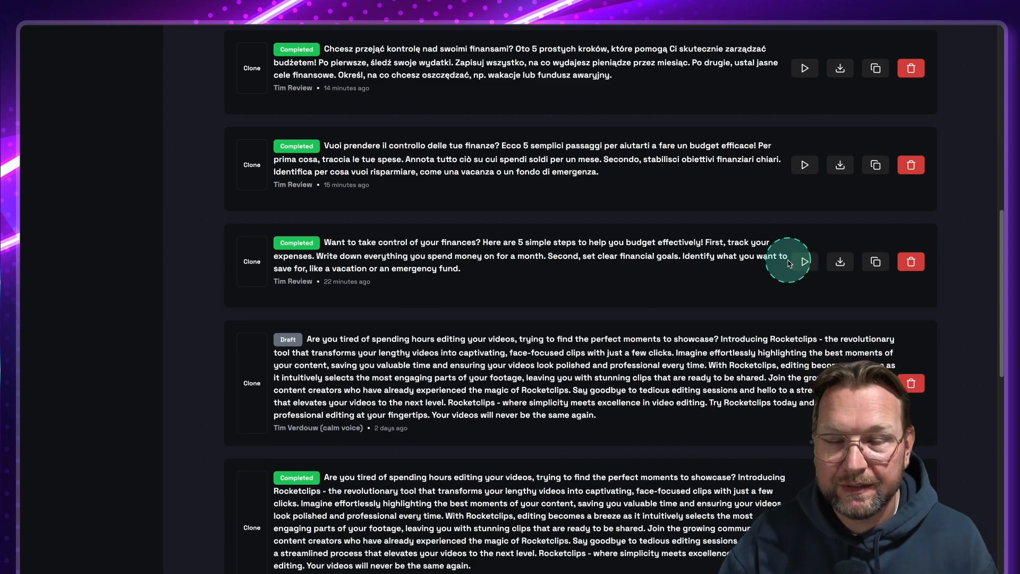
pyautogui.moveTo(651, 334)
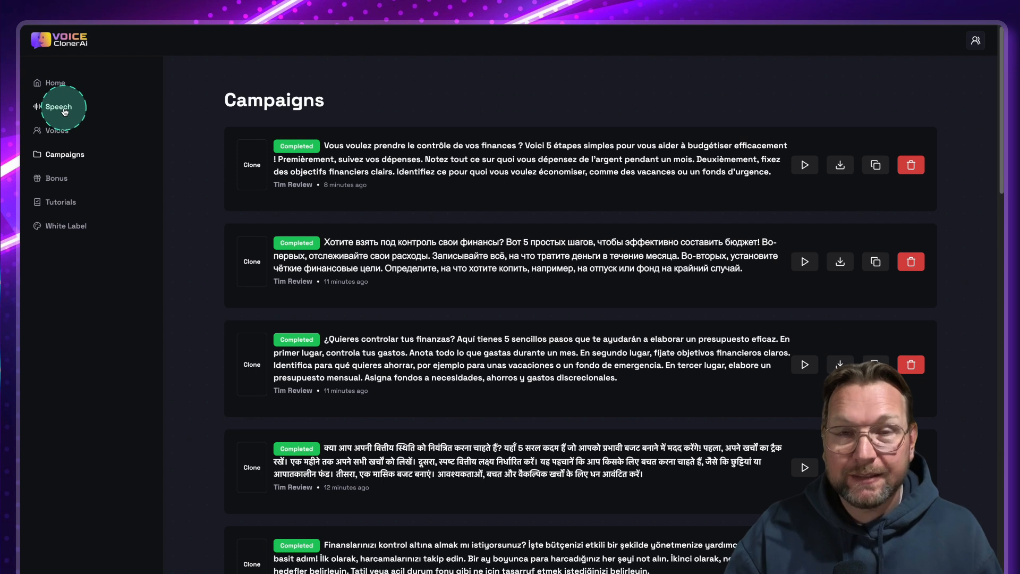
# Go to Voice Synthesis via Speech and switch to the Premade Voices tab for the immune-system script
pyautogui.click(57, 106)
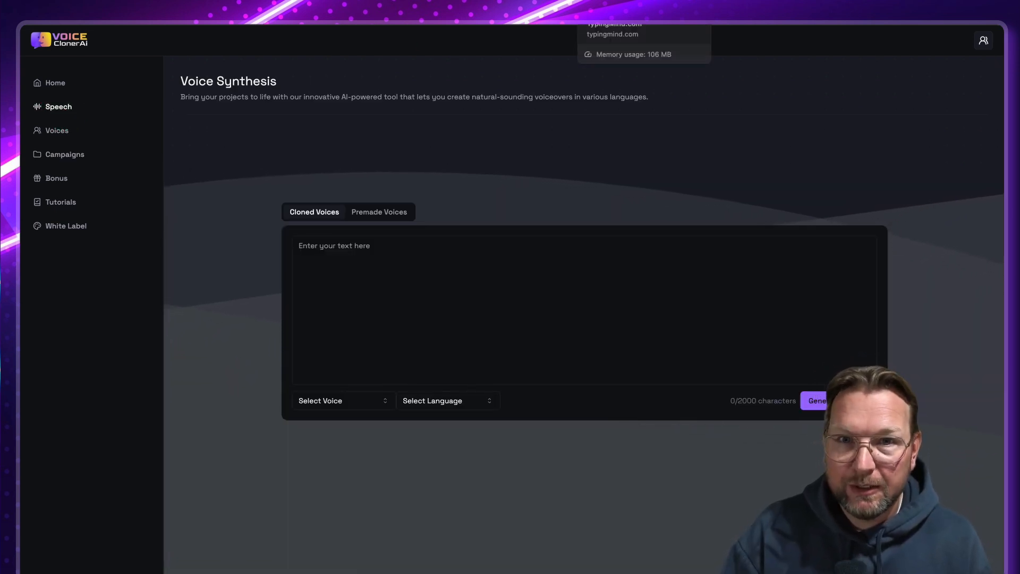
pyautogui.click(446, 273)
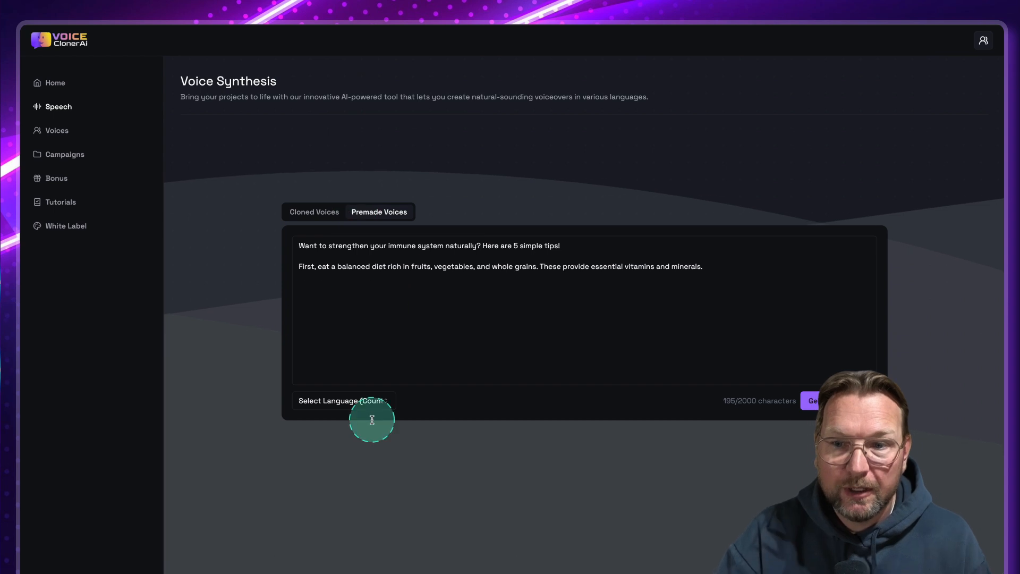
# Scroll the language list down to English (India) for the immune-system tips script
pyautogui.click(341, 401)
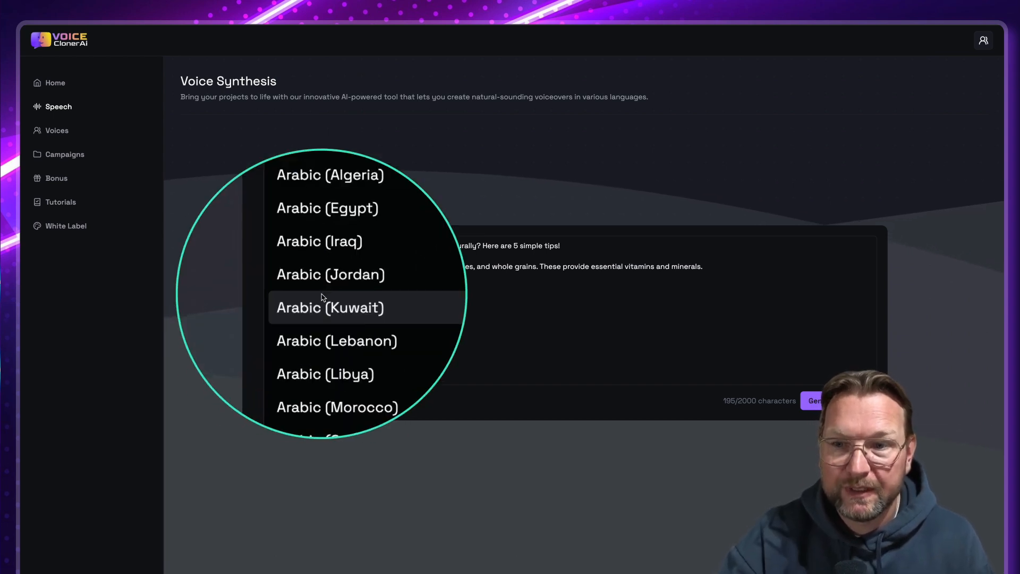
pyautogui.scroll(-3)
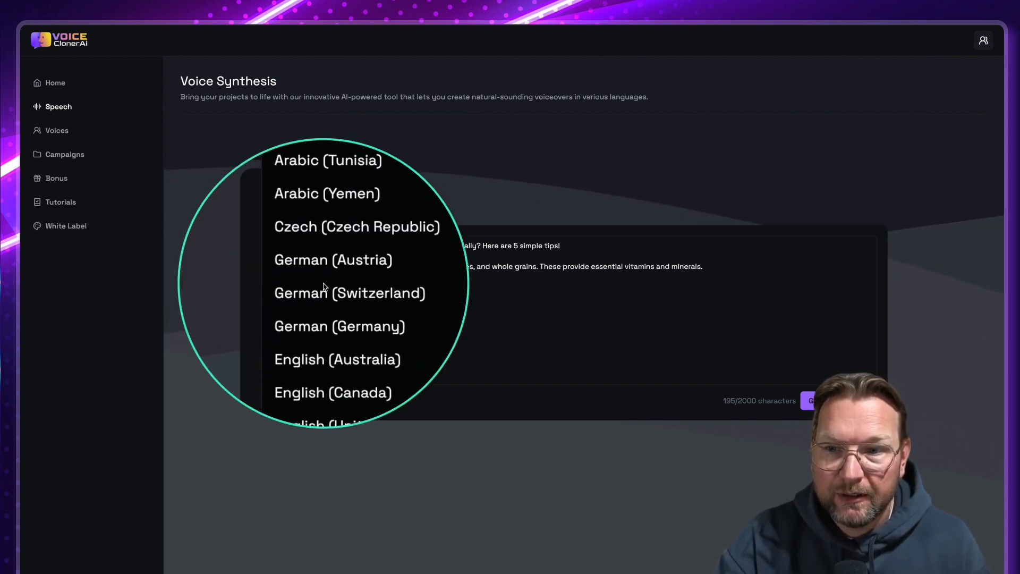
pyautogui.scroll(-3)
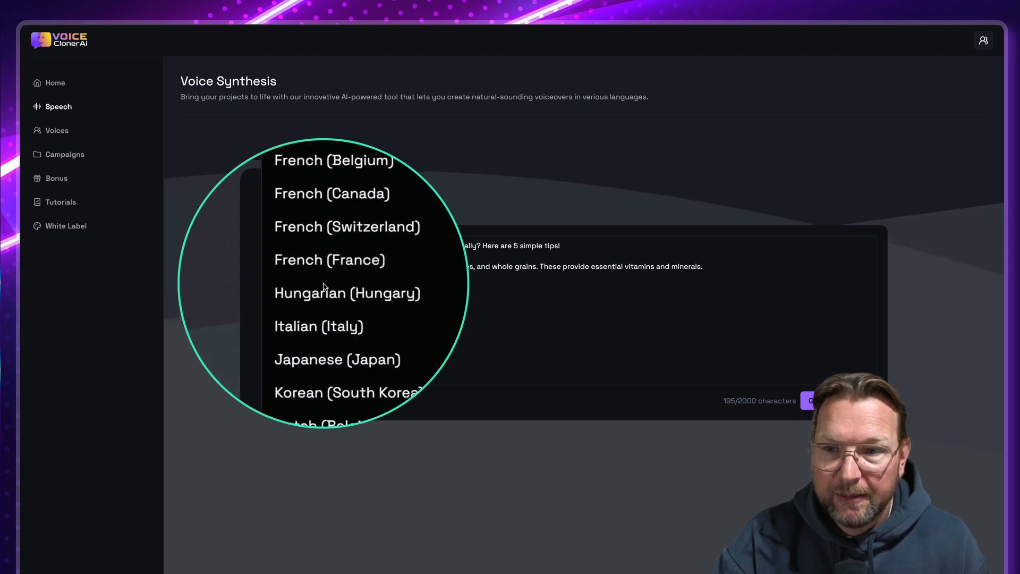
pyautogui.scroll(-3)
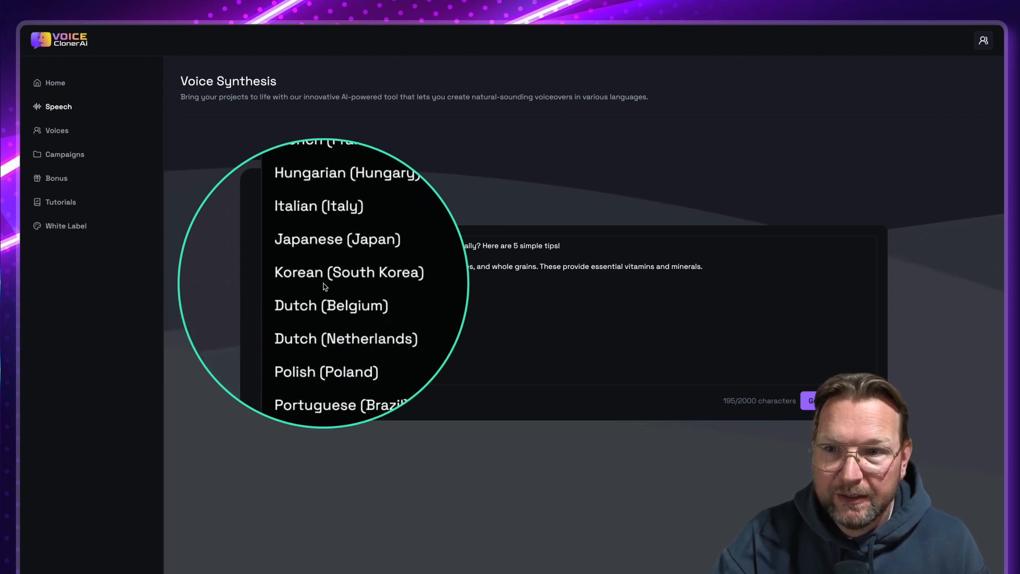
pyautogui.scroll(-3)
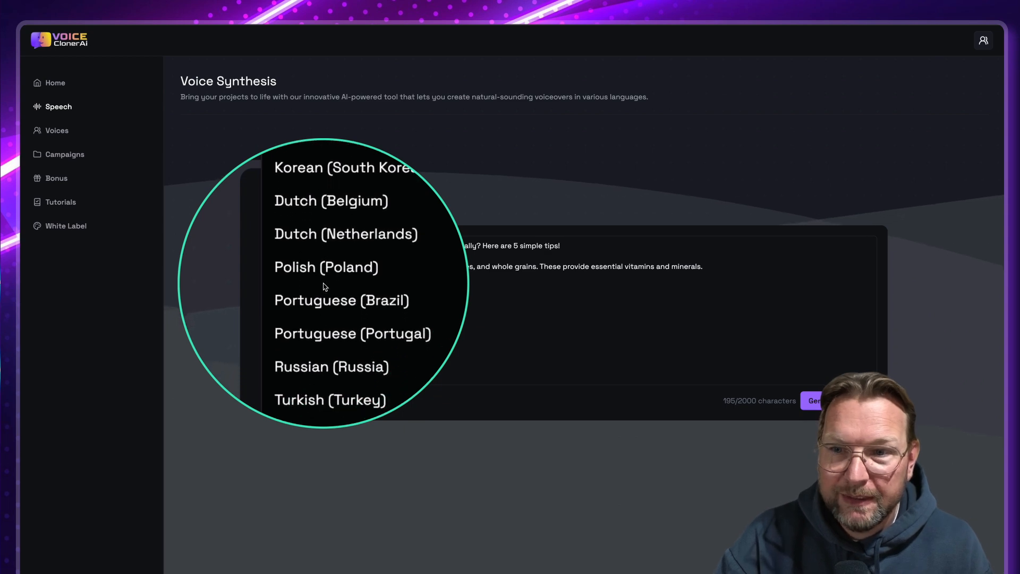
pyautogui.scroll(-3)
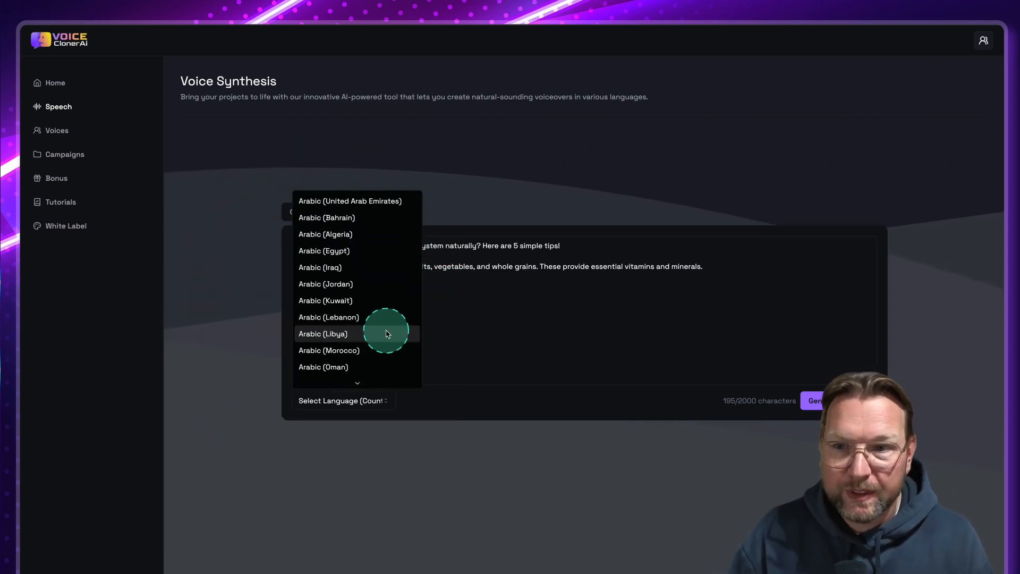
pyautogui.scroll(-3)
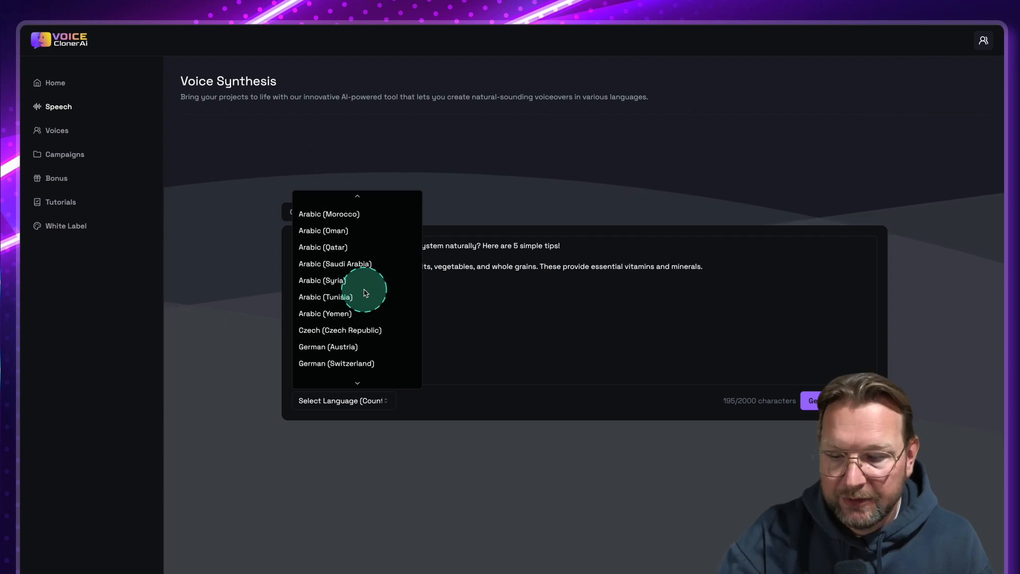
pyautogui.scroll(-3)
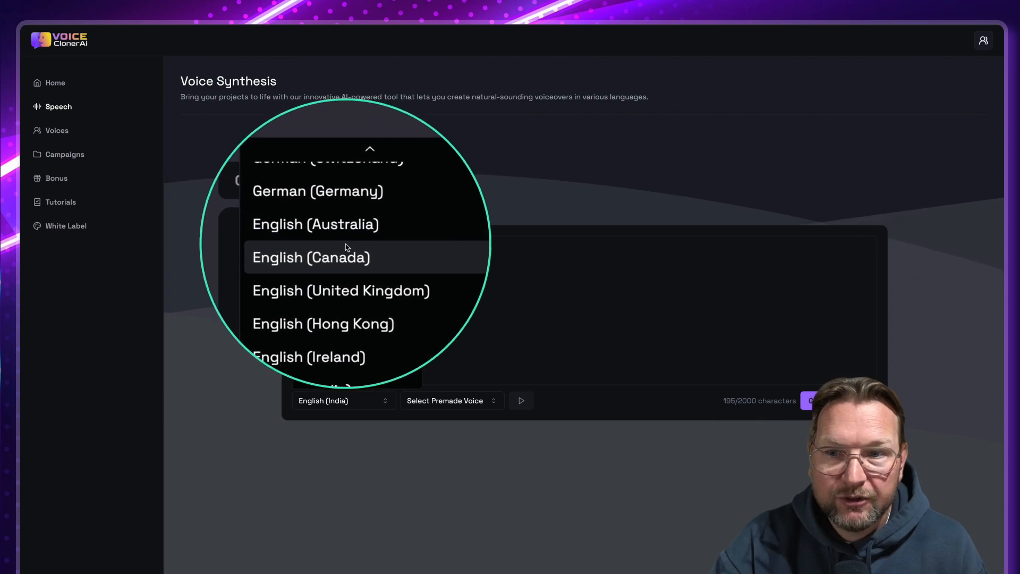
pyautogui.scroll(-3)
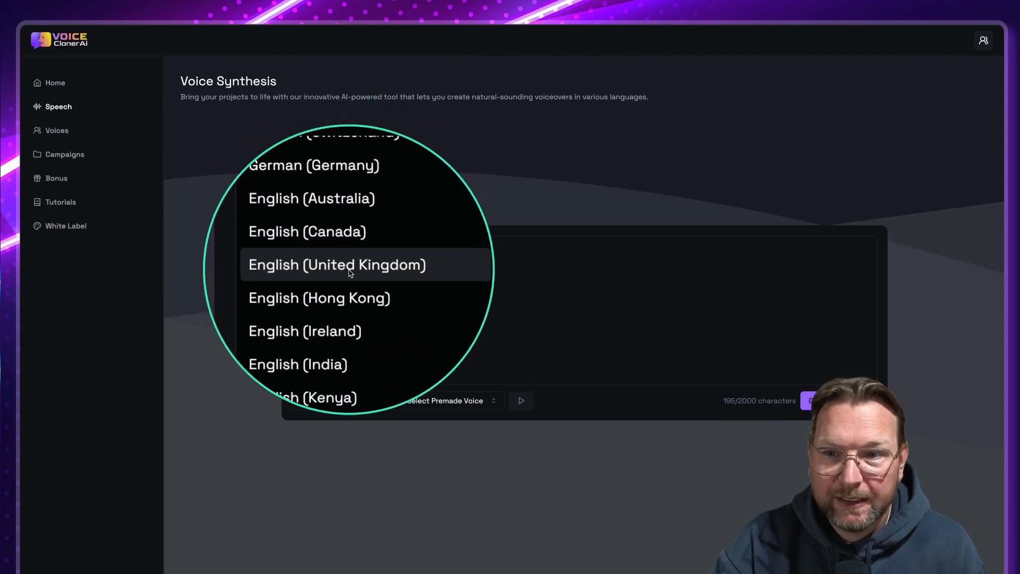
pyautogui.scroll(-3)
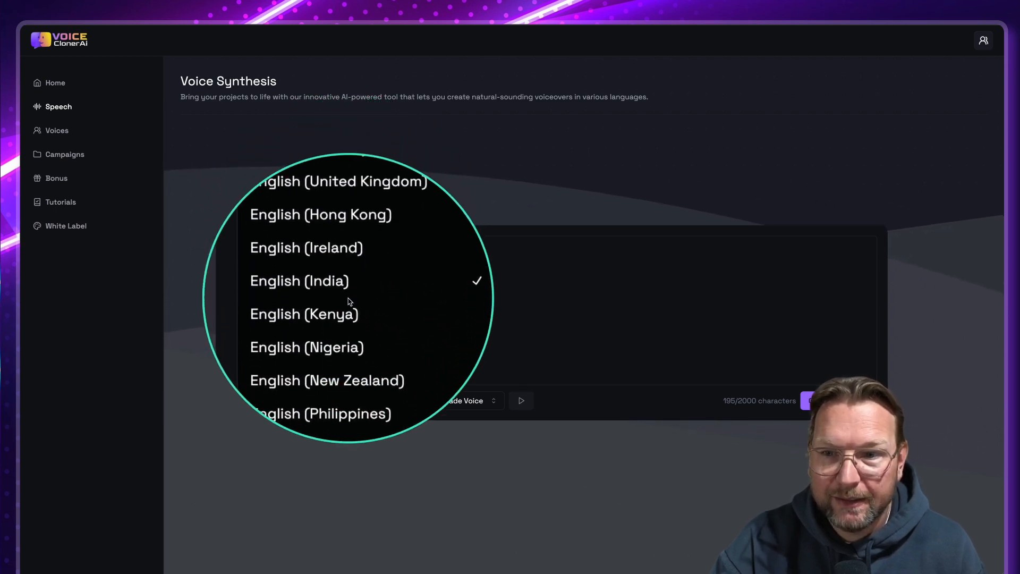
pyautogui.scroll(-3)
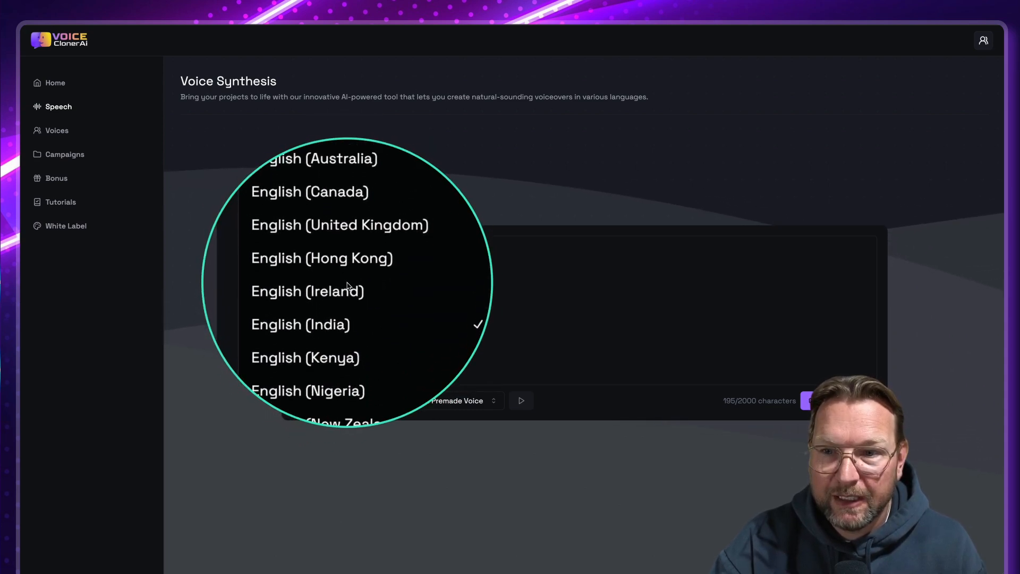
# Set the language to English (Hong Kong) and pick the premade voice Sam
pyautogui.click(323, 257)
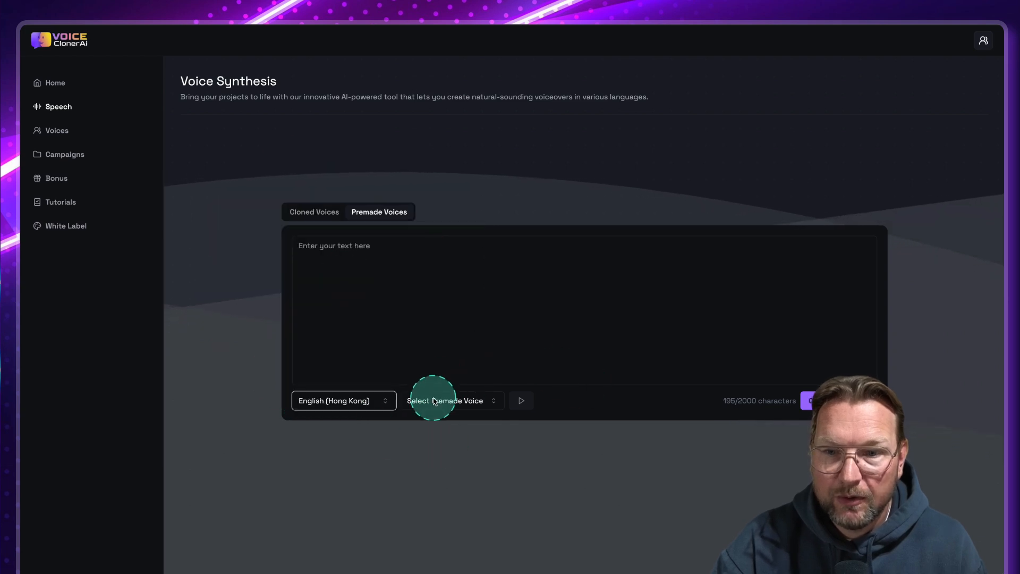
pyautogui.click(448, 400)
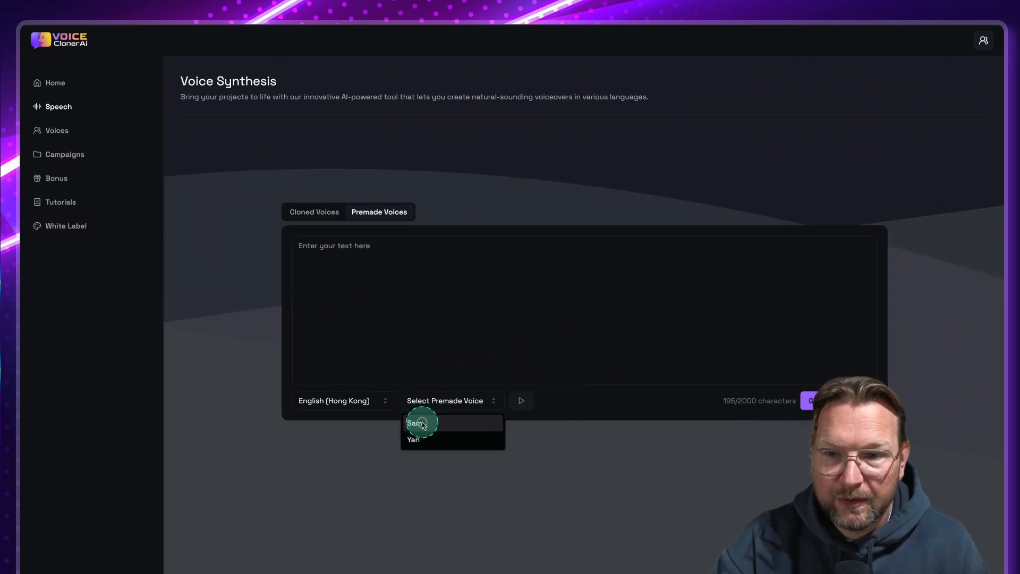
pyautogui.click(416, 424)
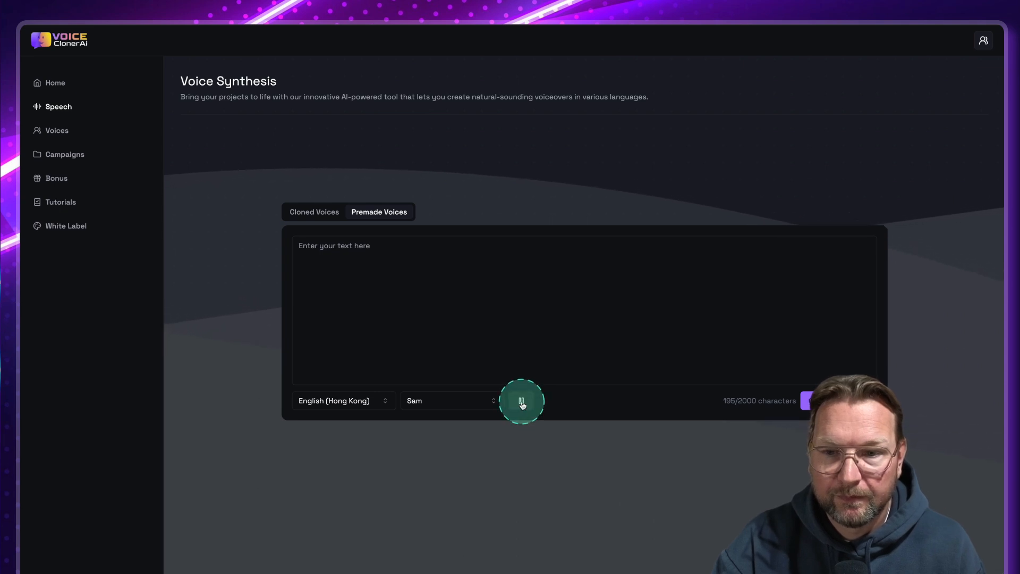
# Switch the language to English (Nigeria) and preview its Ezinne voice
pyautogui.click(343, 401)
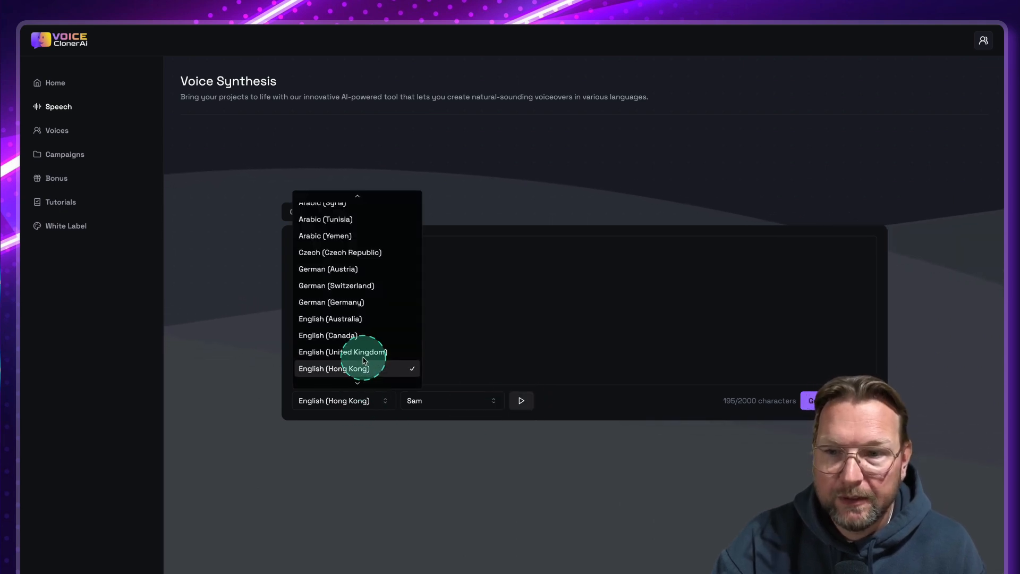
pyautogui.scroll(-3)
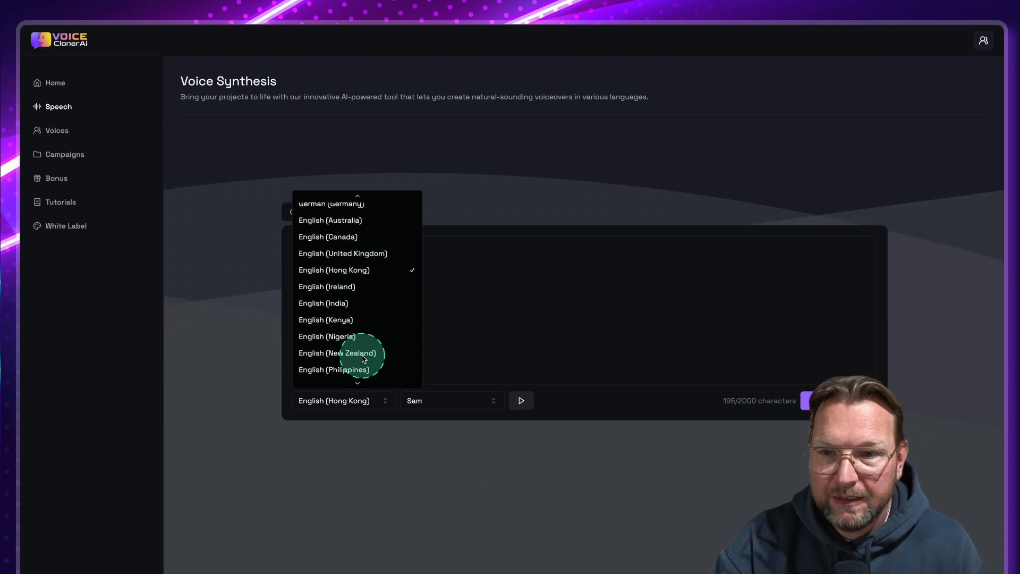
pyautogui.click(328, 337)
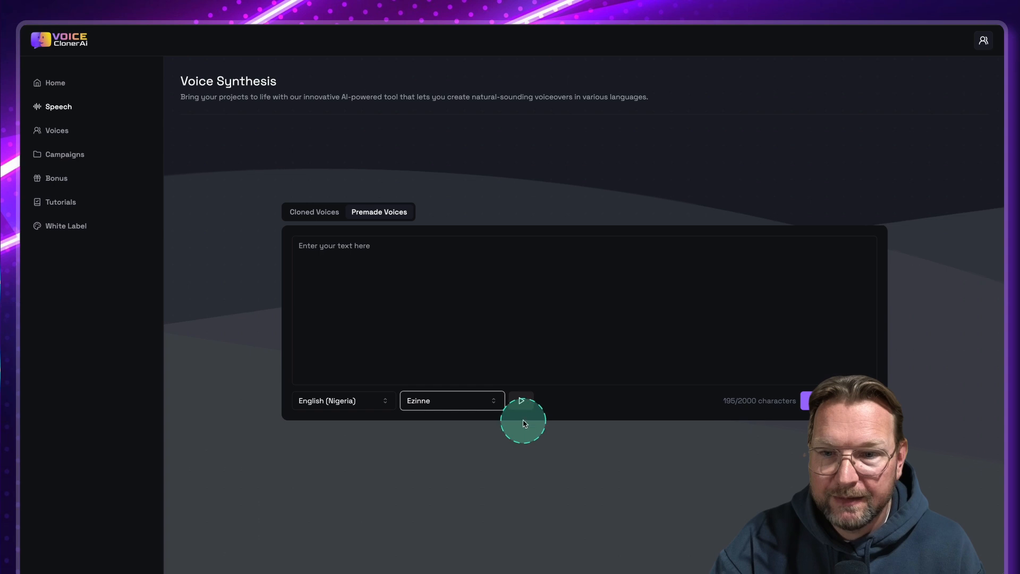
pyautogui.click(521, 401)
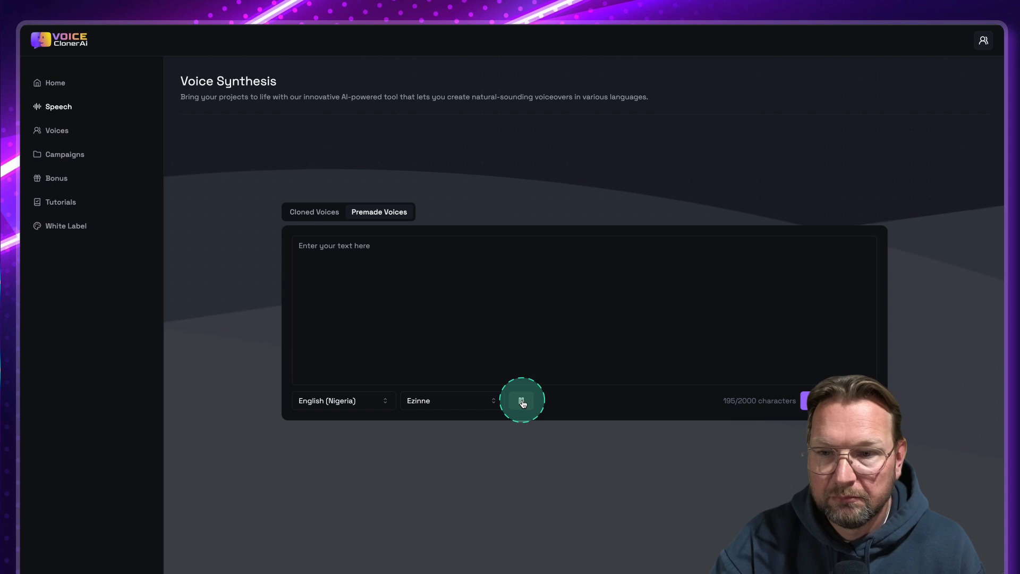
# Browse up and down the language list of English variants again
pyautogui.click(344, 401)
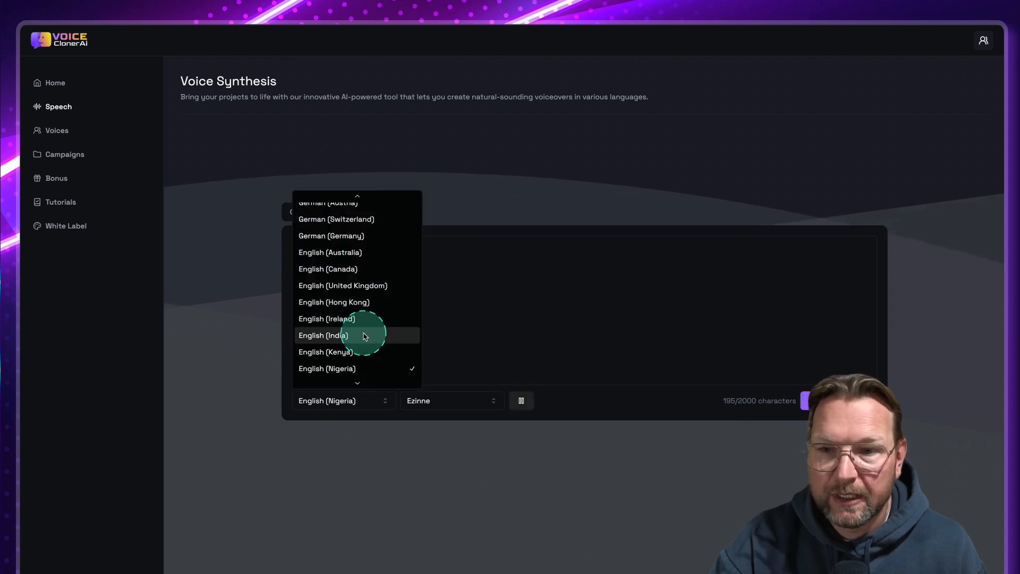
pyautogui.scroll(-3)
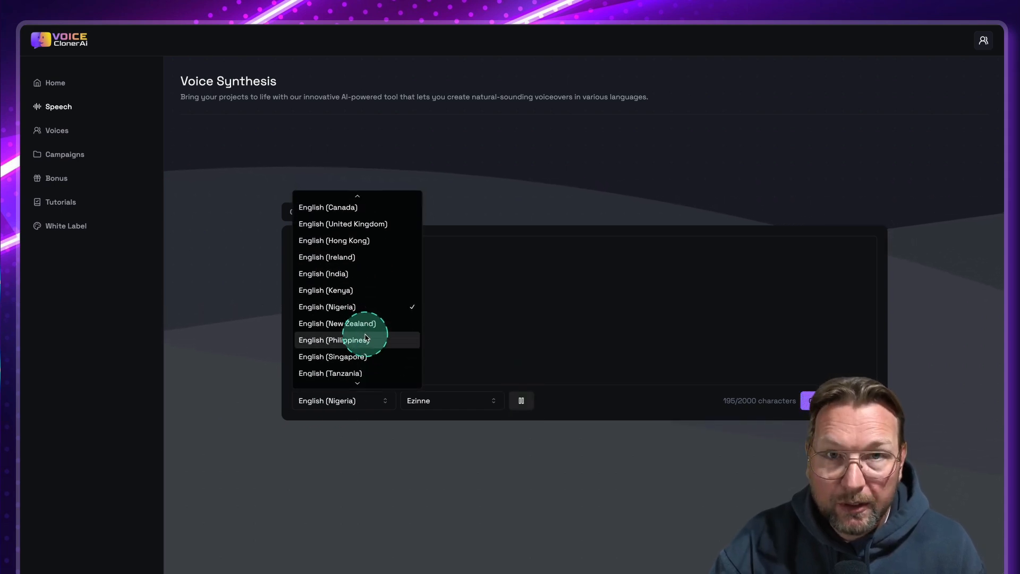
pyautogui.scroll(3)
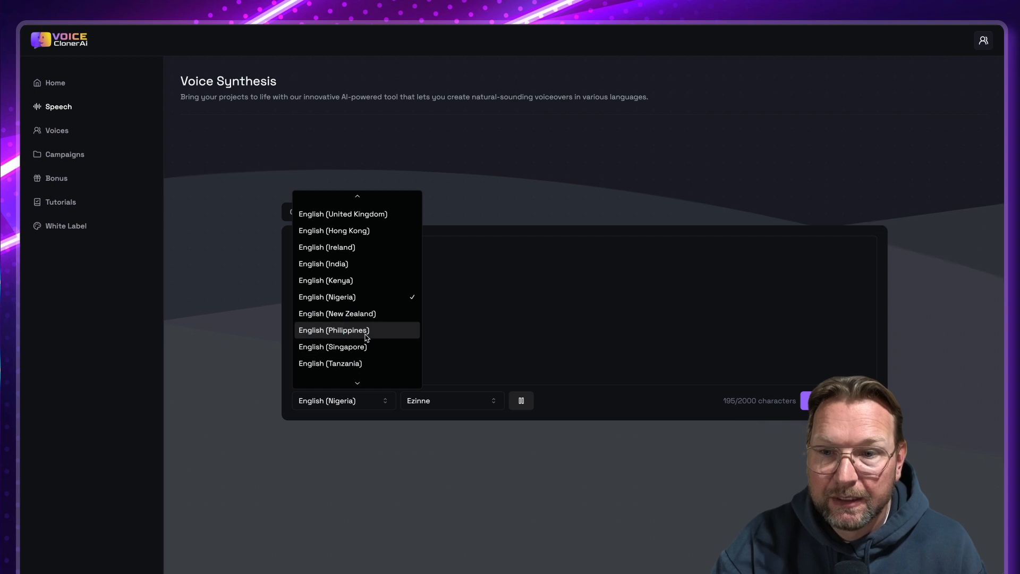
pyautogui.scroll(3)
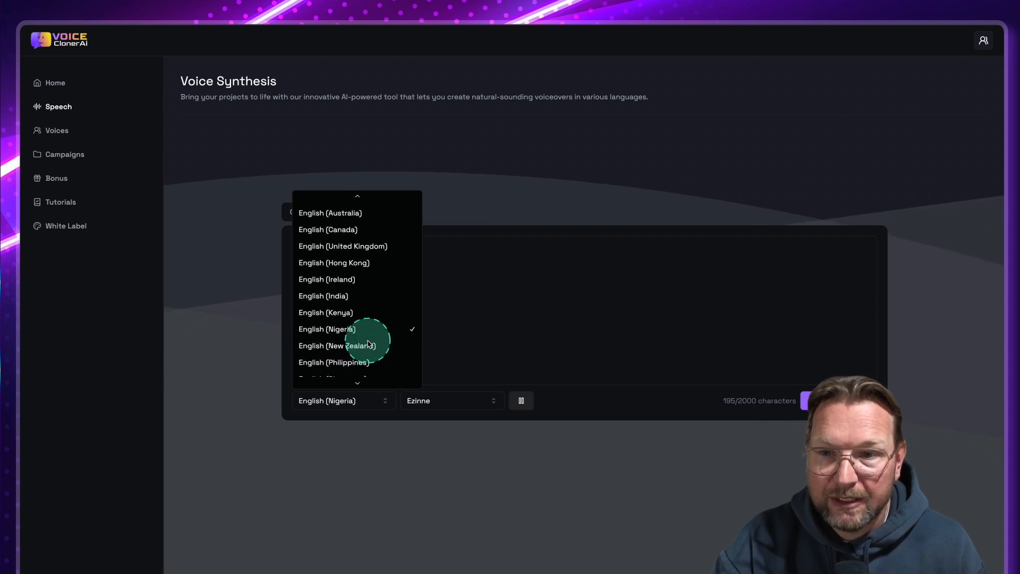
pyautogui.scroll(3)
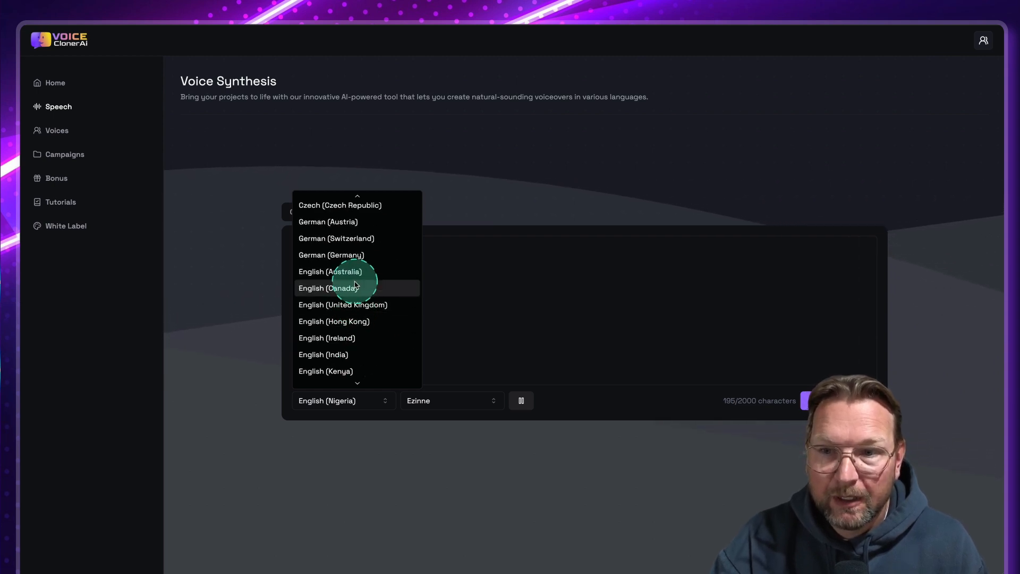
pyautogui.scroll(3)
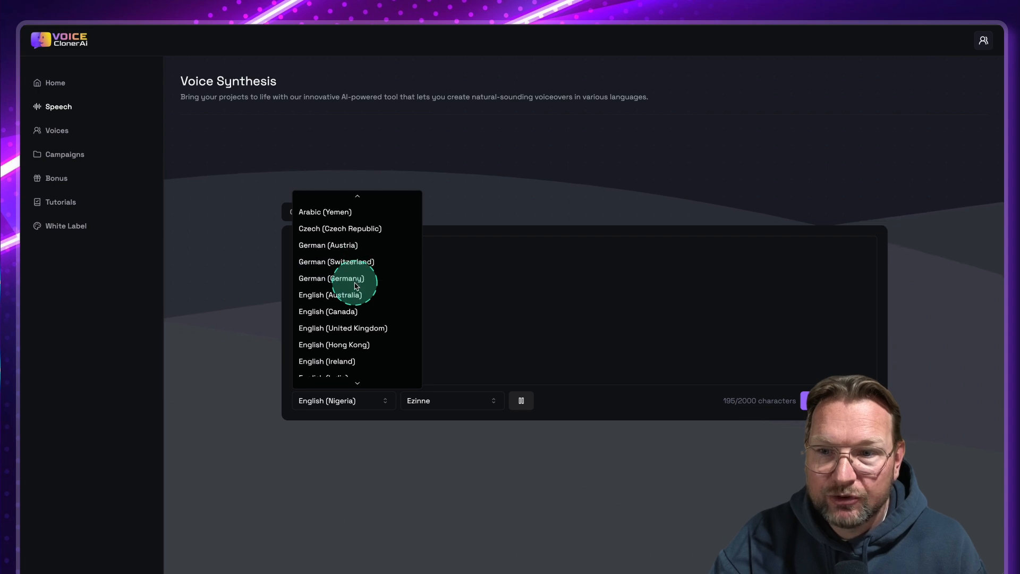
pyautogui.scroll(-3)
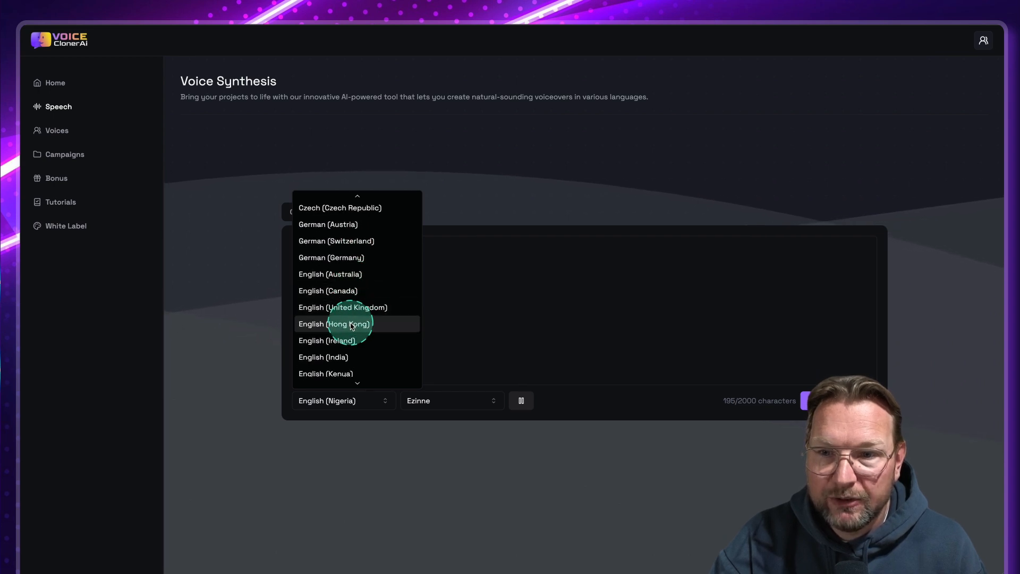
pyautogui.scroll(-3)
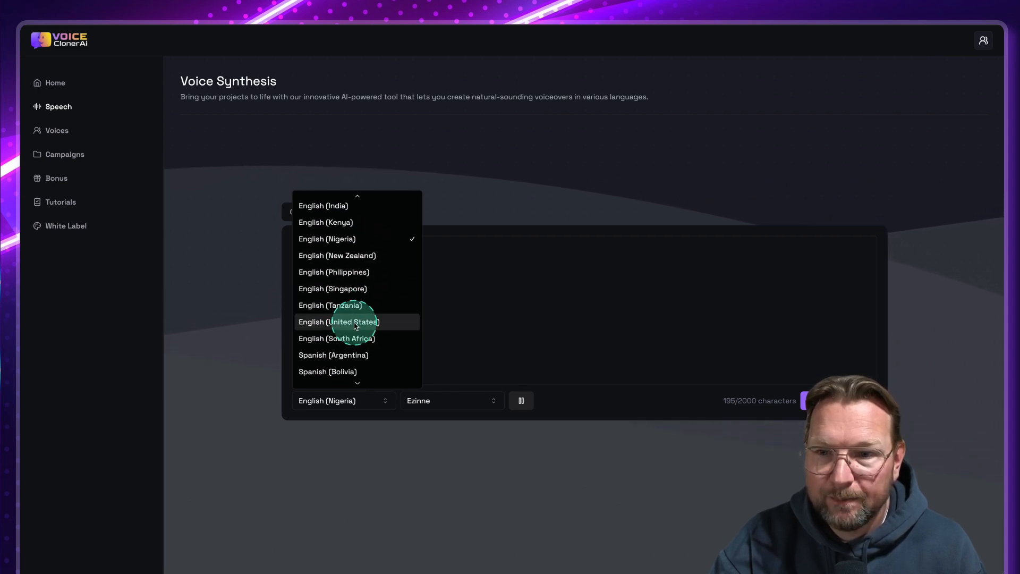
# Choose English (United States) and the premade voice Aria, glancing through her emotional variants
pyautogui.click(338, 321)
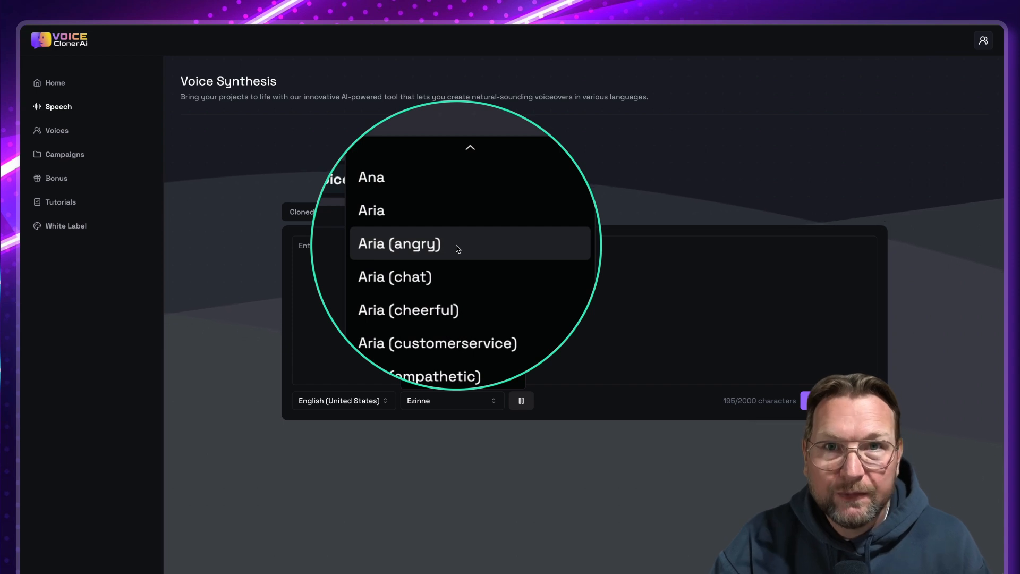
pyautogui.moveTo(454, 269)
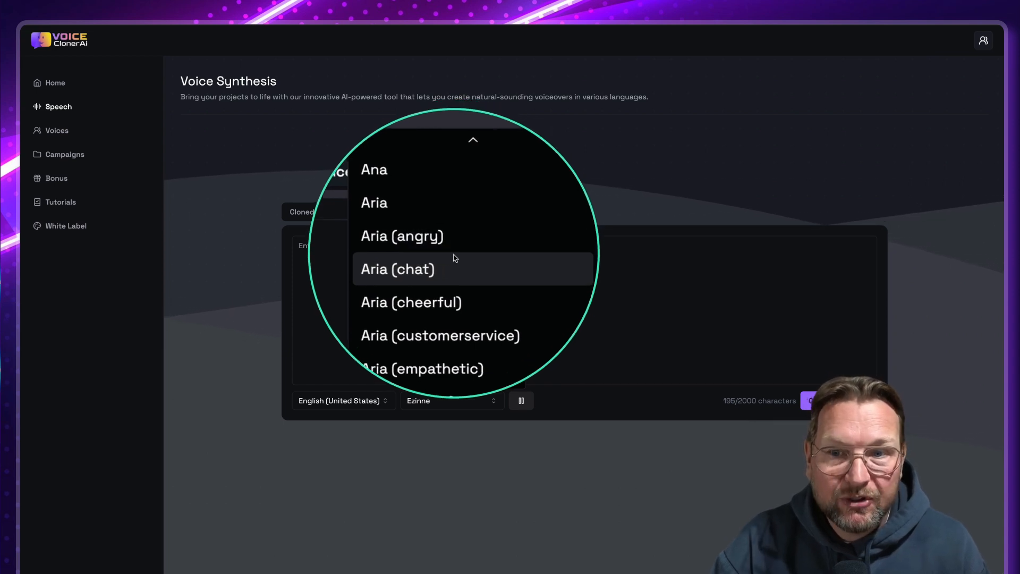
pyautogui.scroll(-3)
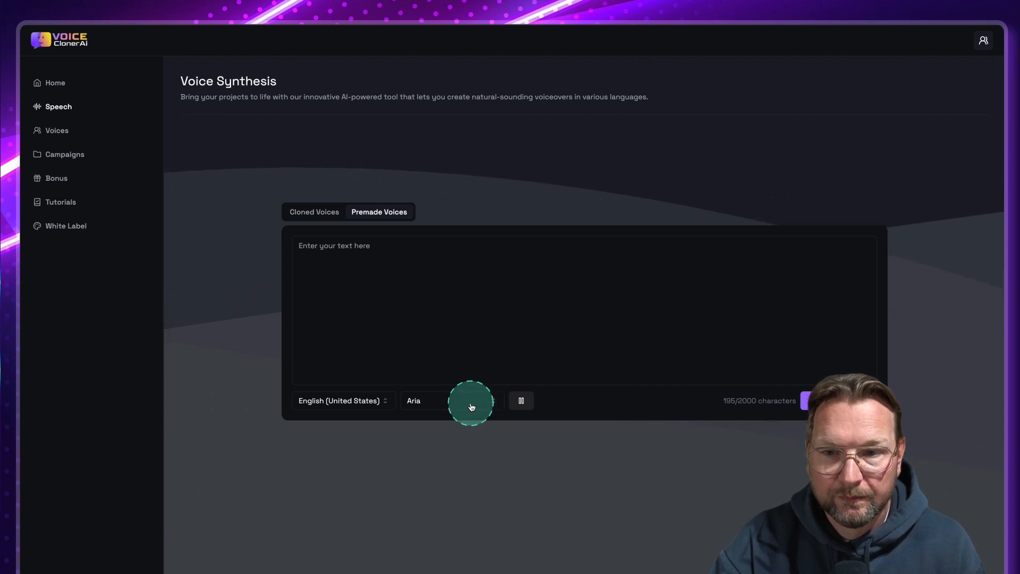
pyautogui.click(452, 401)
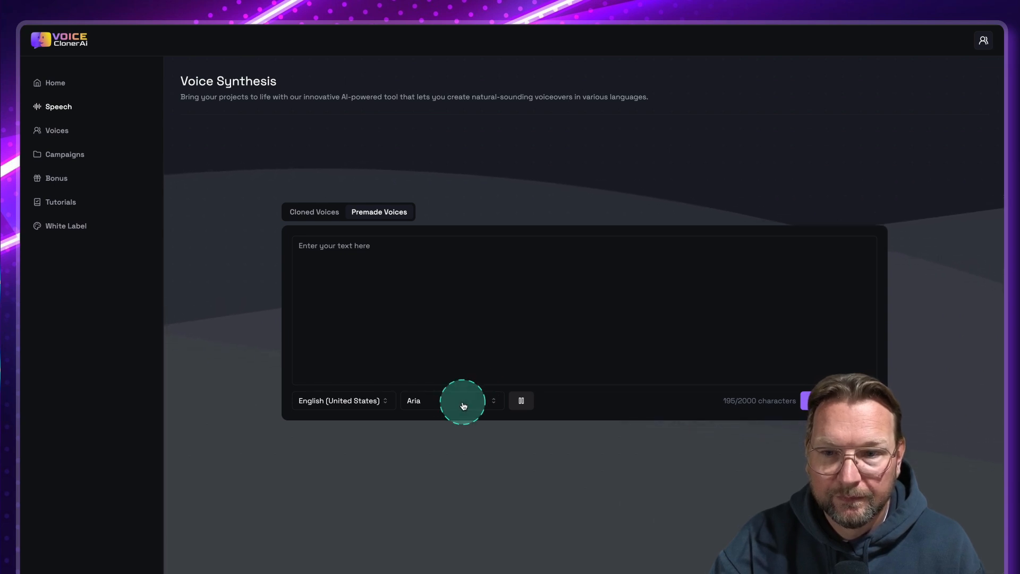
pyautogui.click(451, 401)
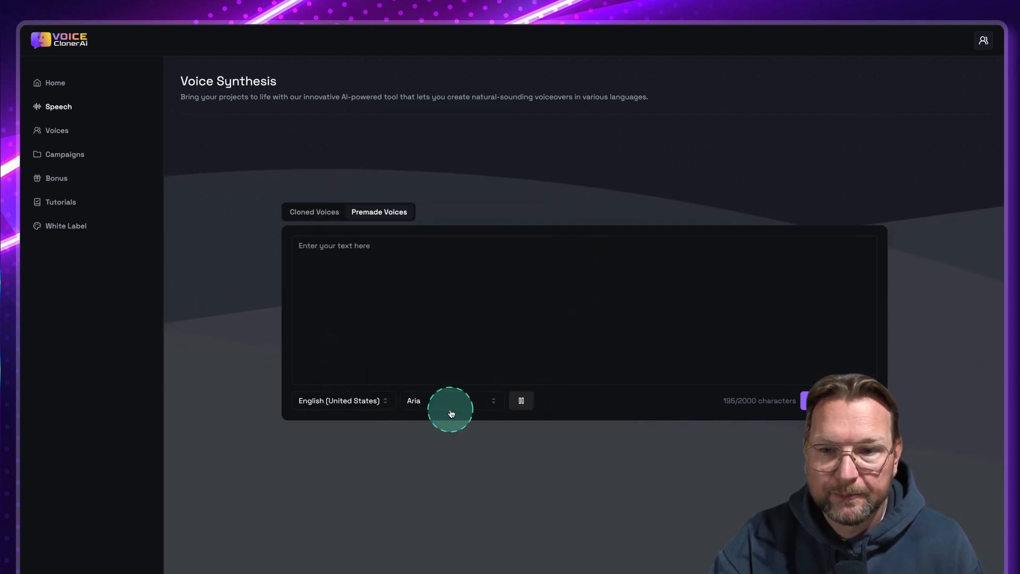
pyautogui.moveTo(448, 410)
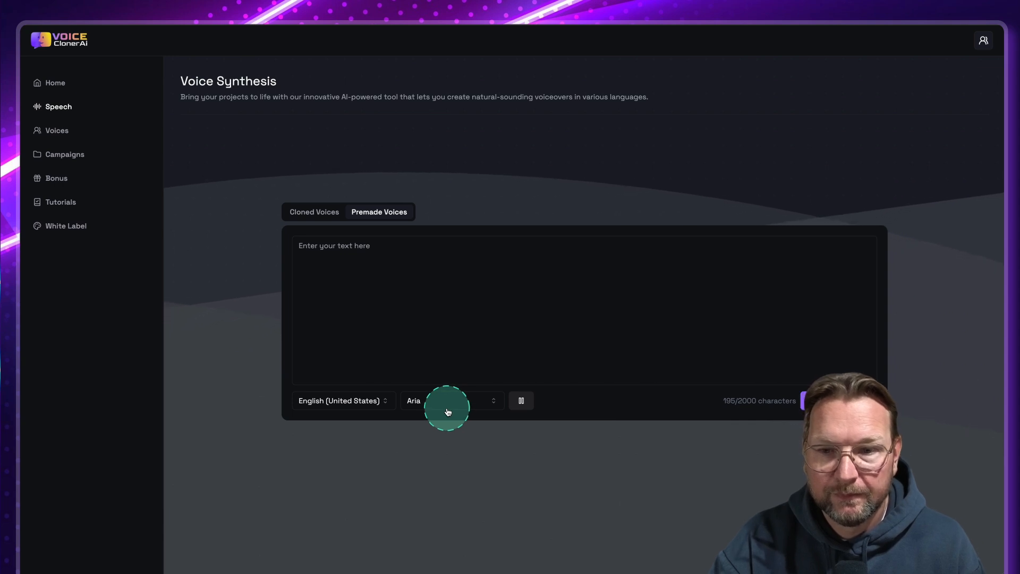
pyautogui.moveTo(455, 404)
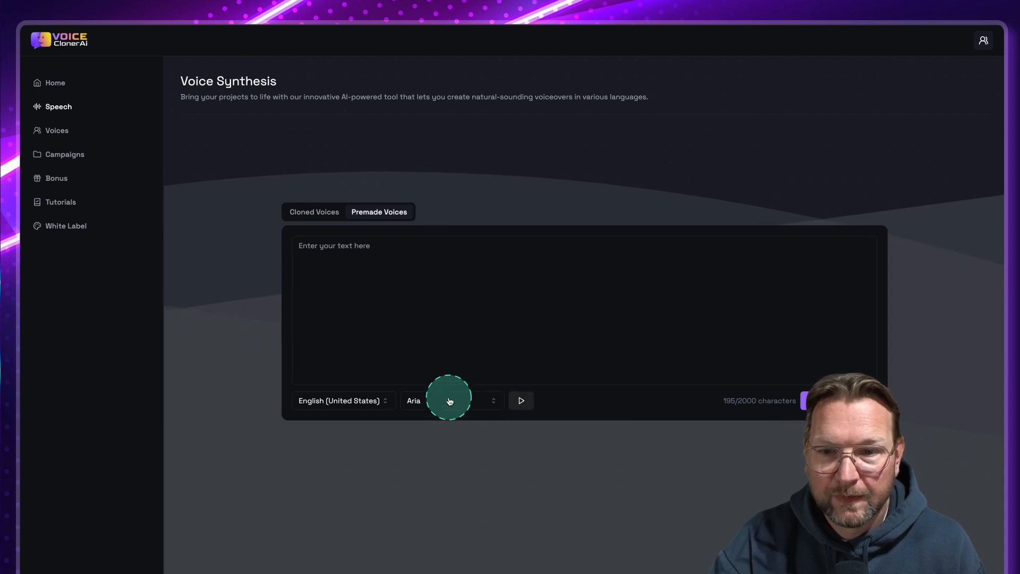
# Browse the US English voices past Davis and audition Elizabeth
pyautogui.click(449, 401)
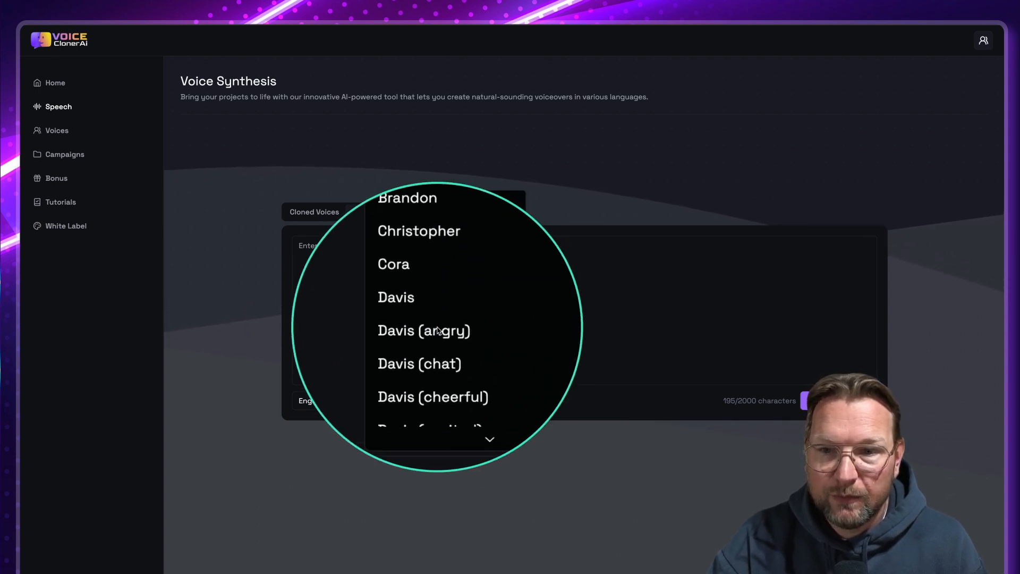
pyautogui.scroll(-3)
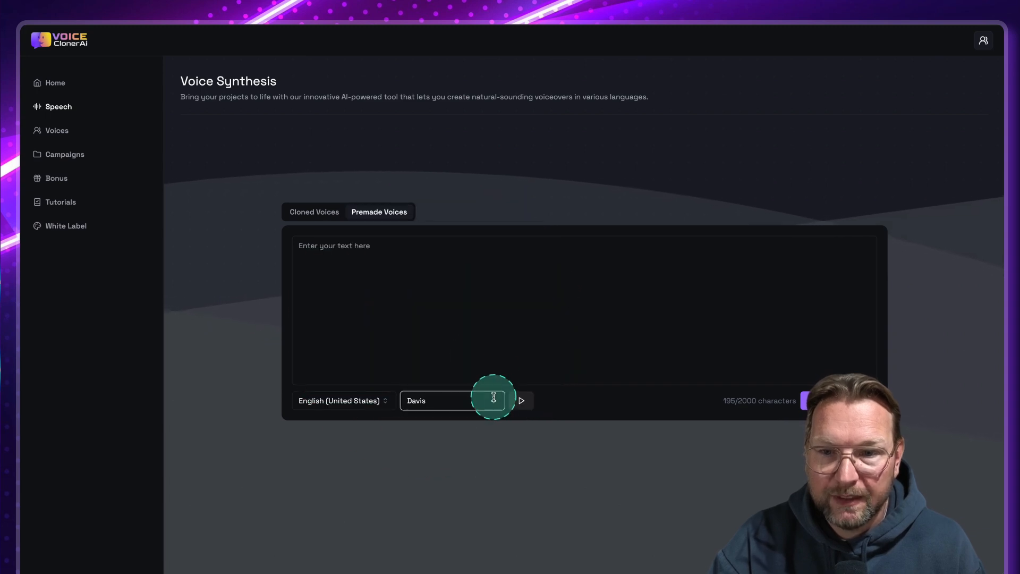
pyautogui.click(521, 401)
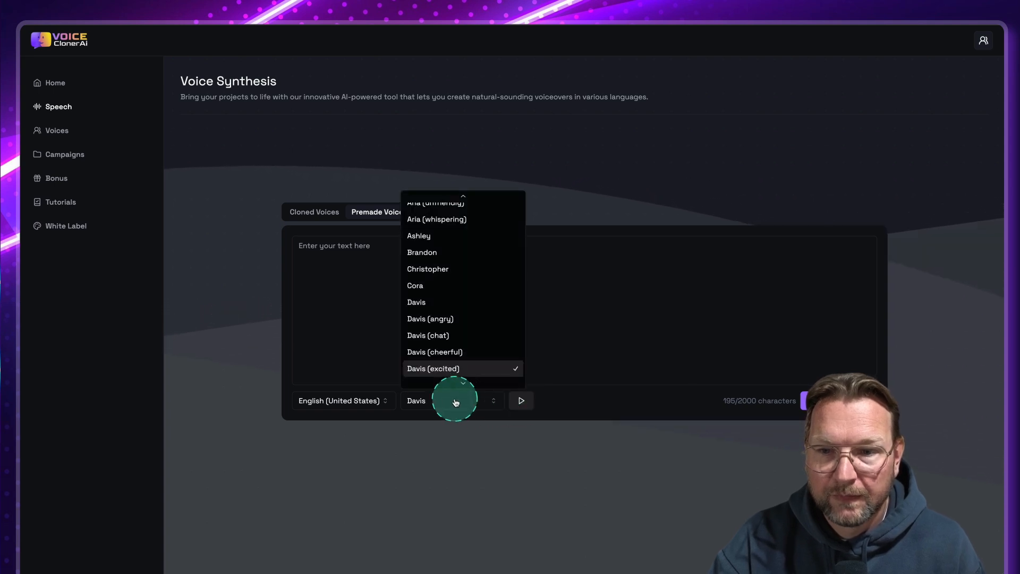
pyautogui.scroll(-3)
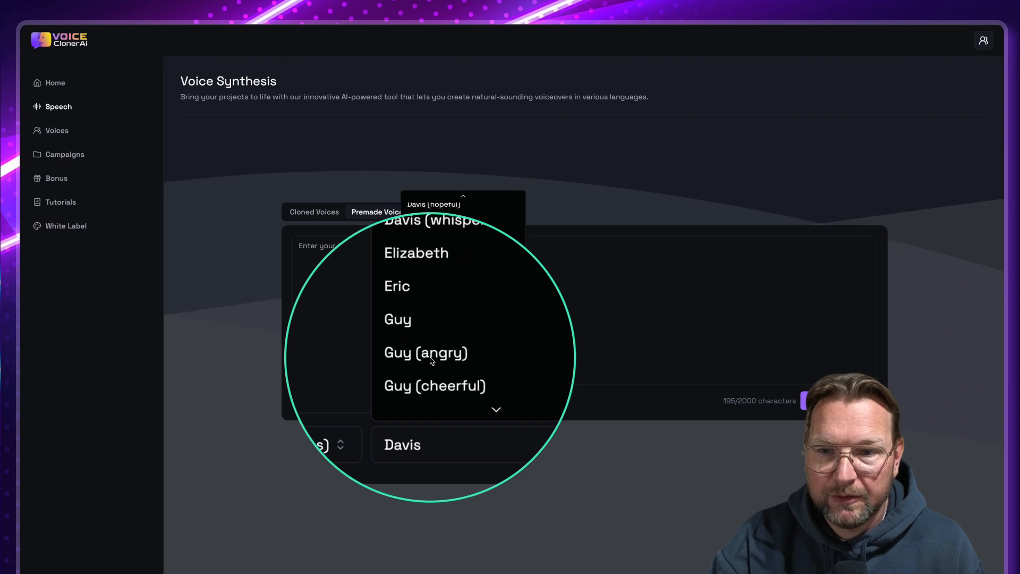
pyautogui.click(416, 253)
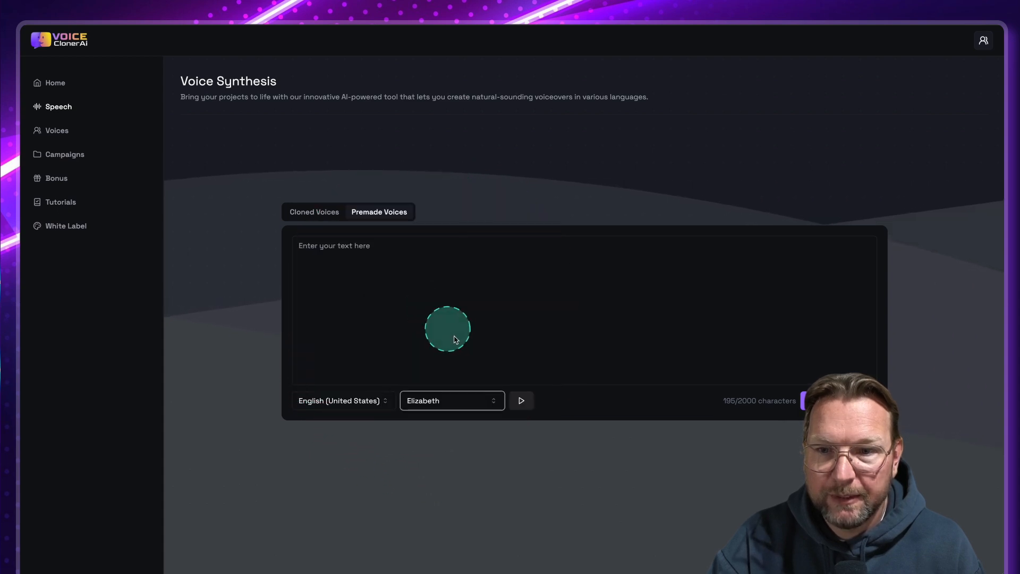
pyautogui.click(521, 401)
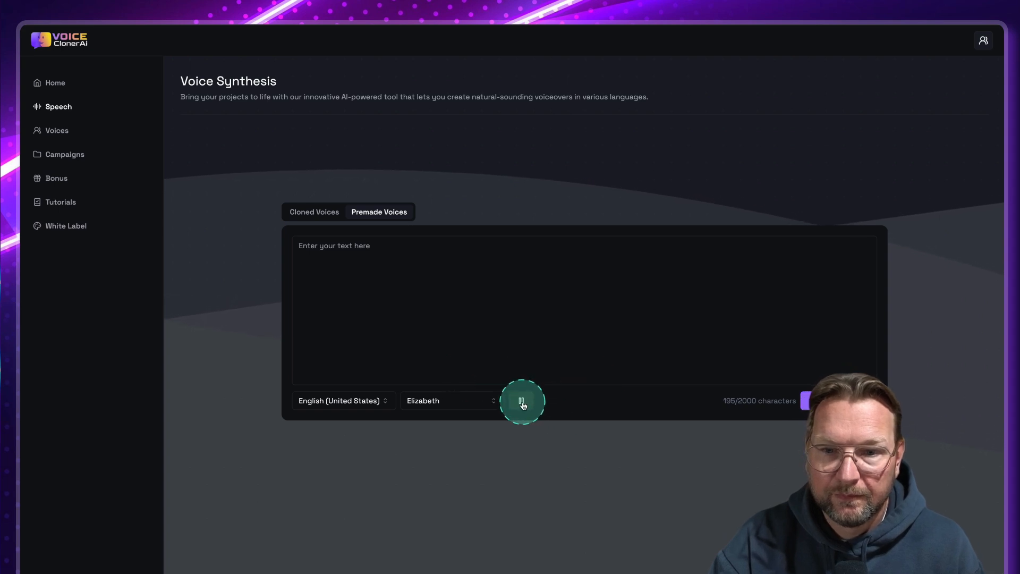
pyautogui.click(449, 401)
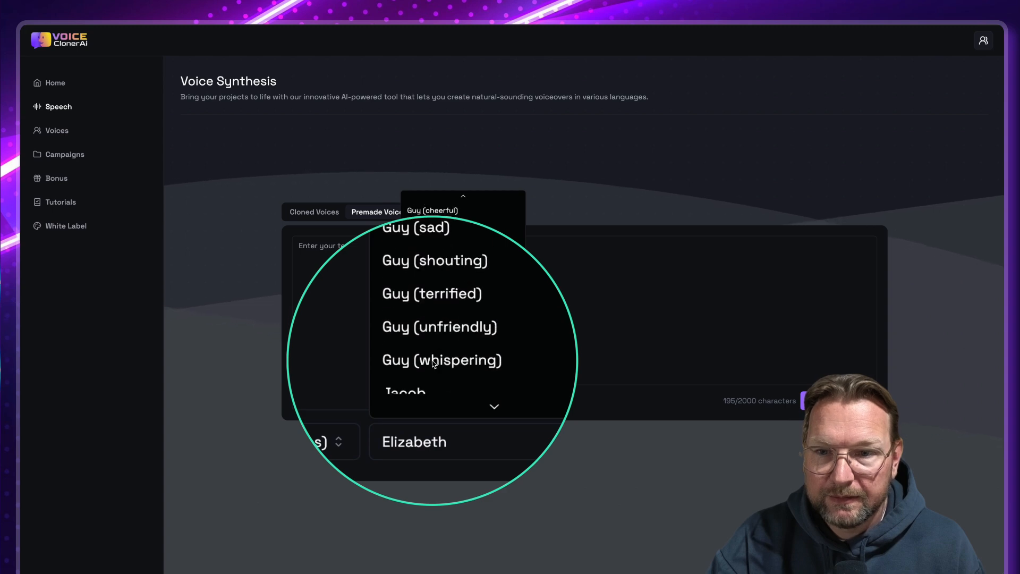
# Scroll further past Jane and preview a sample of the Jason voice
pyautogui.scroll(-3)
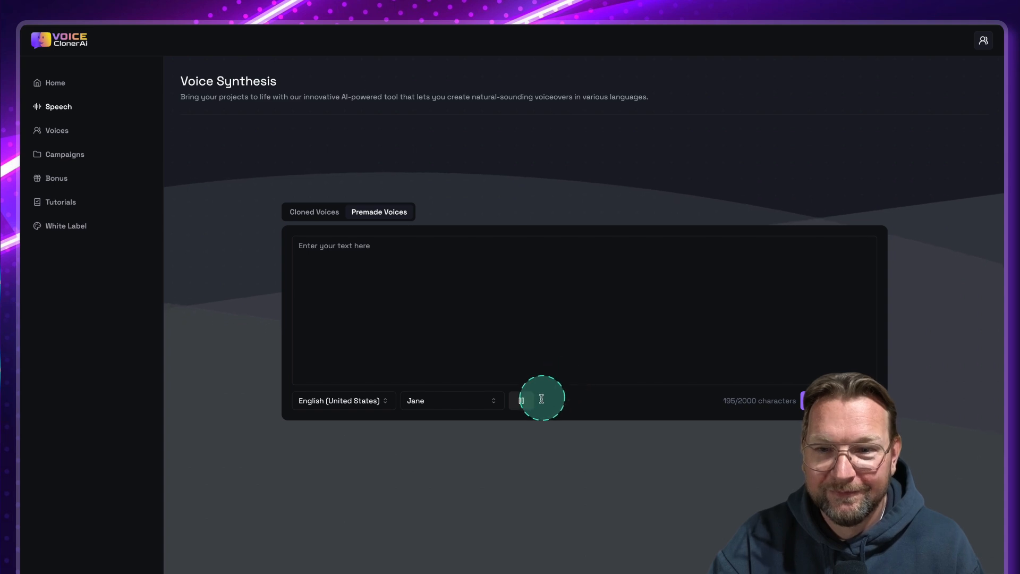
pyautogui.moveTo(522, 401)
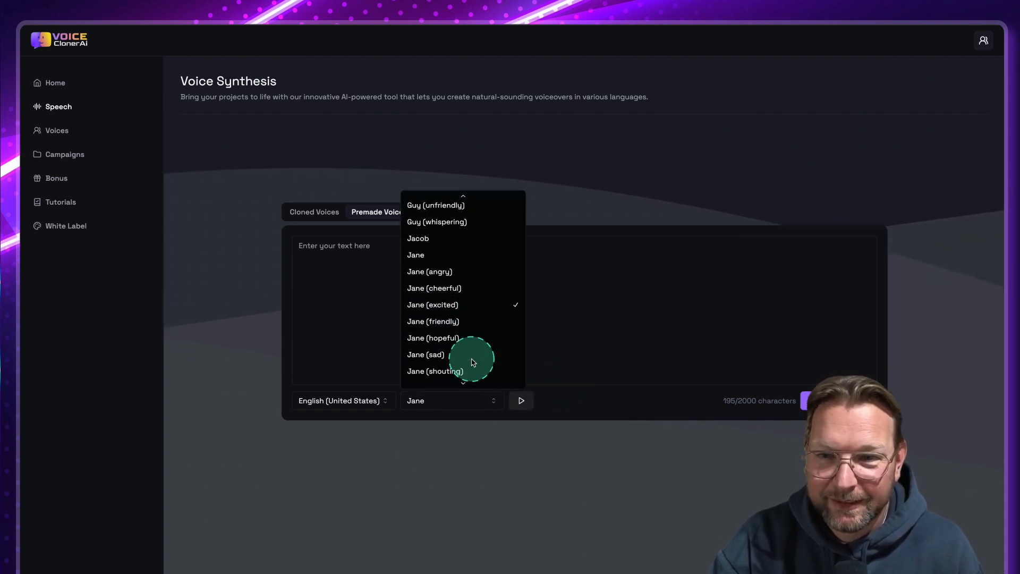
pyautogui.scroll(-3)
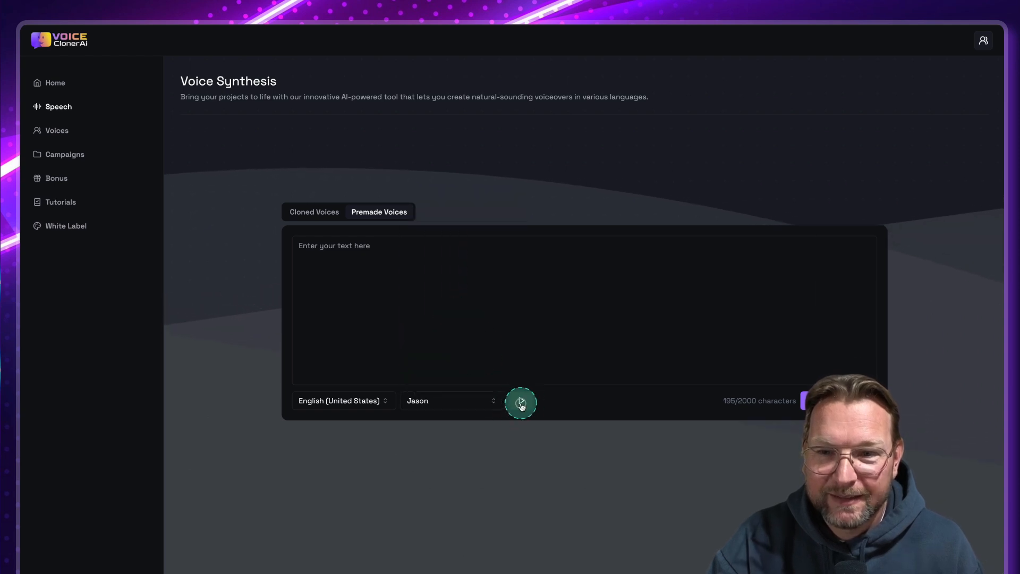
pyautogui.click(521, 402)
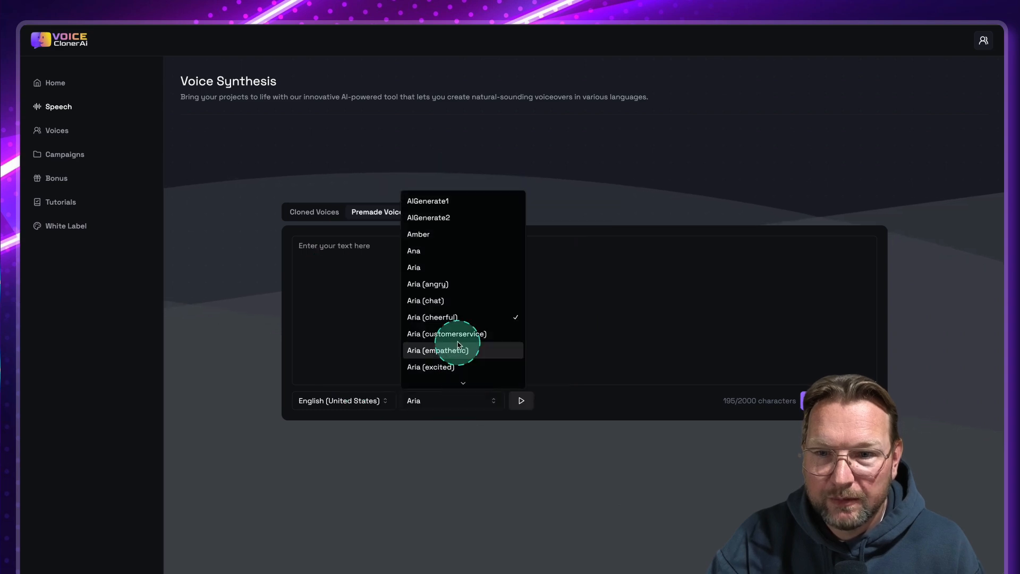
# Scroll the voice list through Aria's emotion variants such as excited and friendly
pyautogui.scroll(-3)
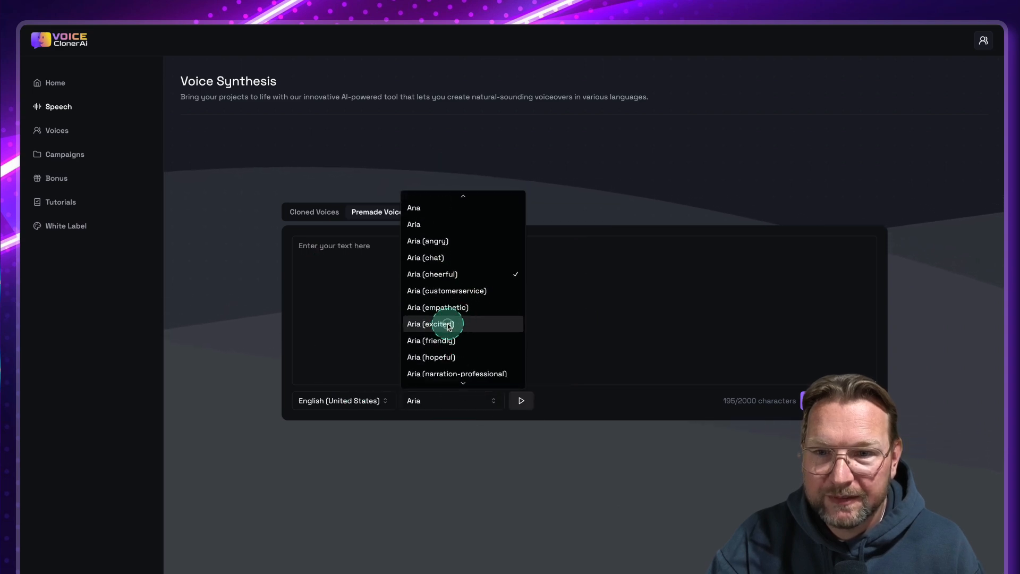
pyautogui.moveTo(449, 340)
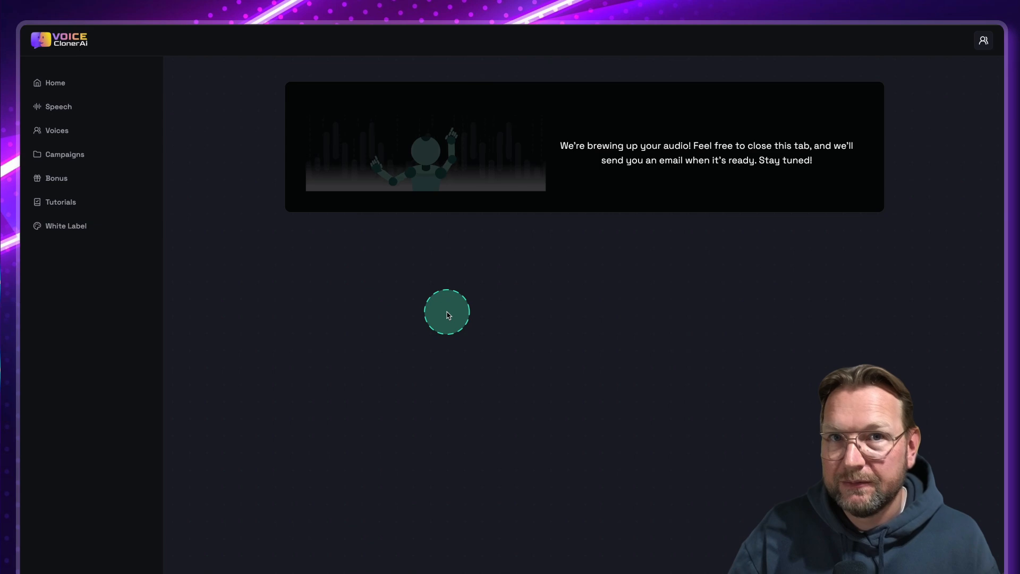
# Play the completed immune-system TTS voiceover from the Campaigns list, then pause it
pyautogui.click(65, 154)
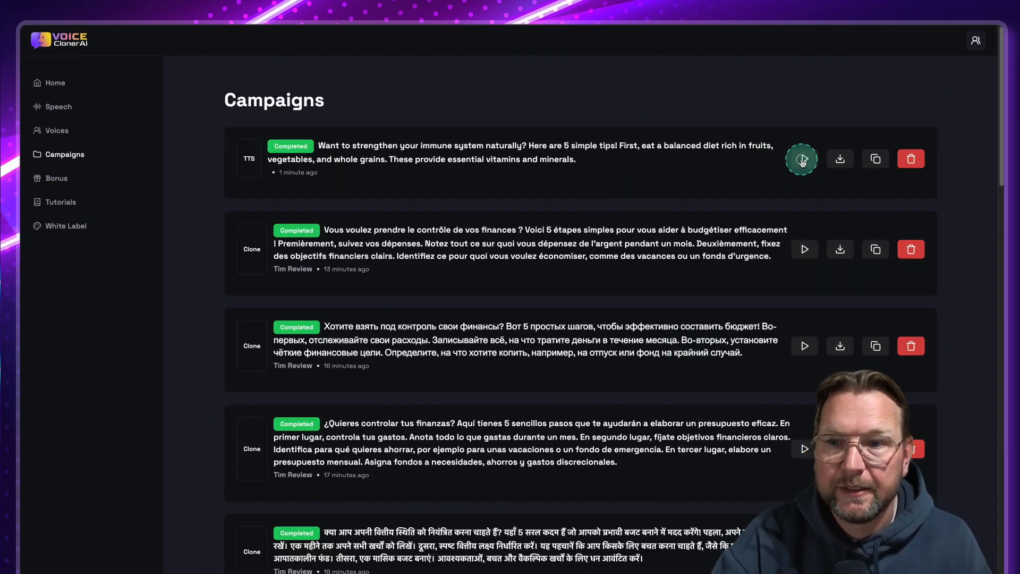
pyautogui.click(802, 159)
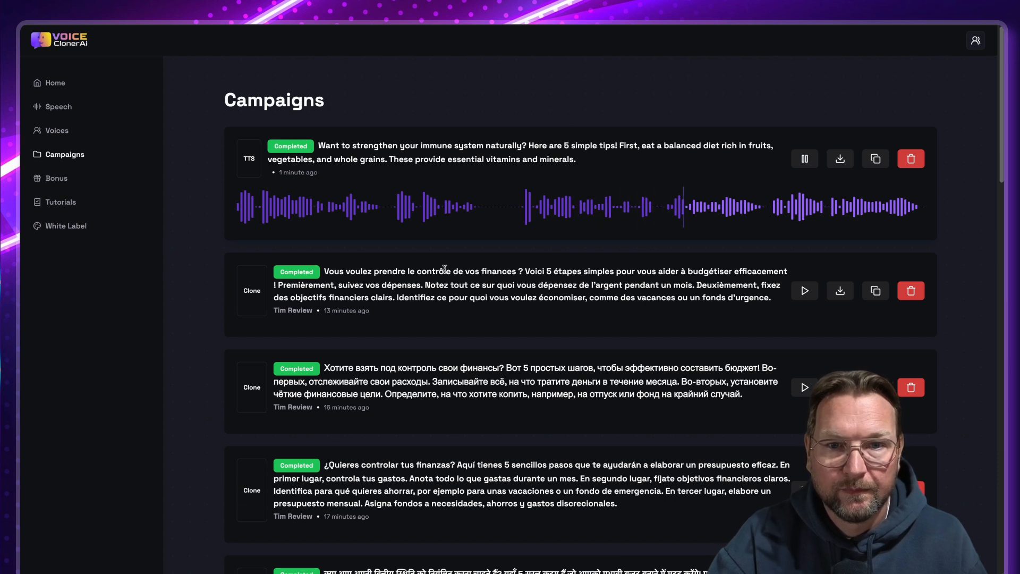
pyautogui.click(804, 159)
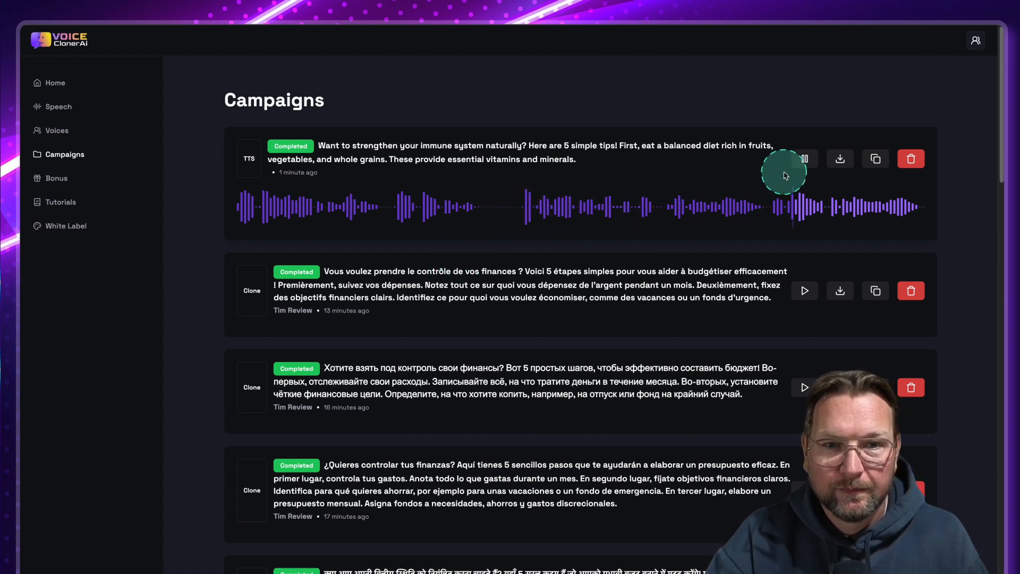
pyautogui.click(805, 159)
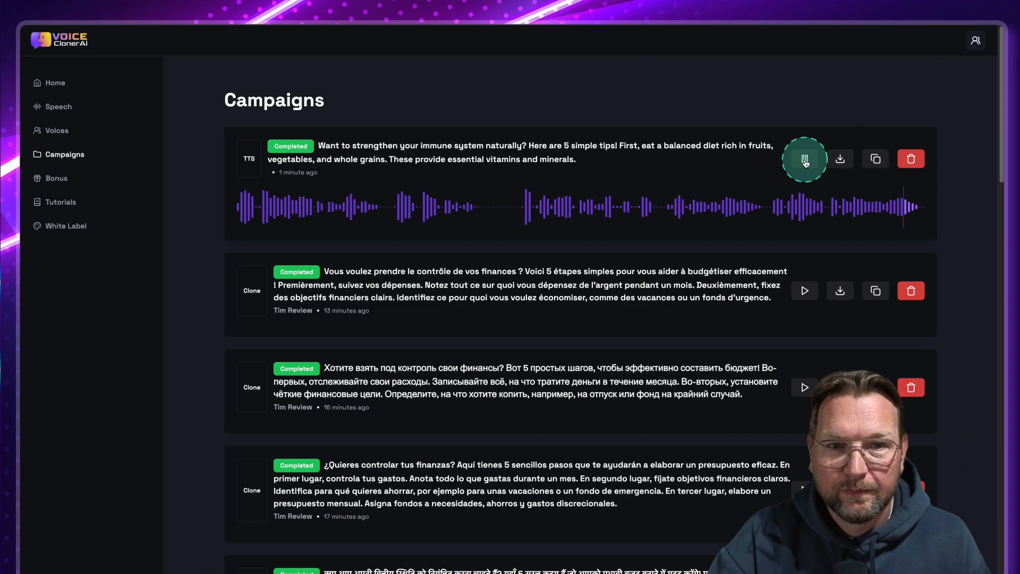
pyautogui.click(804, 158)
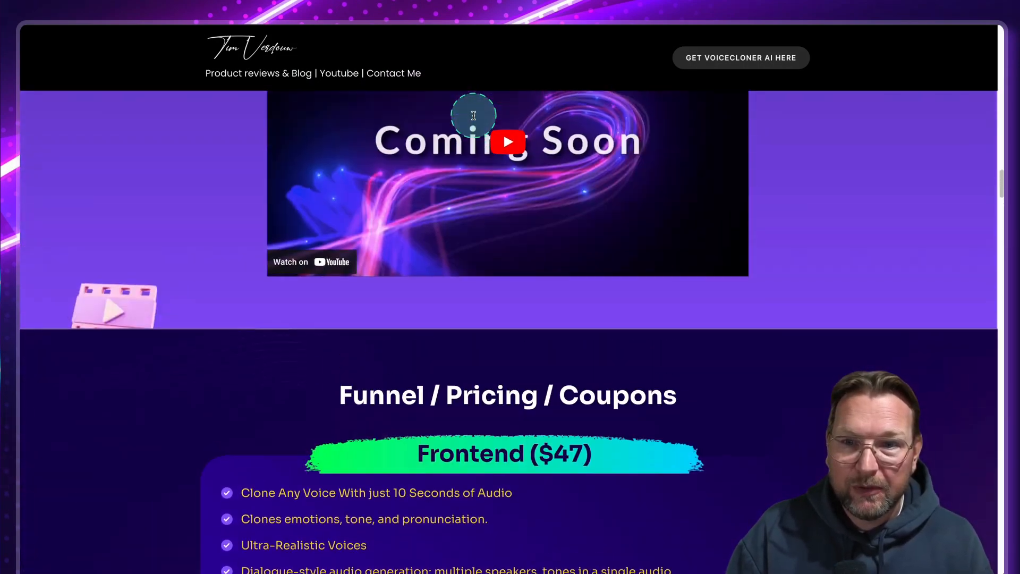
# Scroll the review page past the OTO pricing tiers to the free VidStudioAi and QuizStudio bonuses
pyautogui.scroll(-3)
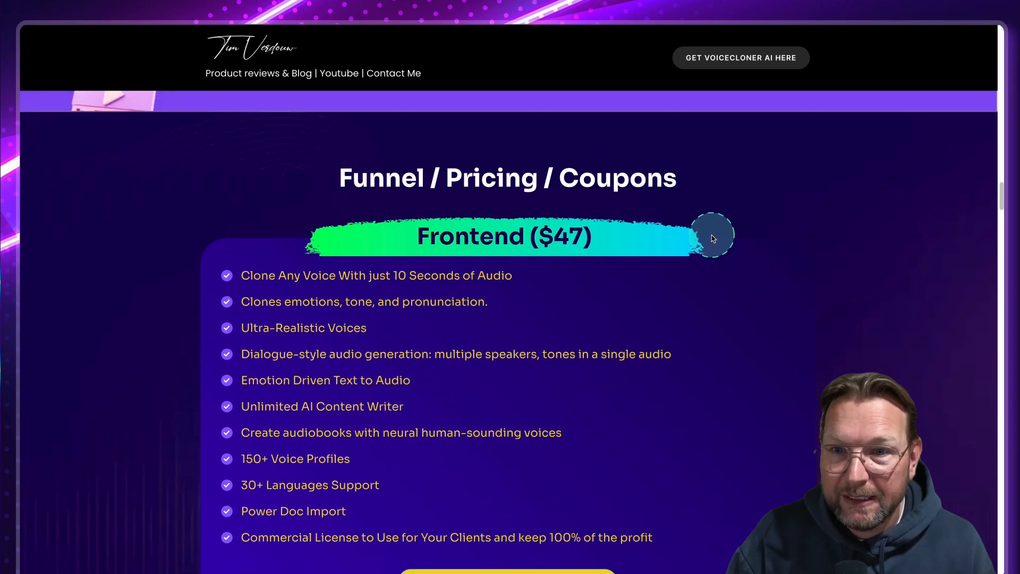
pyautogui.scroll(-3)
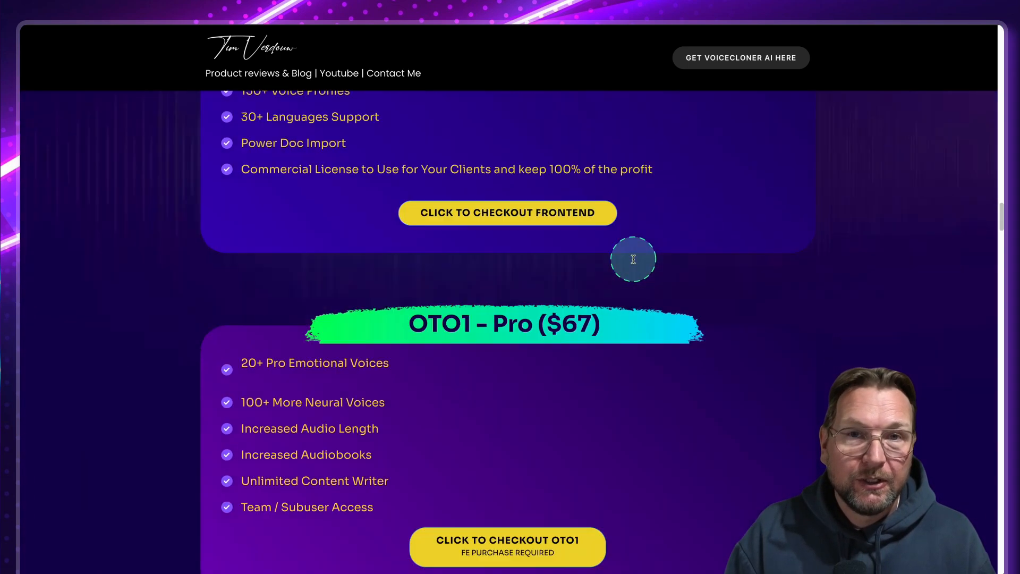
pyautogui.scroll(-3)
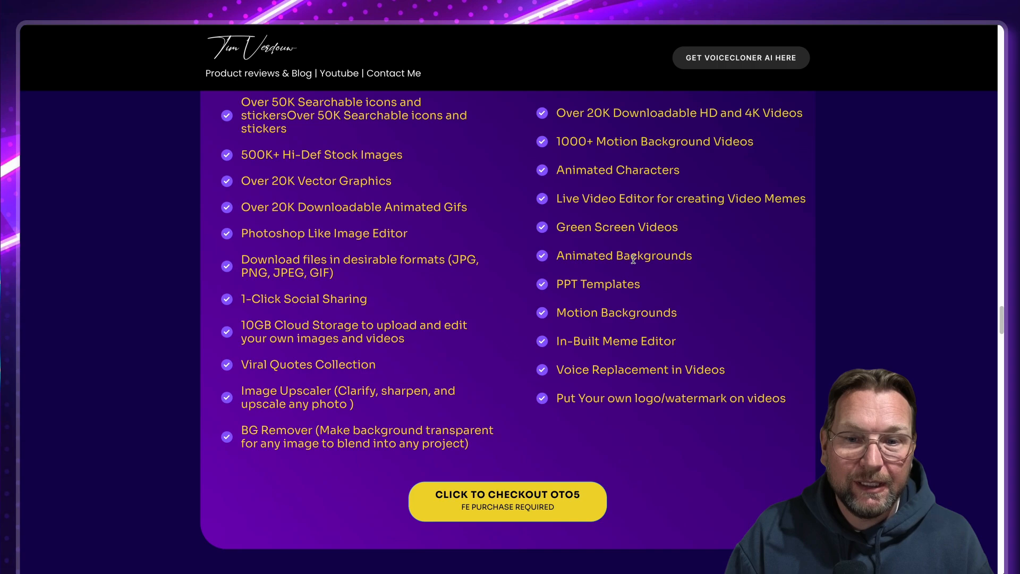
pyautogui.scroll(-3)
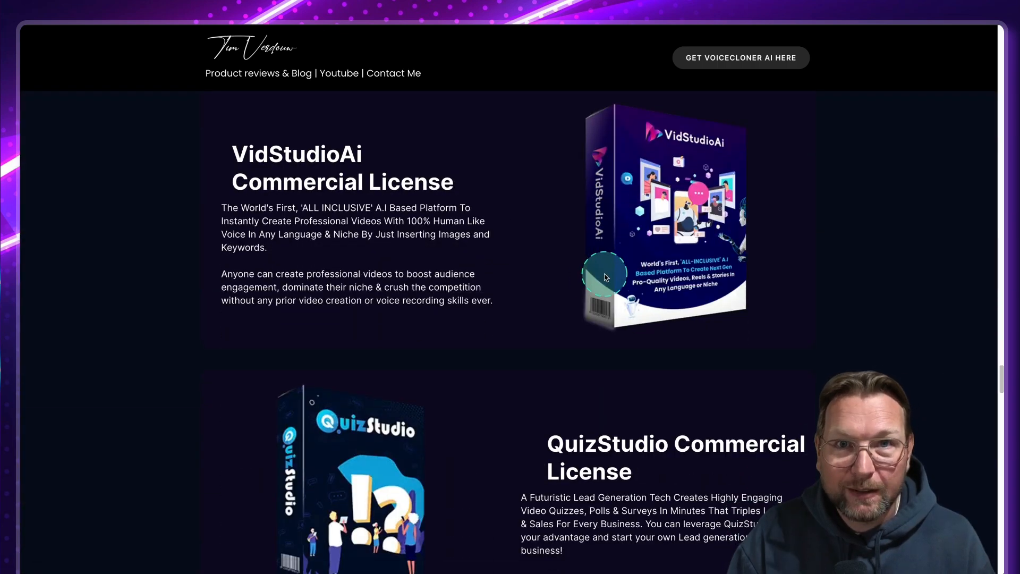